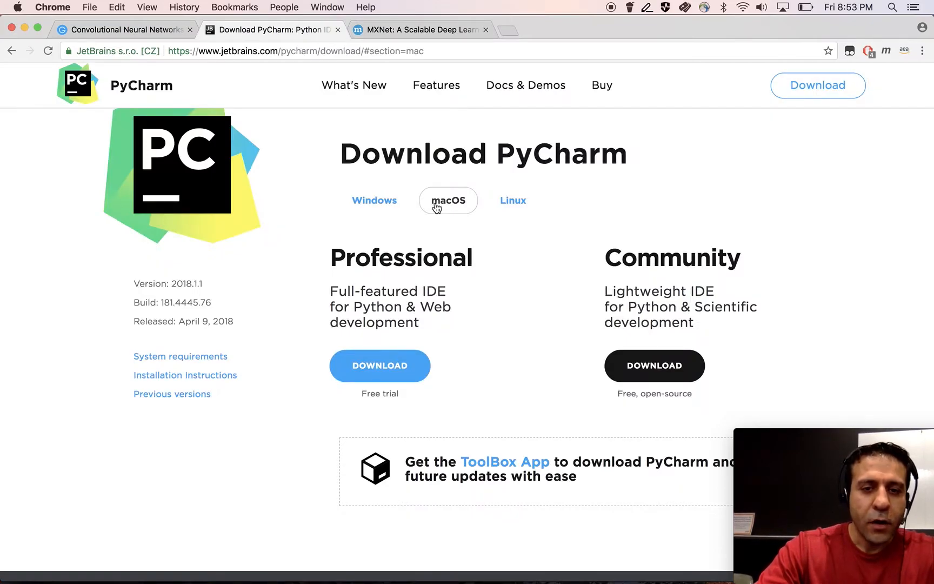
{"action": "mouse_move", "coordinate": [822, 263]}
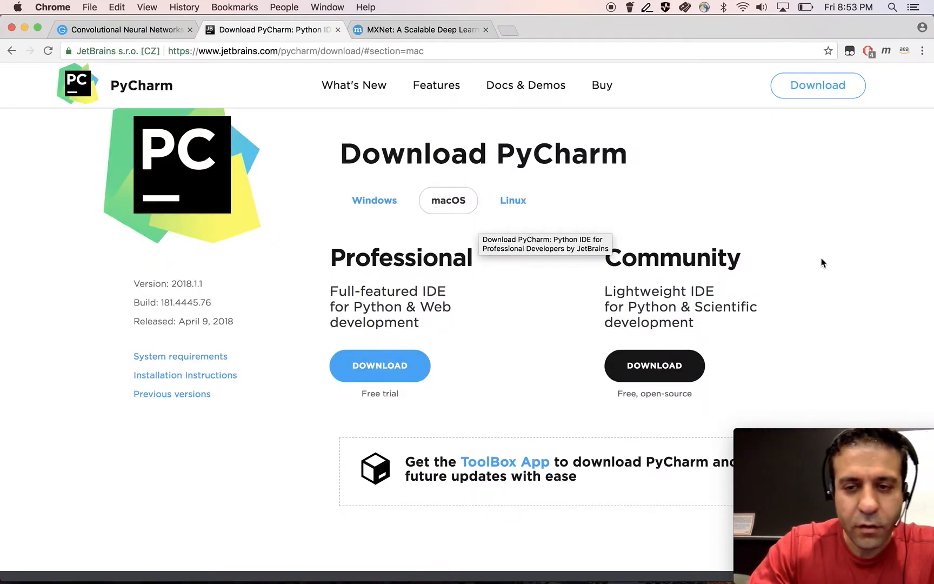
{"action": "mouse_move", "coordinate": [605, 303]}
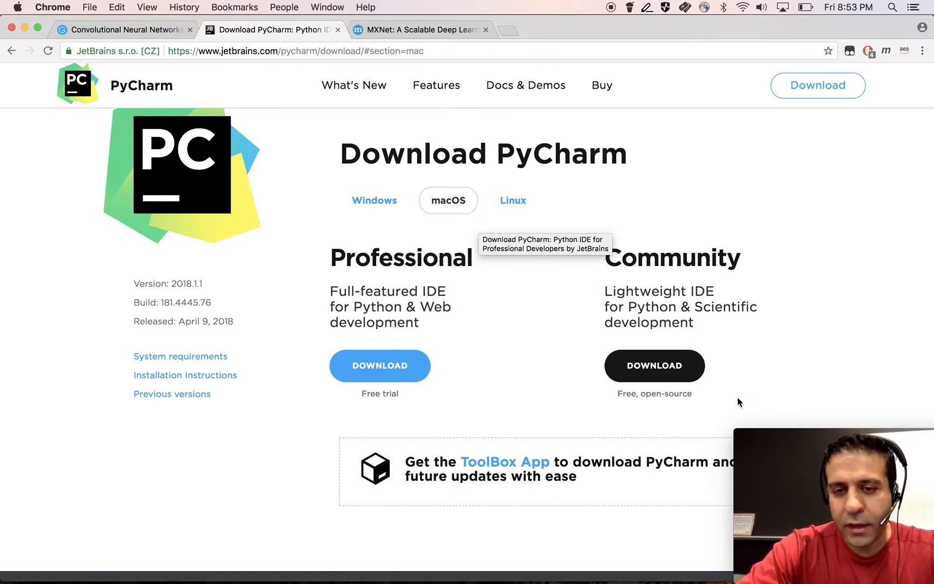
{"action": "mouse_move", "coordinate": [778, 376]}
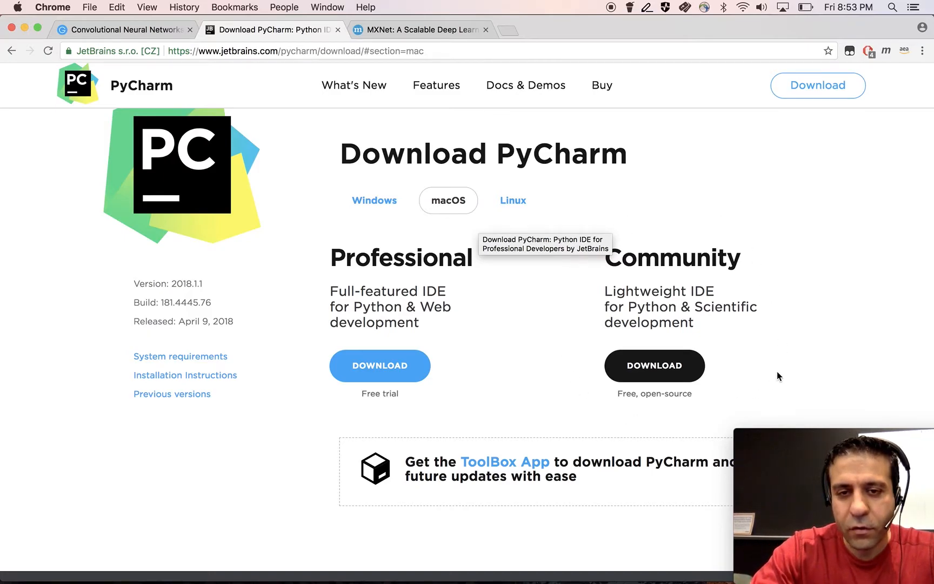
{"action": "mouse_move", "coordinate": [559, 339]}
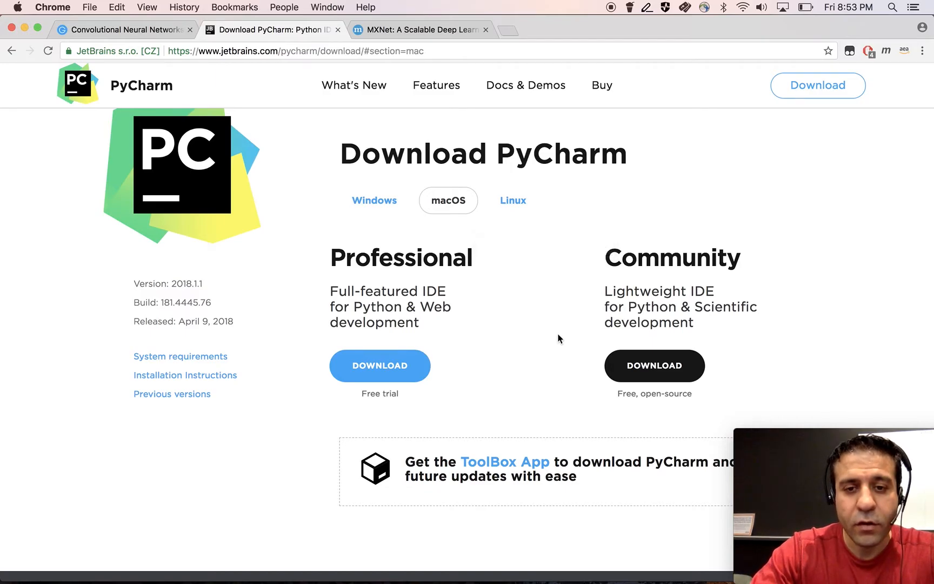
{"action": "mouse_move", "coordinate": [511, 366]}
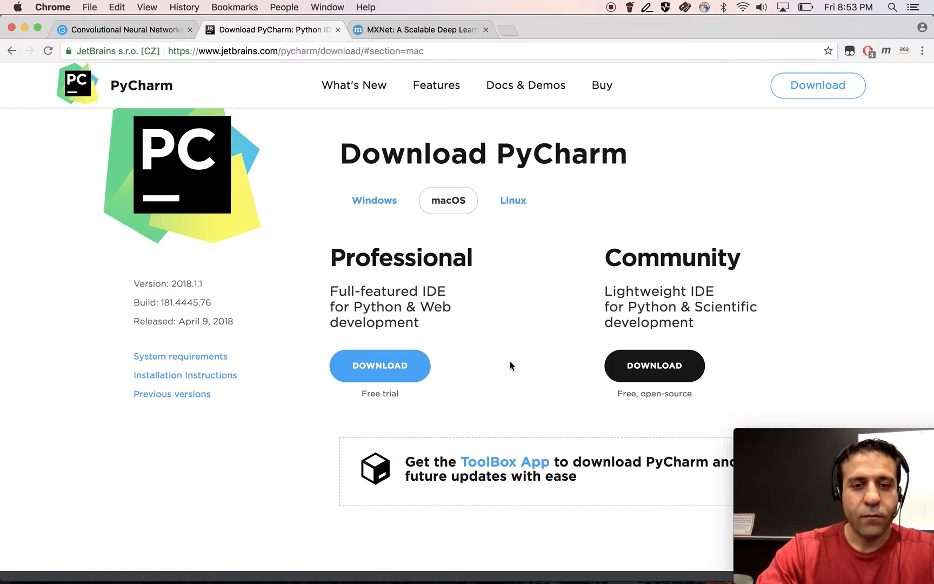
{"action": "mouse_move", "coordinate": [383, 237]}
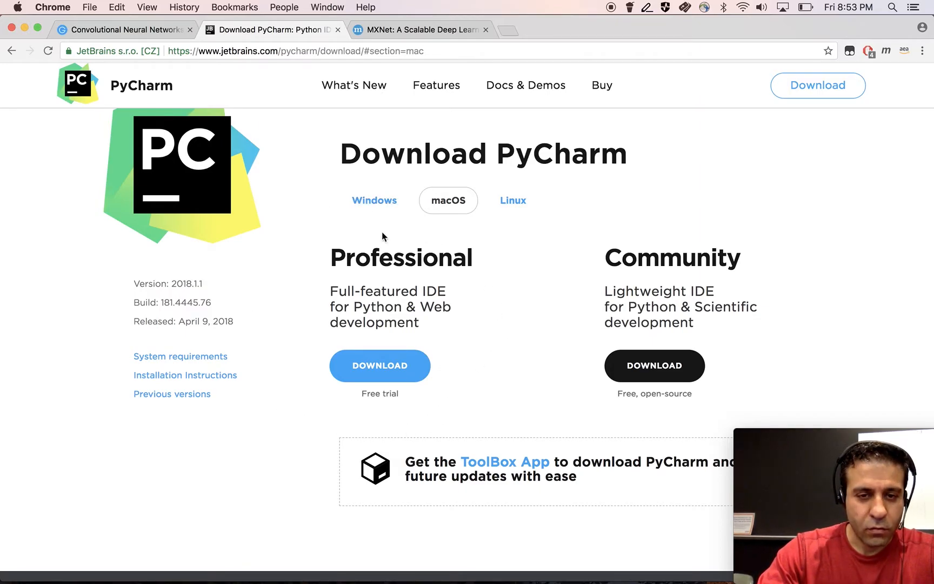
{"action": "mouse_move", "coordinate": [557, 136]}
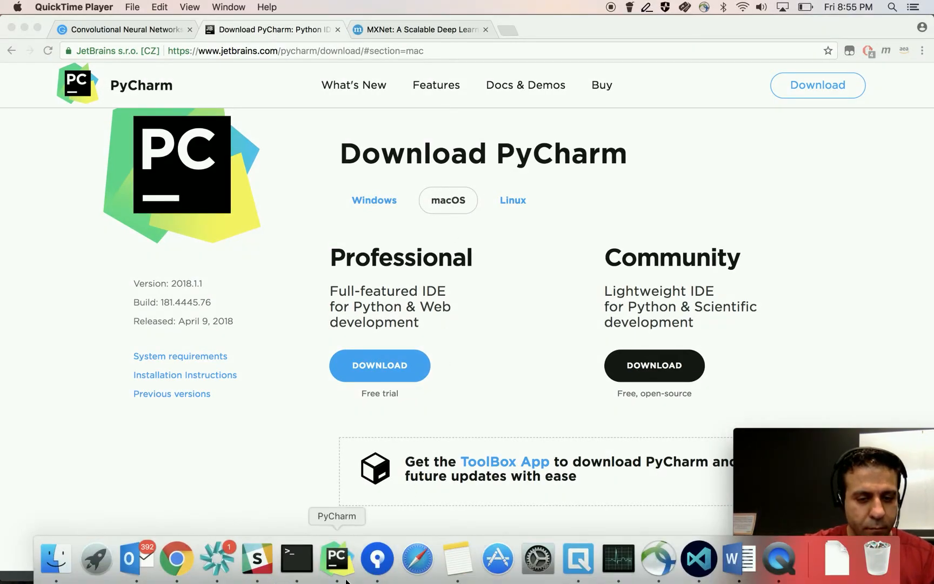
- Create the gluon-debug Pure Python project with the existing Python 3.6.3 interpreter
{"action": "left_click", "coordinate": [344, 556]}
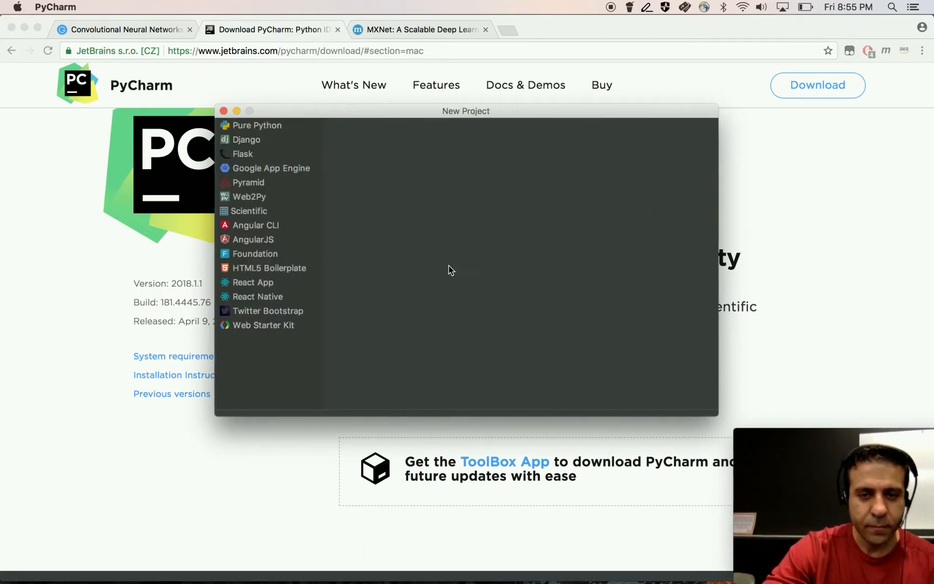
{"action": "left_click", "coordinate": [256, 125]}
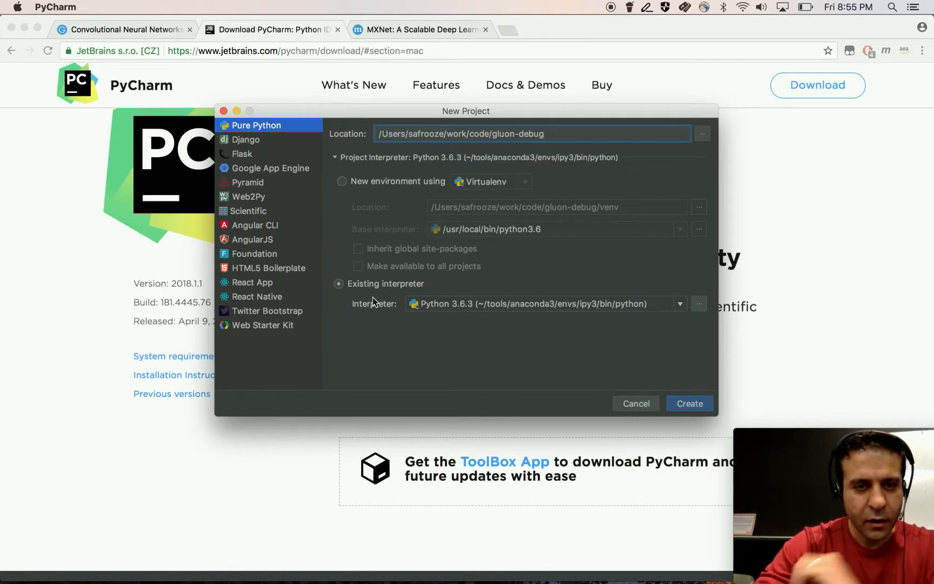
{"action": "mouse_move", "coordinate": [510, 307]}
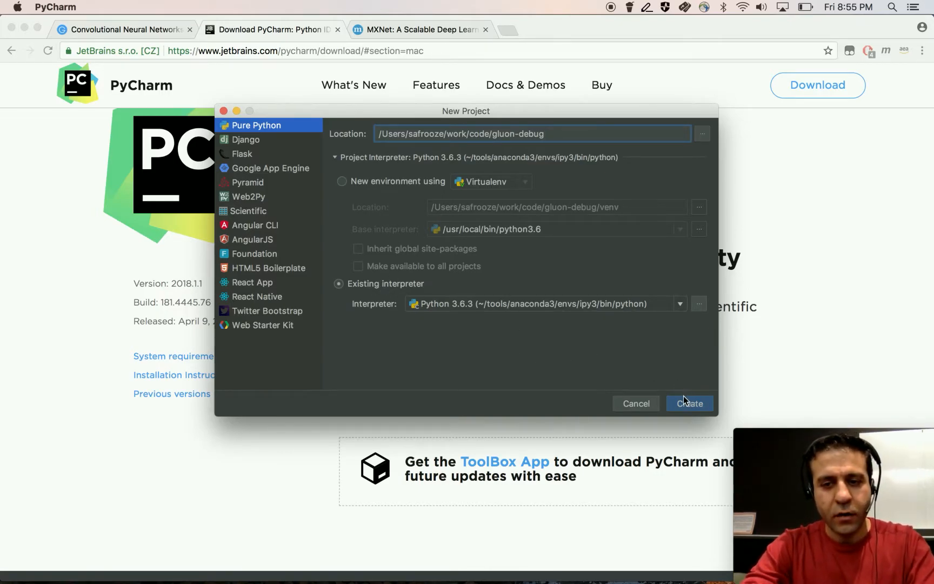
{"action": "left_click", "coordinate": [690, 403]}
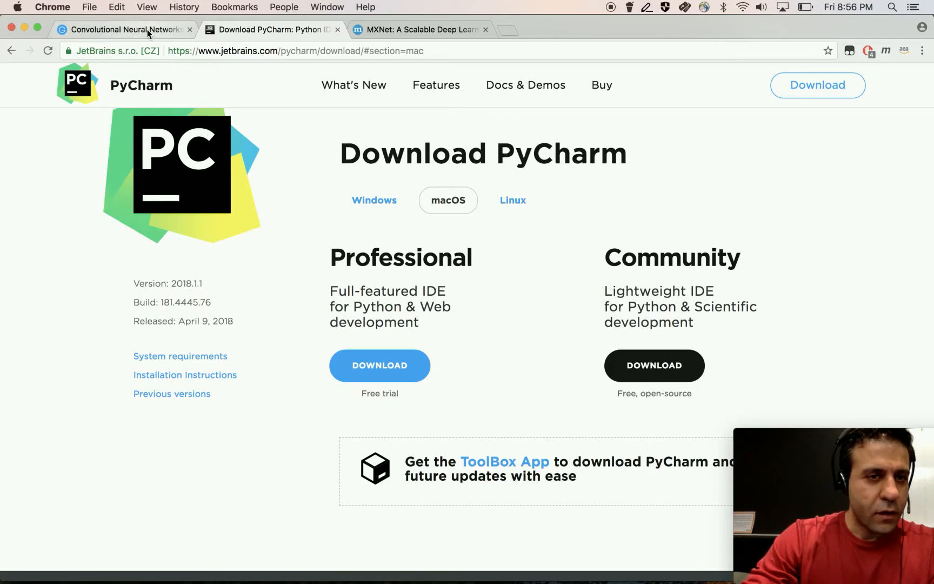
- Save the tutorial's page-source link as cnn-gluon.ipynb in All Files format to Downloads
{"action": "left_click", "coordinate": [130, 29]}
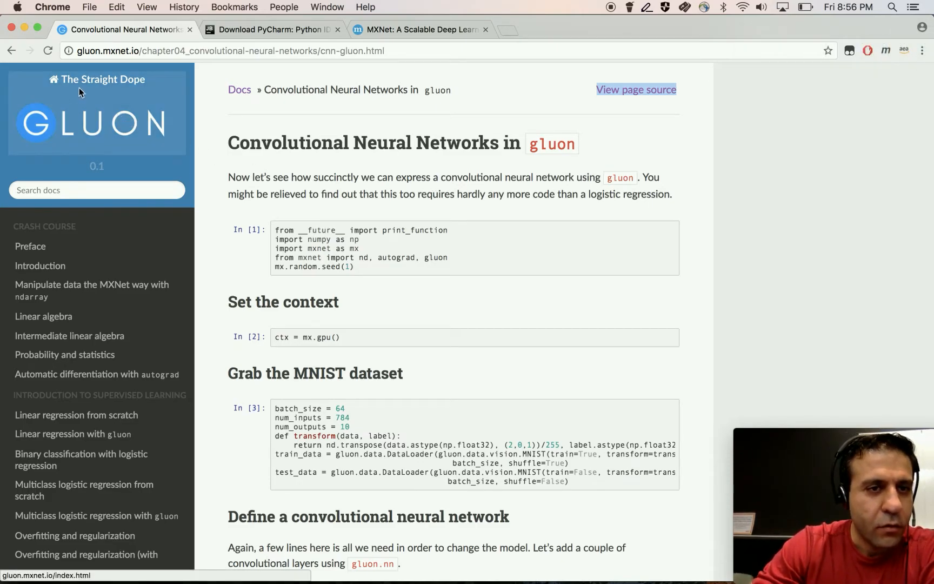
{"action": "mouse_move", "coordinate": [646, 303]}
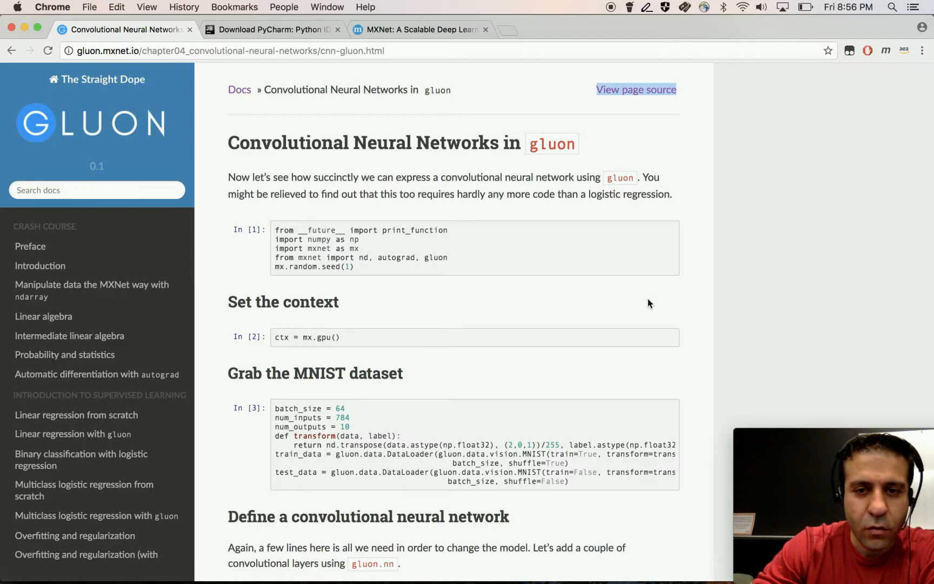
{"action": "scroll", "scroll_direction": "down", "scroll_amount": 3}
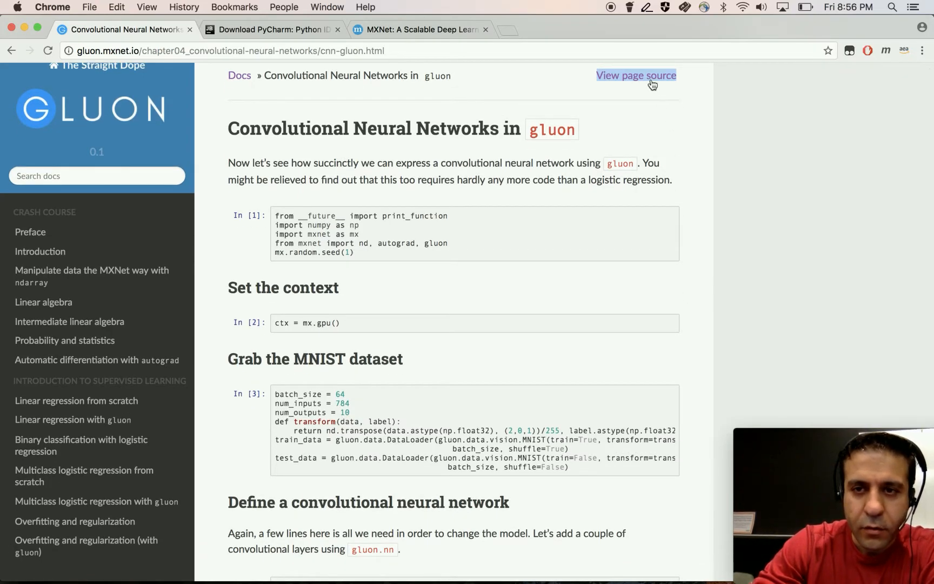
{"action": "right_click", "coordinate": [651, 78]}
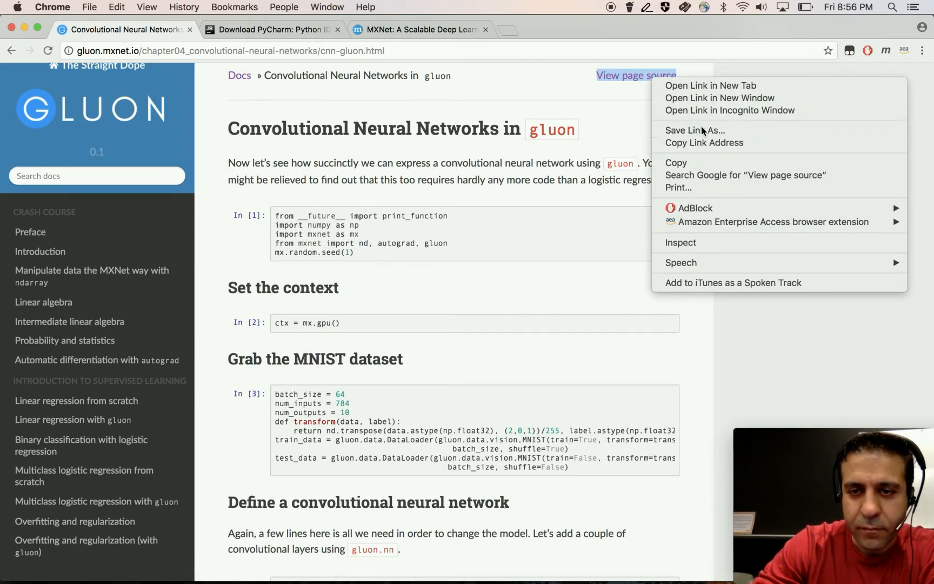
{"action": "left_click", "coordinate": [695, 130]}
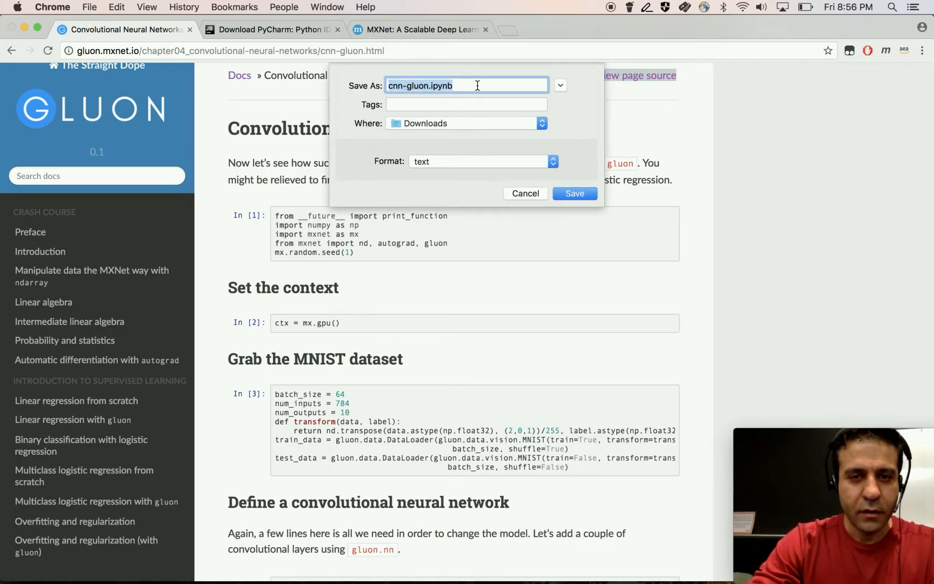
{"action": "left_click", "coordinate": [482, 161]}
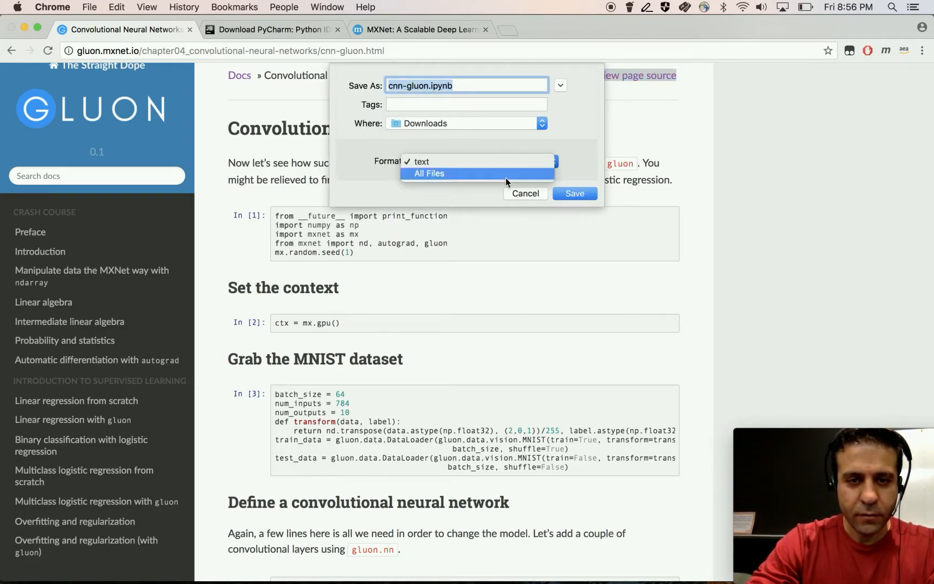
{"action": "left_click", "coordinate": [574, 193]}
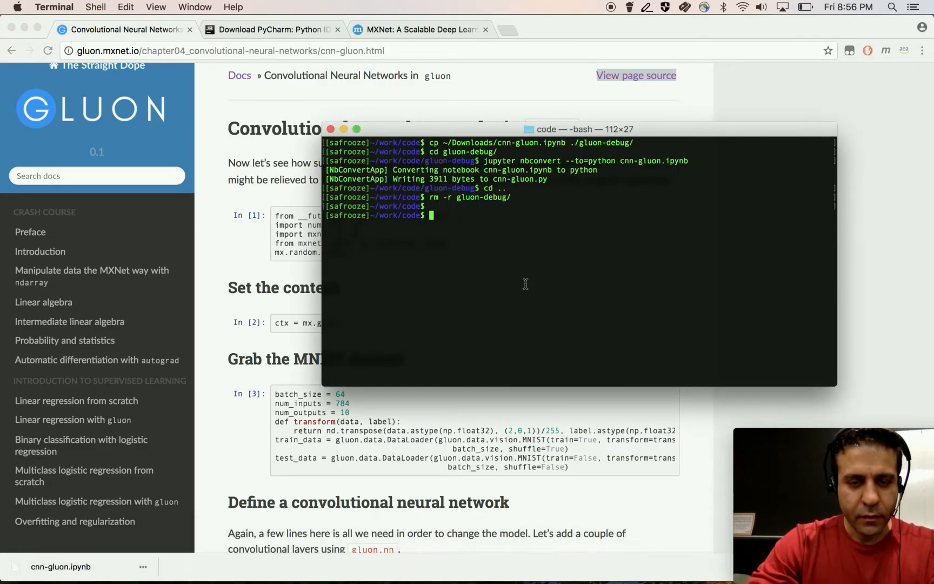
- Copy ~/Downloads/cnn-gluon.ipynb into gluon-debug/ and change into that folder
{"action": "type", "text": "cp ~/Downl"}
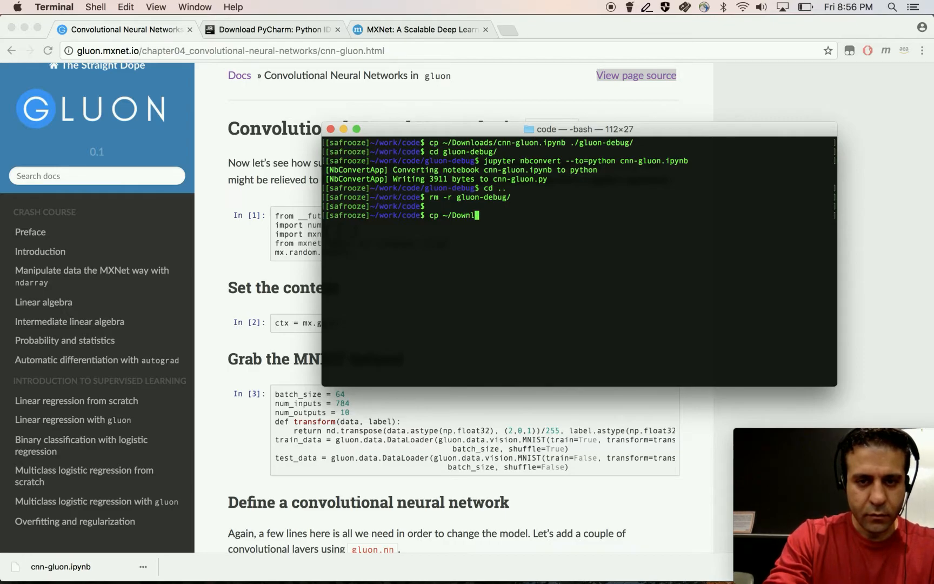
{"action": "type", "text": "oads/cnn-gluon.ipynb glu"}
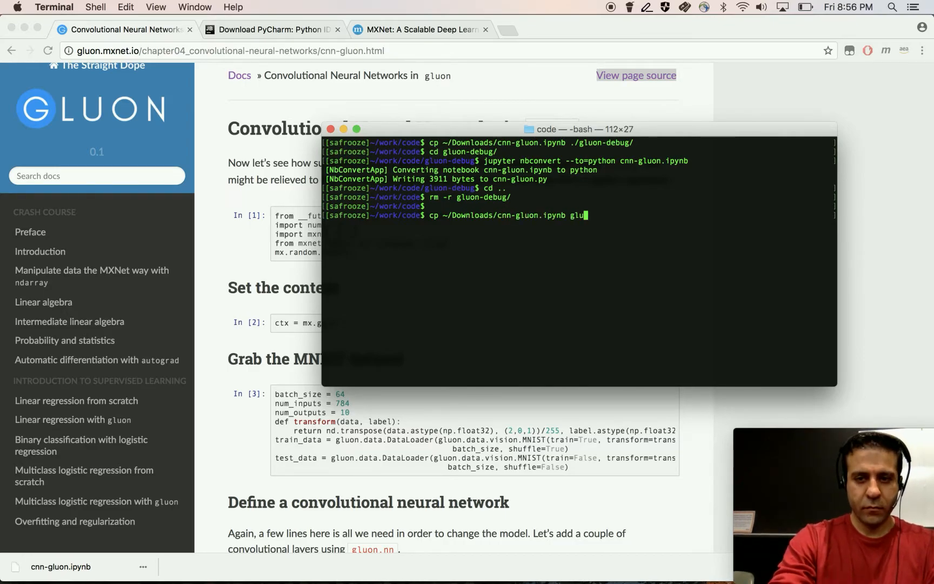
{"action": "key", "text": "Enter"}
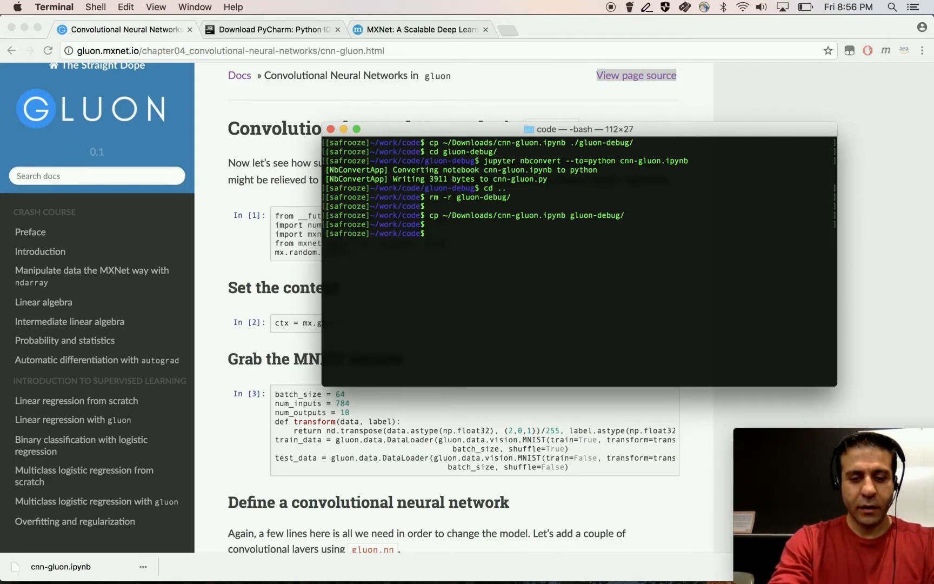
{"action": "type", "text": "cd gluon-debug/"}
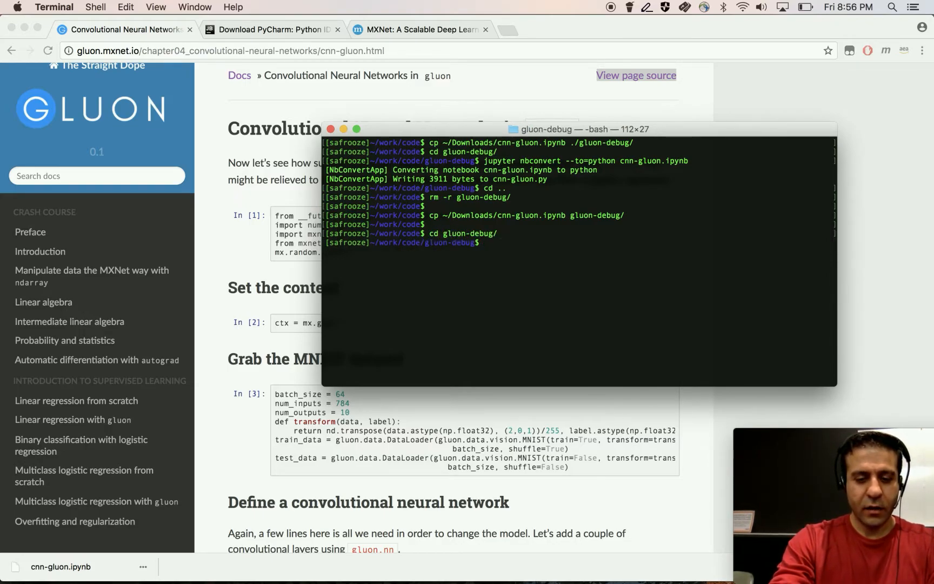
- Convert the notebook with jupyter nbconvert --to=python cnn-gluon.ipynb
{"action": "type", "text": "jupyter n"}
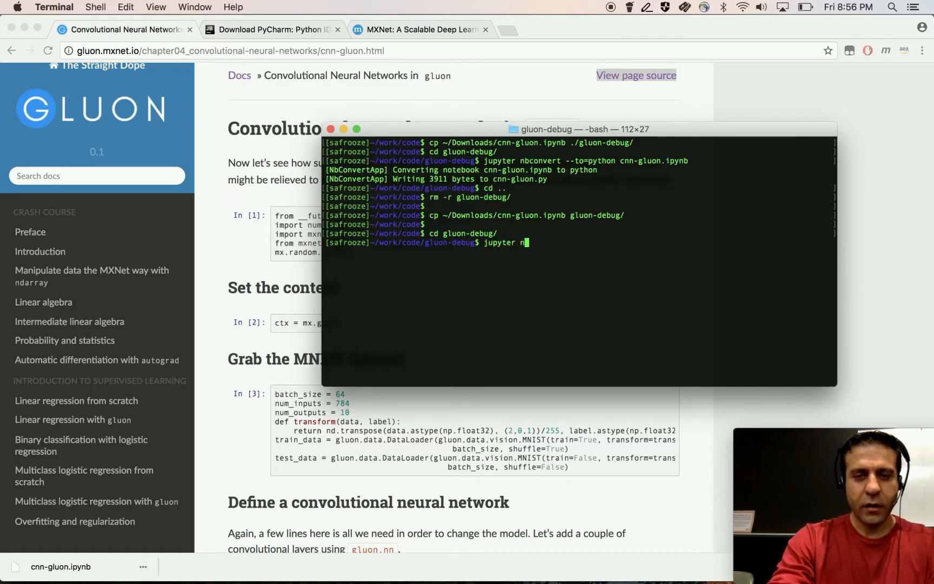
{"action": "type", "text": "bconvert"}
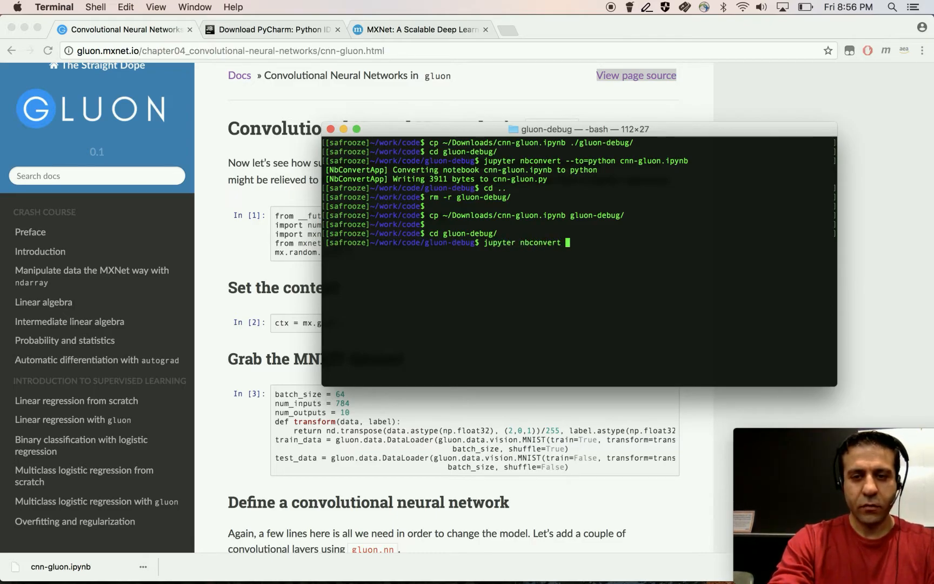
{"action": "type", "text": "00"}
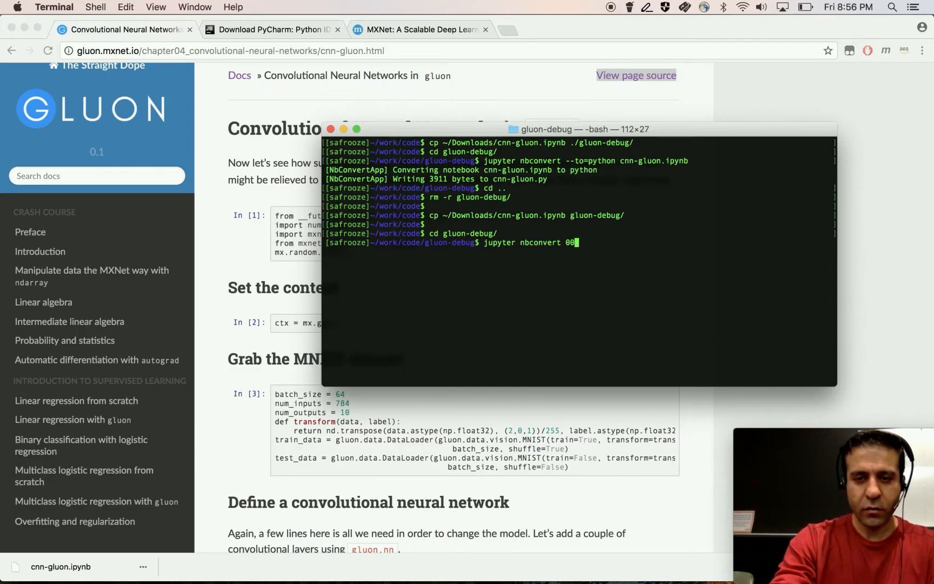
{"action": "type", "text": "--to"}
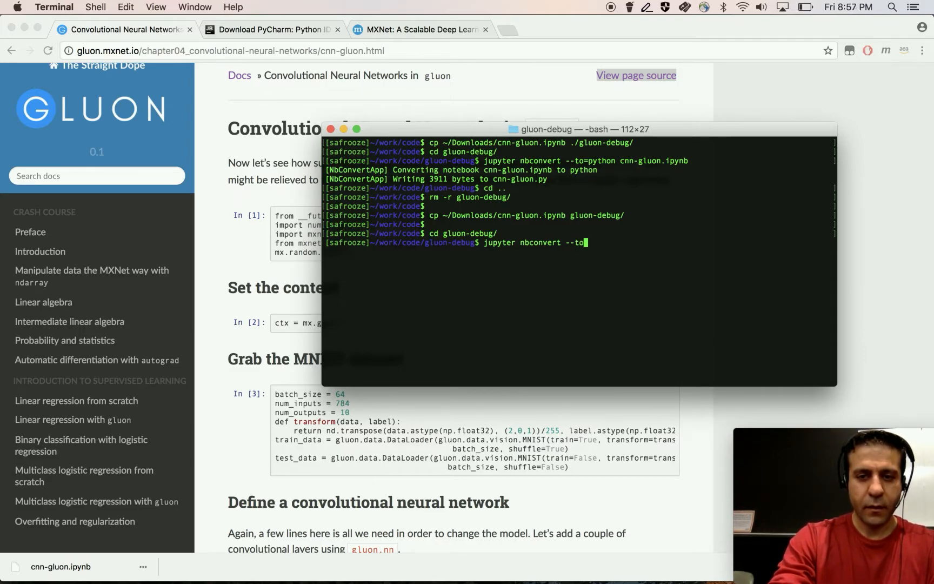
{"action": "type", "text": "="}
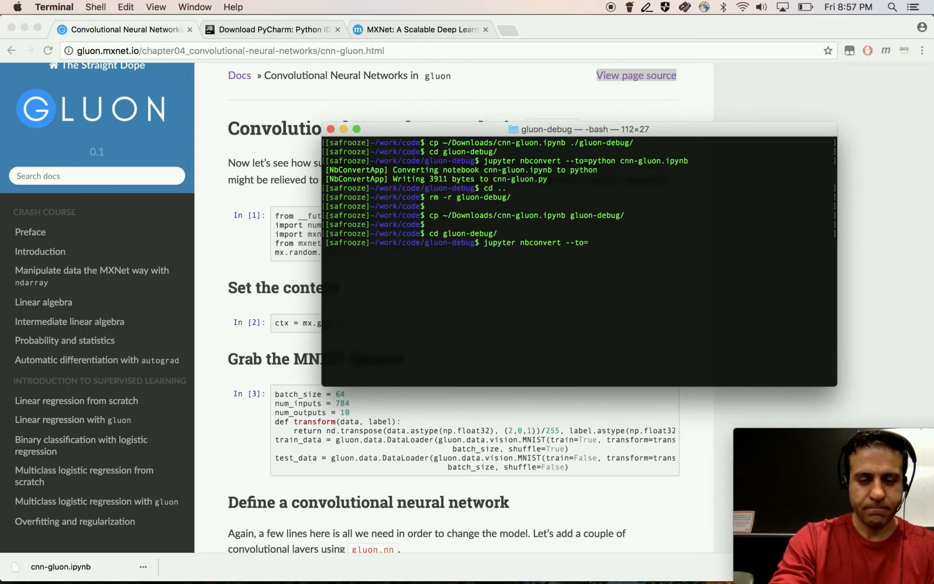
{"action": "type", "text": "python cnn-gluon.ipynb"}
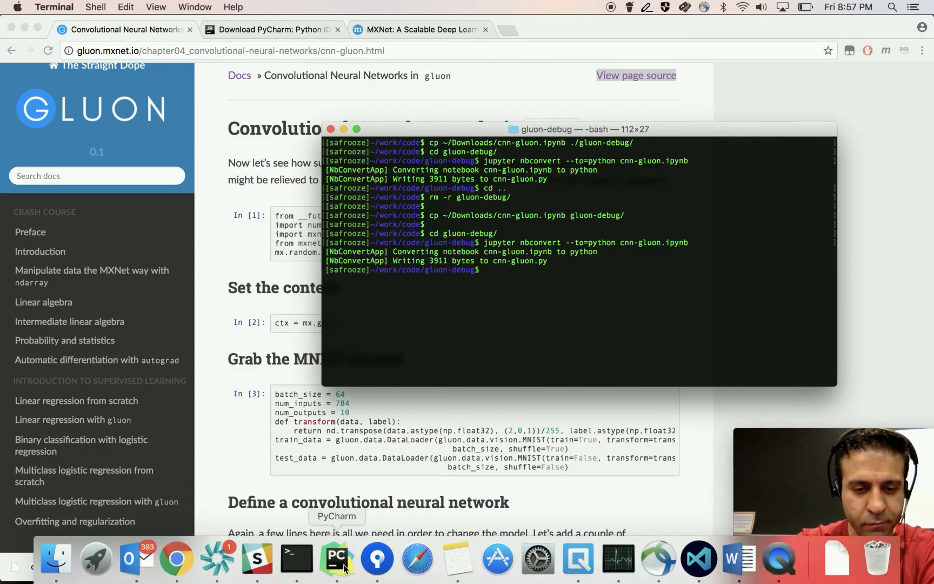
- Open cnn-gluon.py, change ctx from mx.gpu() to mx.cpu(), and breakpoint the mx.random.seed line
{"action": "left_click", "coordinate": [335, 558]}
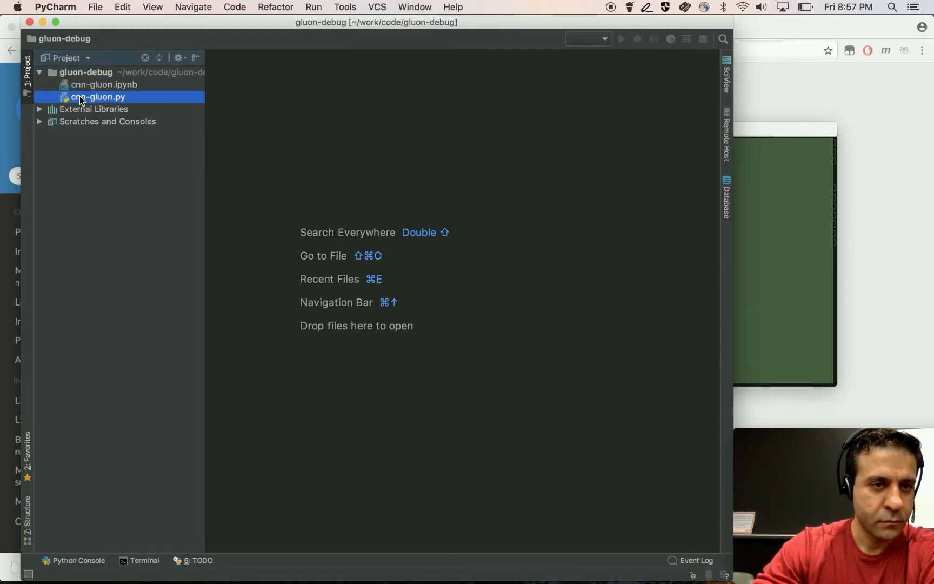
{"action": "double_click", "coordinate": [97, 97]}
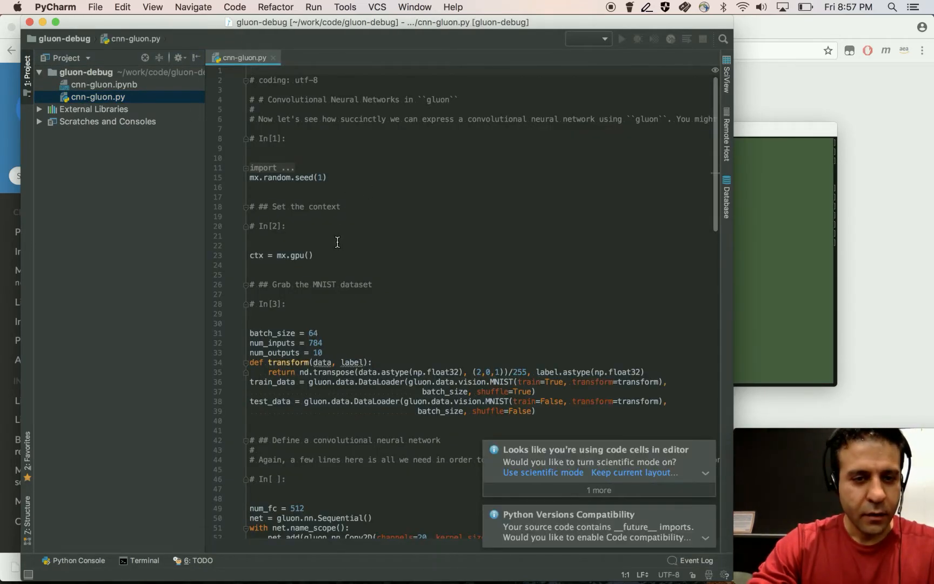
{"action": "left_click", "coordinate": [294, 255]}
{"action": "type", "text": "c"}
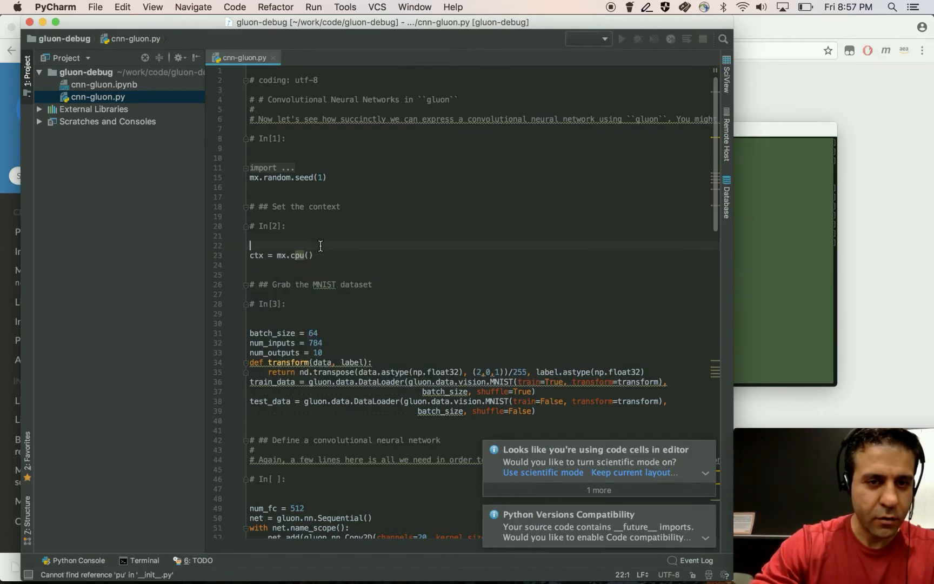
{"action": "left_click", "coordinate": [232, 178]}
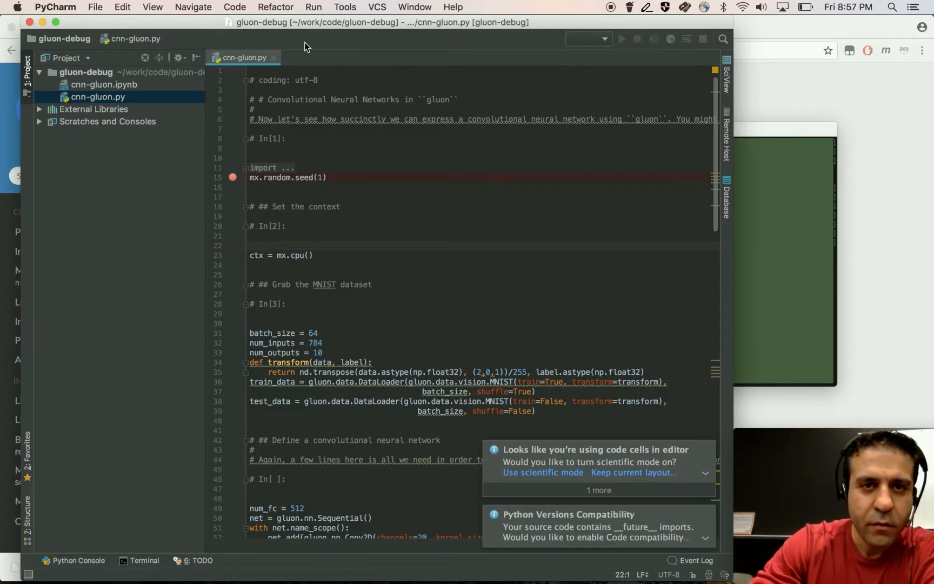
- Bring up the Run menu to launch a debug session of cnn-gluon
{"action": "left_click", "coordinate": [313, 7]}
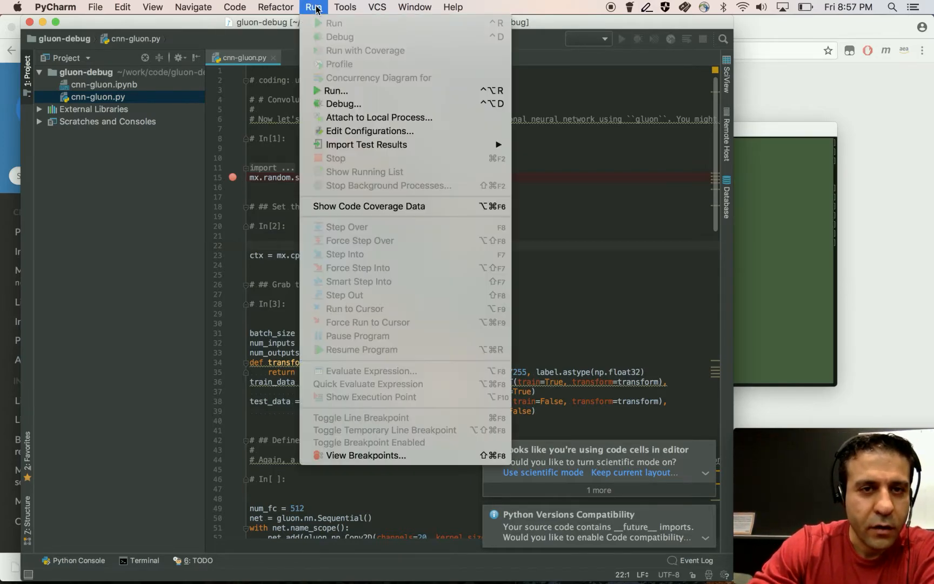
{"action": "mouse_move", "coordinate": [352, 108]}
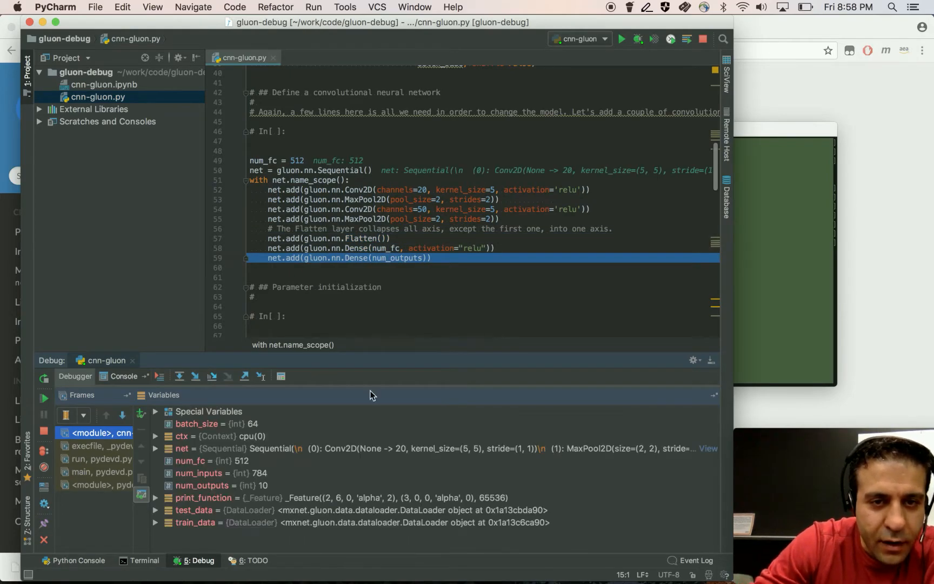
{"action": "mouse_move", "coordinate": [367, 150]}
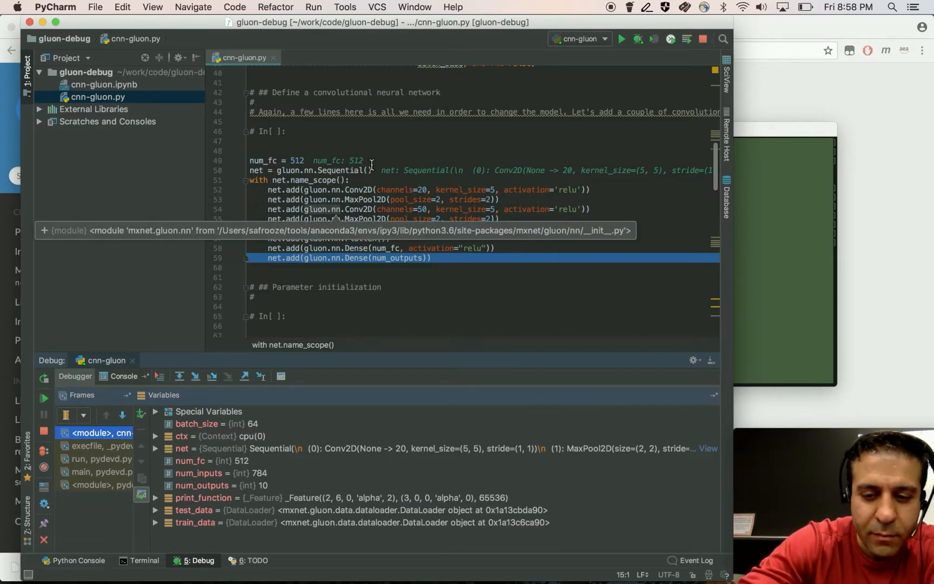
{"action": "mouse_move", "coordinate": [371, 146]}
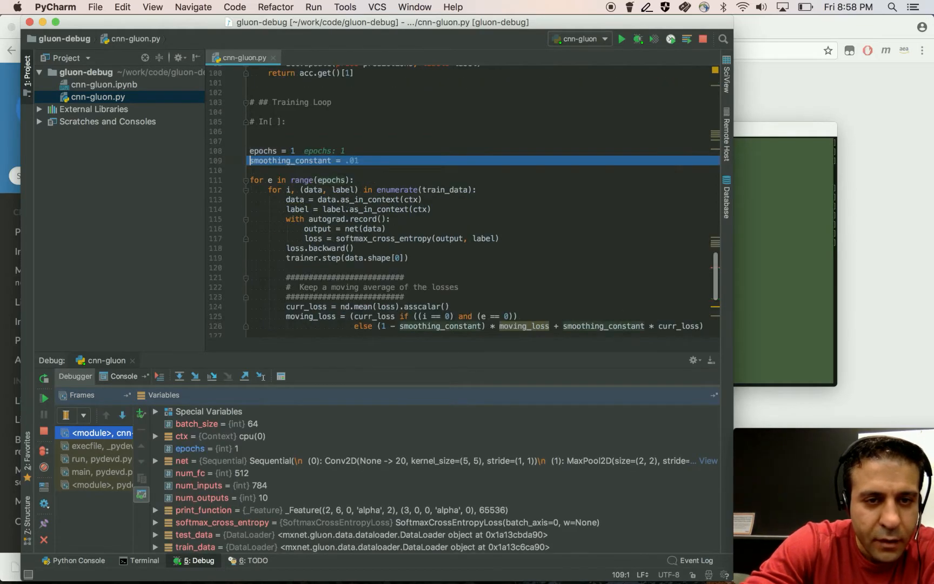
- Step into the loop and check data shape (64, 1, 28, 28) and label shape (64,) in Variables
{"action": "left_click", "coordinate": [196, 376]}
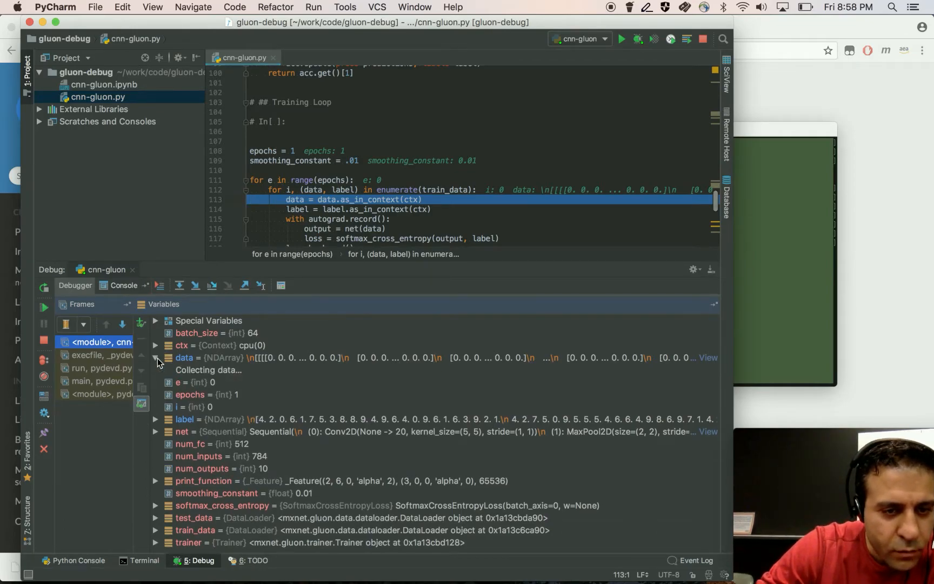
{"action": "left_click", "coordinate": [156, 358]}
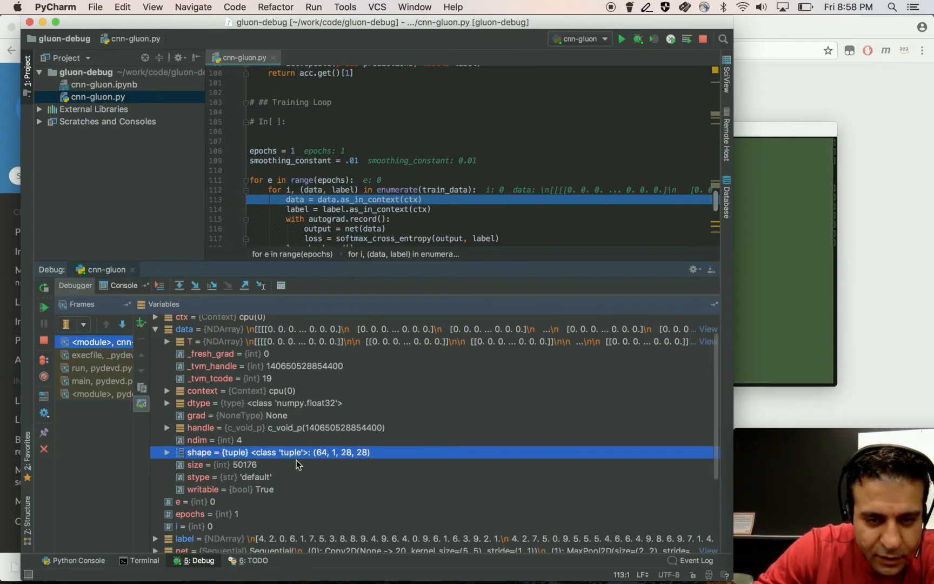
{"action": "mouse_move", "coordinate": [317, 465]}
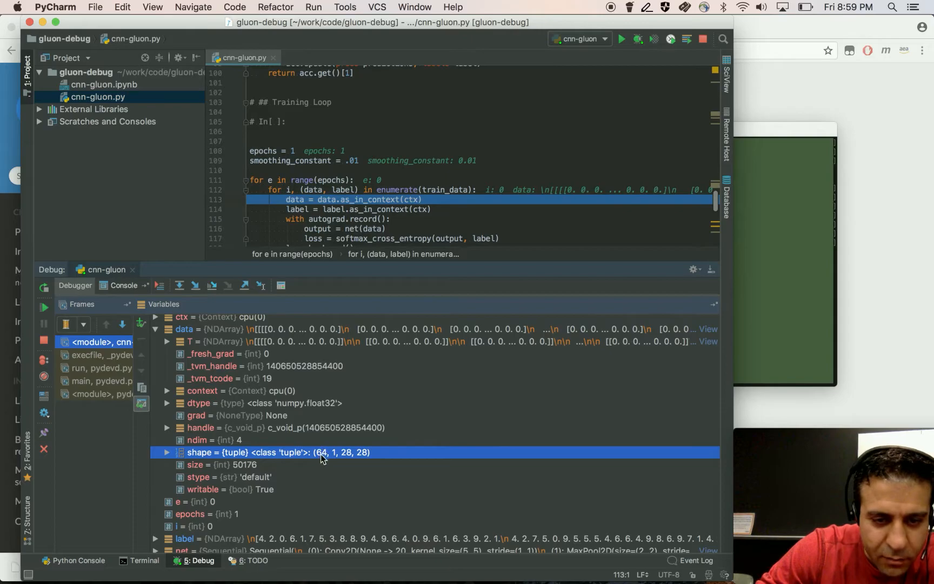
{"action": "mouse_move", "coordinate": [337, 456]}
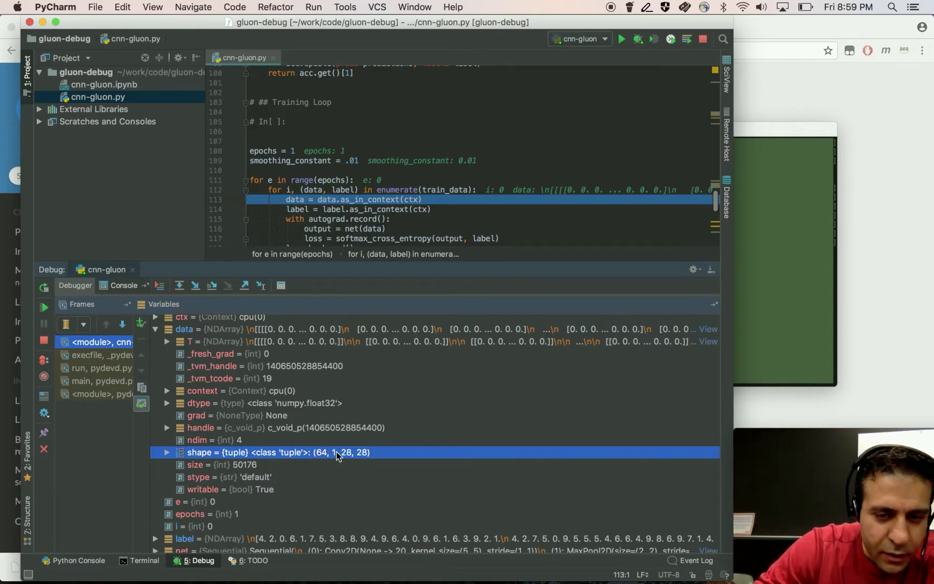
{"action": "mouse_move", "coordinate": [357, 454]}
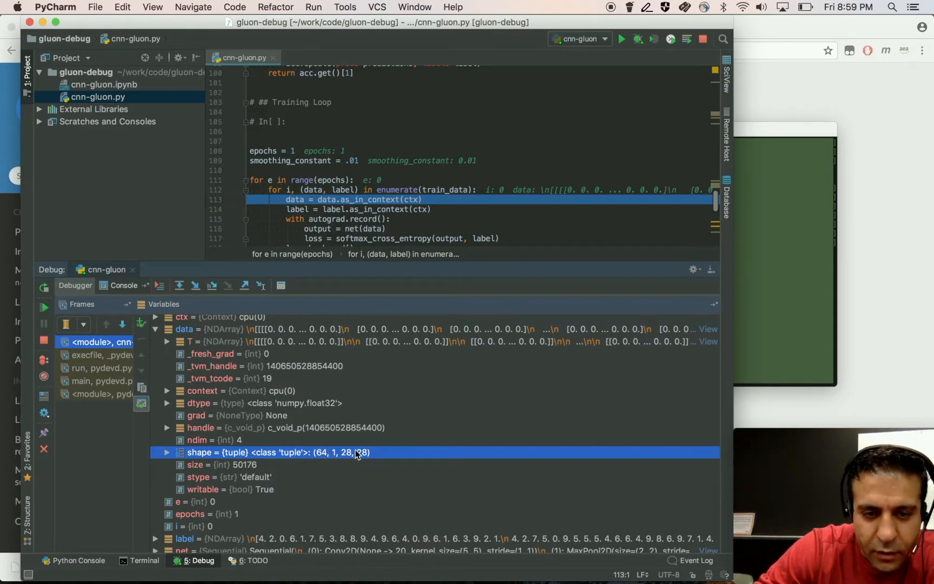
{"action": "mouse_move", "coordinate": [349, 243]}
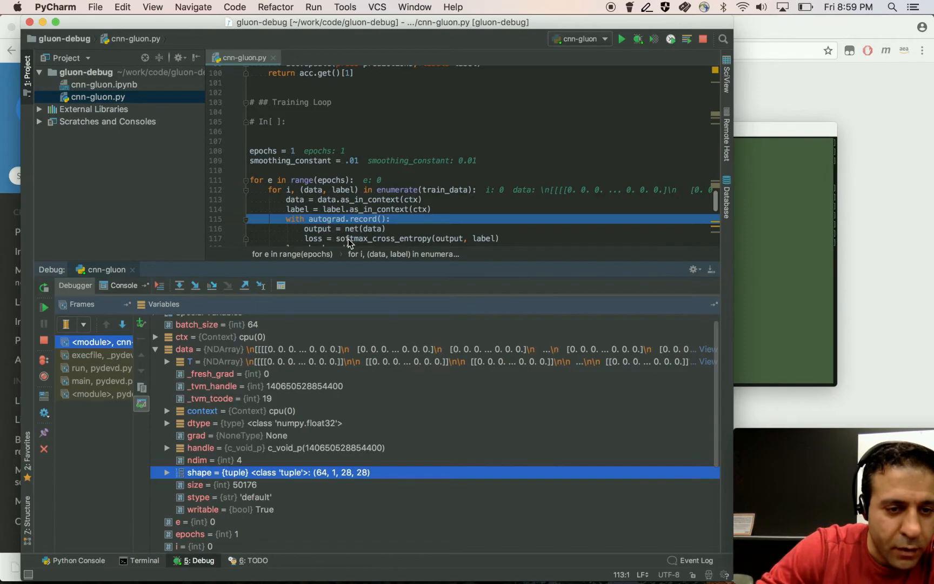
{"action": "left_click", "coordinate": [155, 349]}
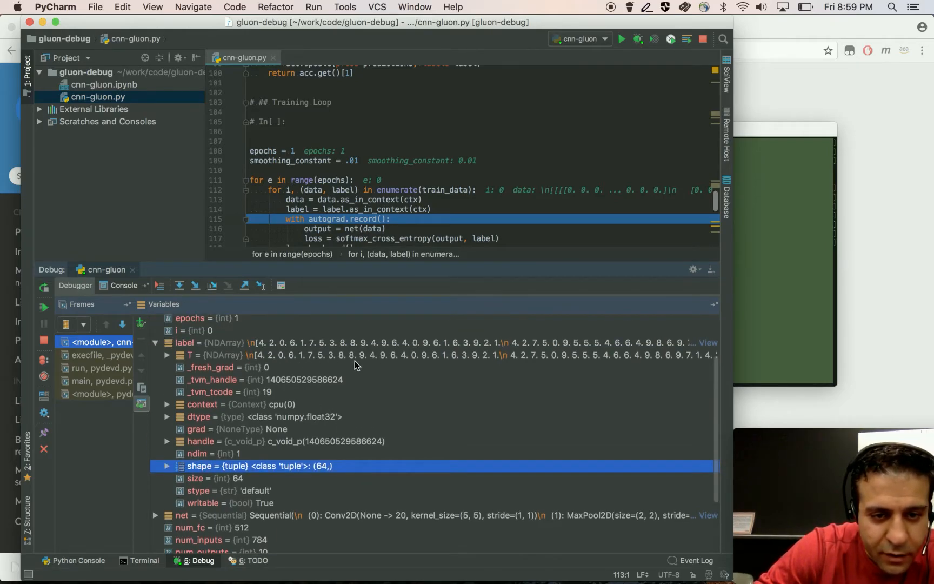
{"action": "mouse_move", "coordinate": [506, 365]}
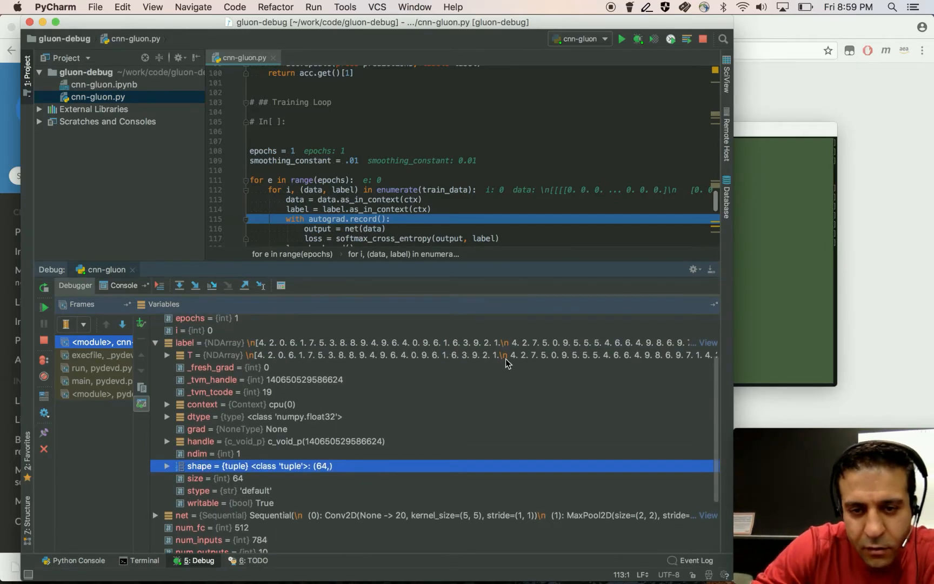
{"action": "mouse_move", "coordinate": [358, 385]}
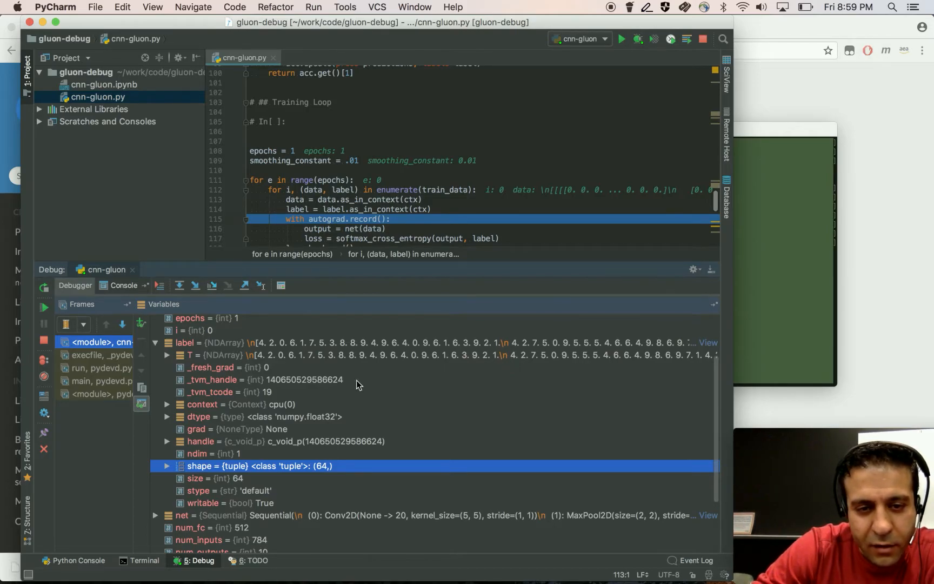
{"action": "mouse_move", "coordinate": [273, 361]}
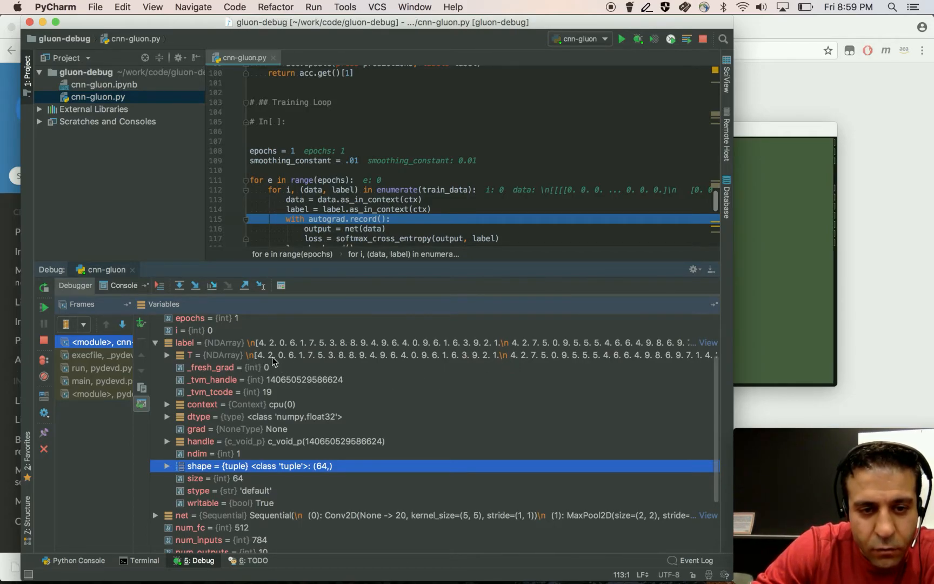
{"action": "mouse_move", "coordinate": [326, 362]}
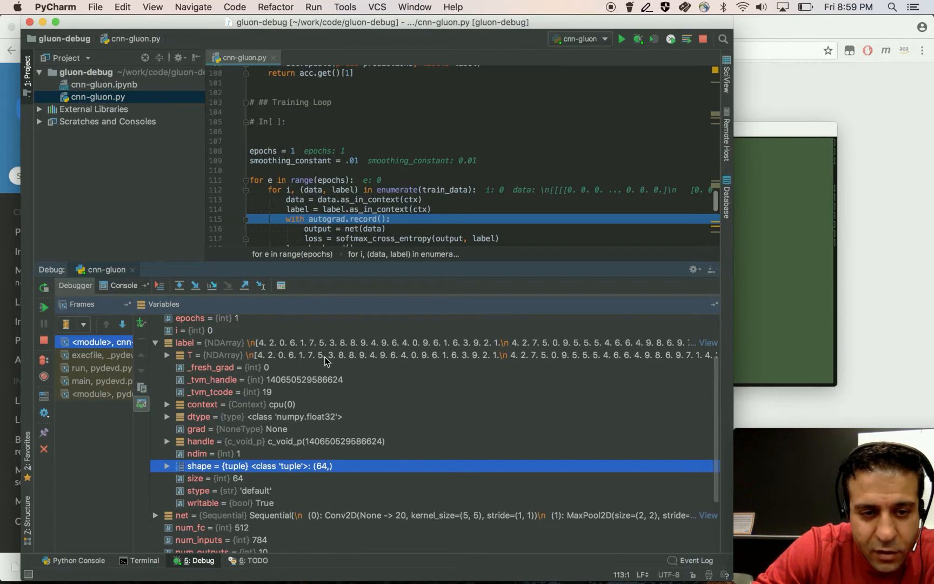
{"action": "left_click", "coordinate": [260, 354]}
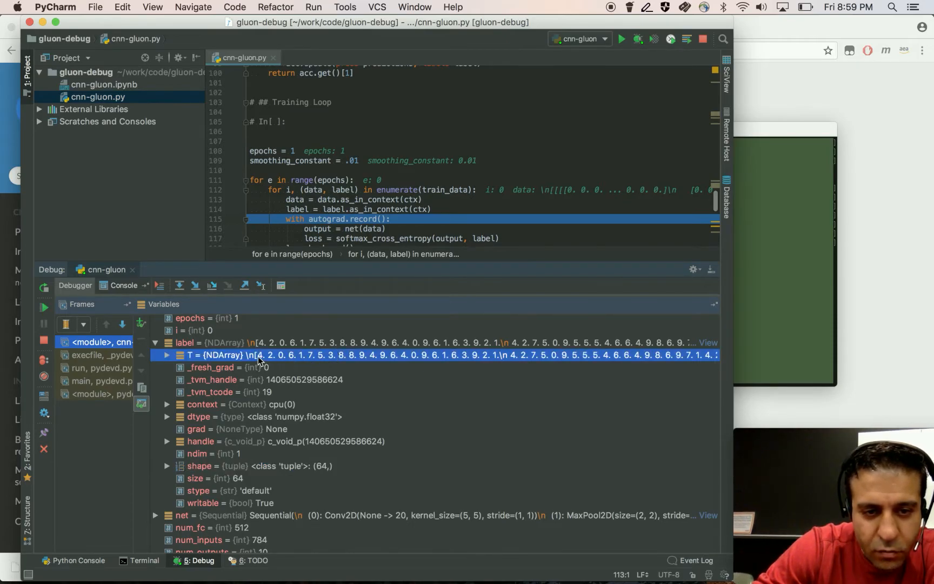
{"action": "mouse_move", "coordinate": [466, 369]}
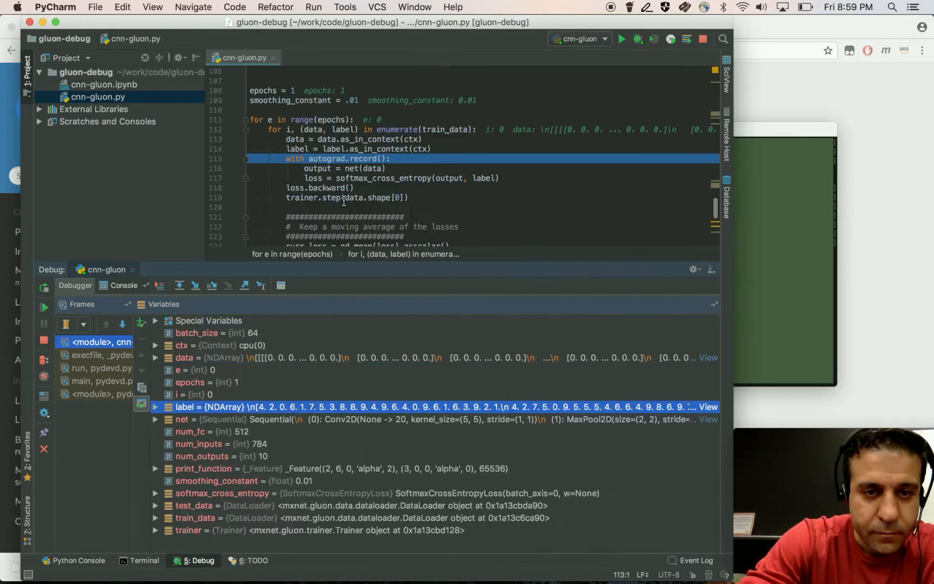
- Step from net(data) through block.py __call__ into Sequential.forward in basic_layers.py
{"action": "left_click", "coordinate": [179, 285]}
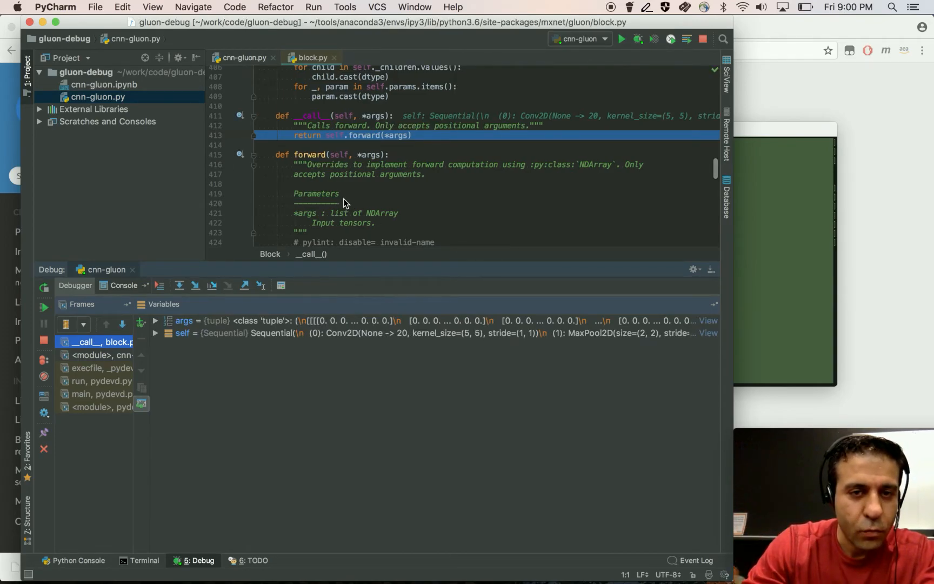
{"action": "left_click", "coordinate": [180, 286]}
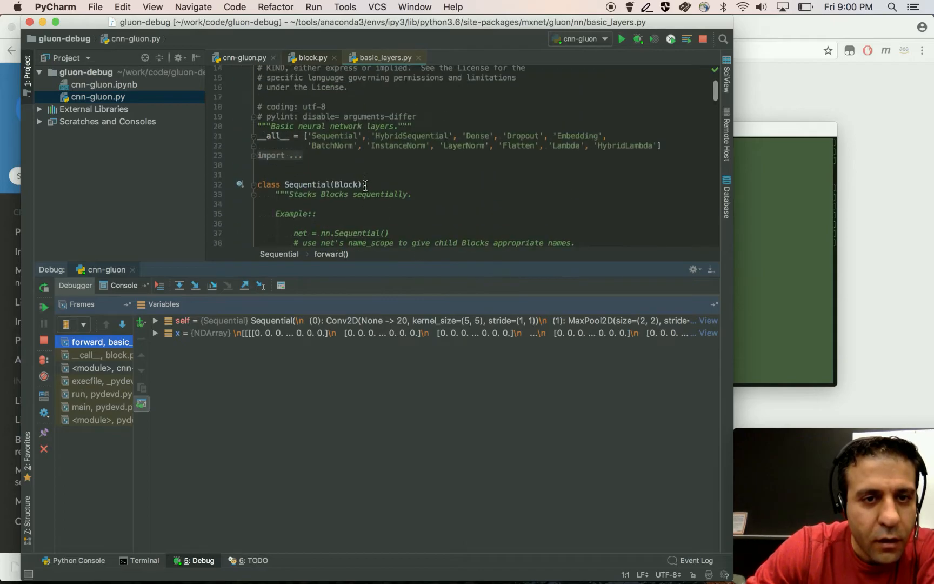
{"action": "scroll", "scroll_direction": "down", "scroll_amount": 3}
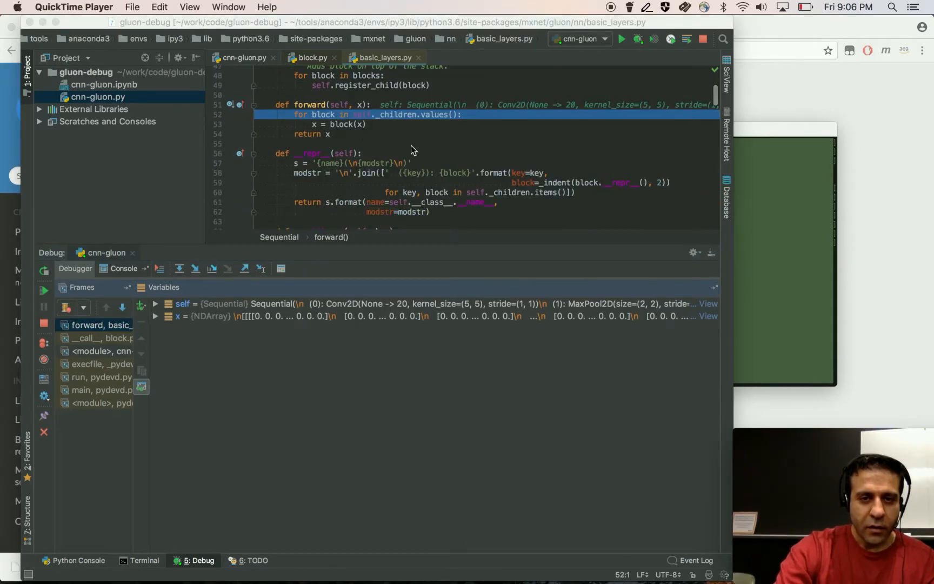
{"action": "mouse_move", "coordinate": [371, 179]}
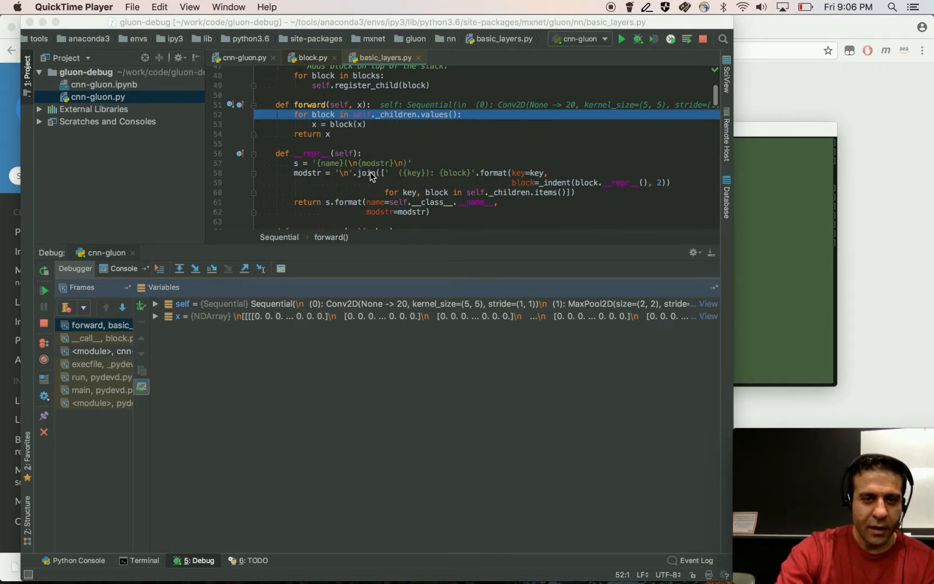
{"action": "mouse_move", "coordinate": [401, 121]}
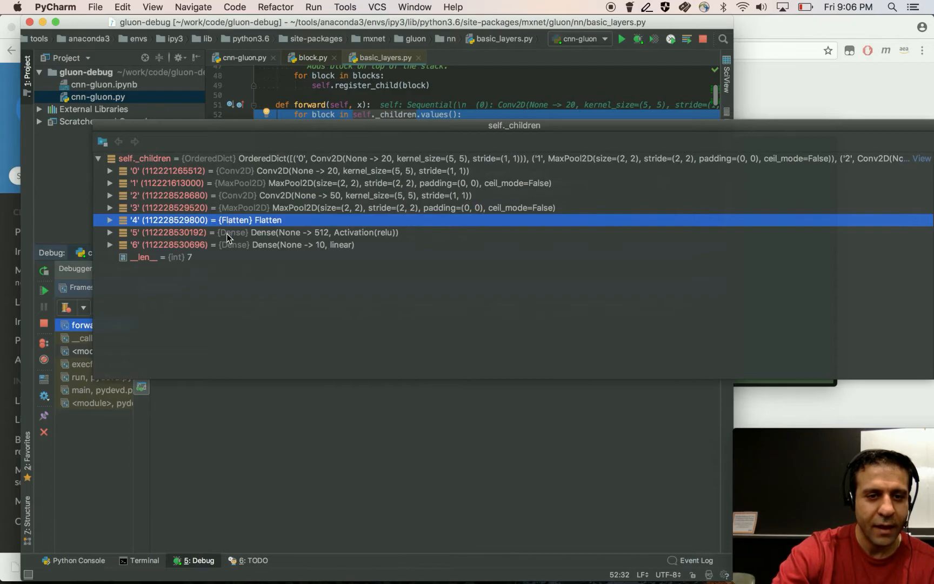
- Browse self._children, inspecting the 512-unit Dense and 50-channel Conv2D entries
{"action": "left_click", "coordinate": [228, 232]}
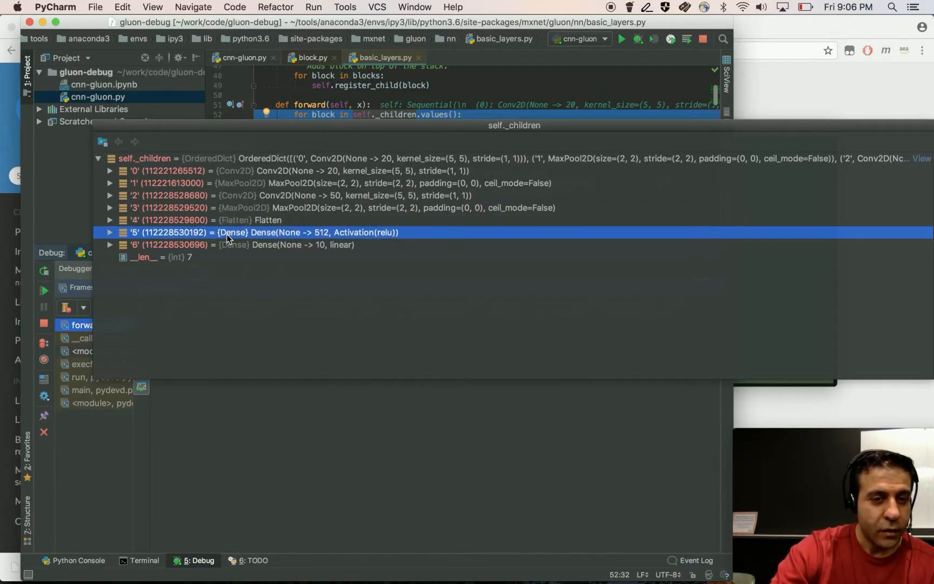
{"action": "left_click", "coordinate": [307, 244]}
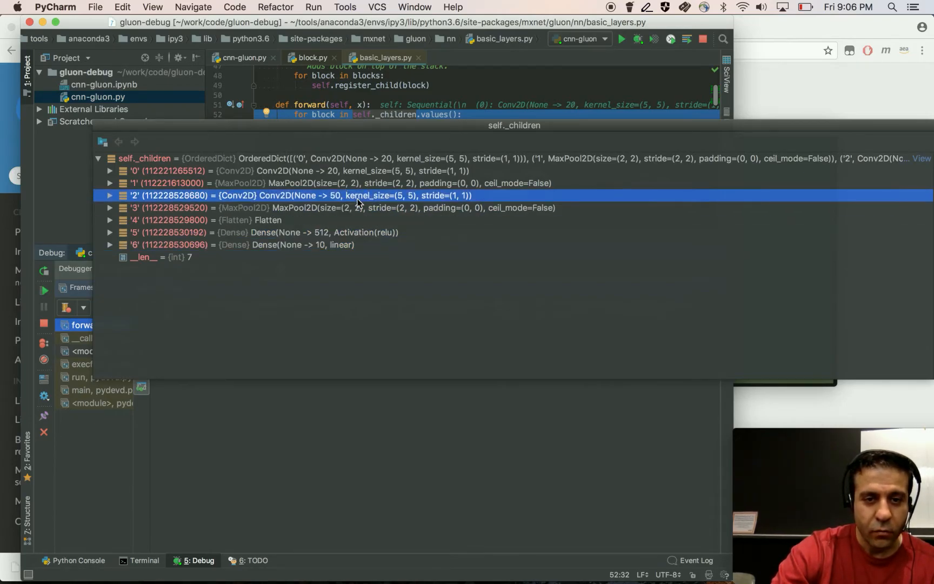
{"action": "left_click", "coordinate": [326, 233]}
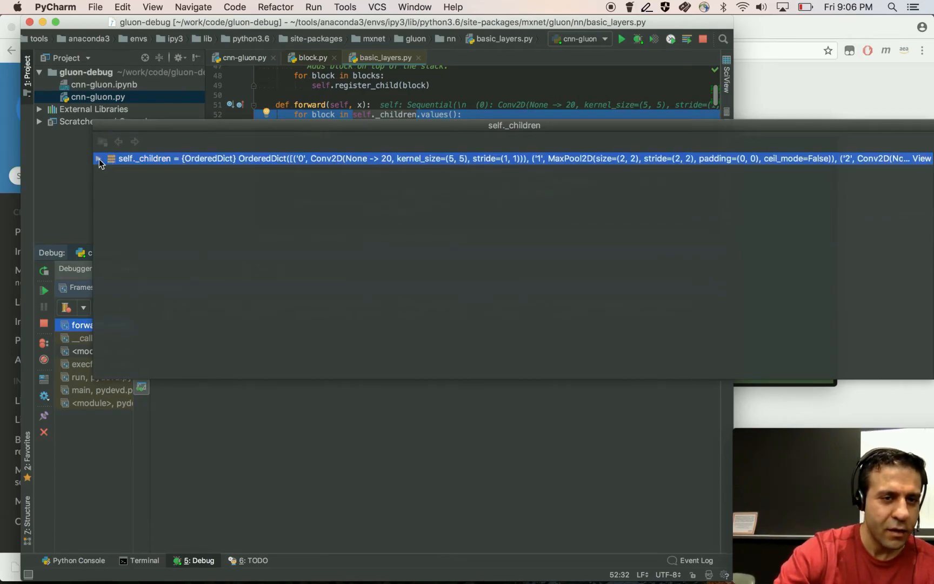
{"action": "left_click", "coordinate": [99, 158]}
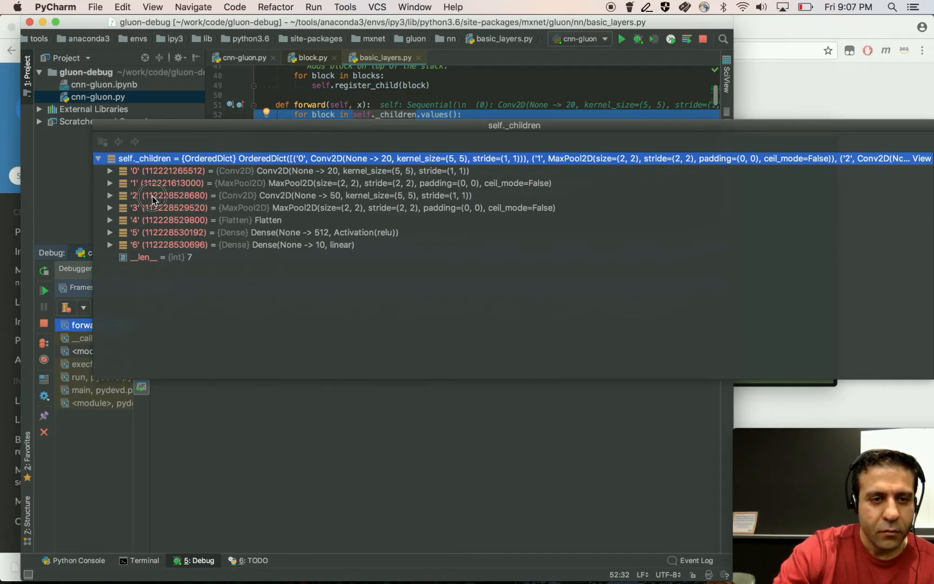
- Expand the 50-filter Conv2D child and copy its name value sequential0_conv1
{"action": "left_click", "coordinate": [152, 196]}
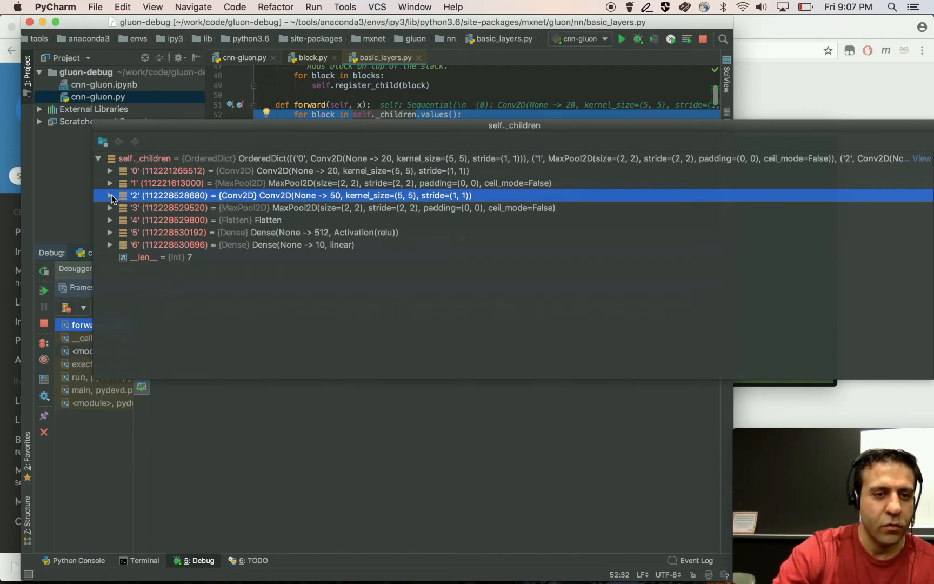
{"action": "left_click", "coordinate": [110, 196]}
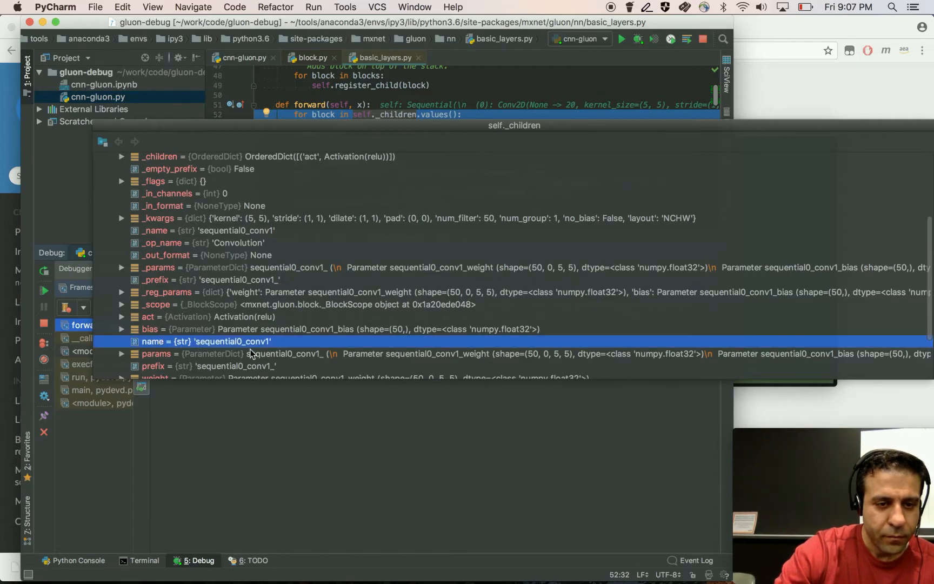
{"action": "right_click", "coordinate": [232, 342]}
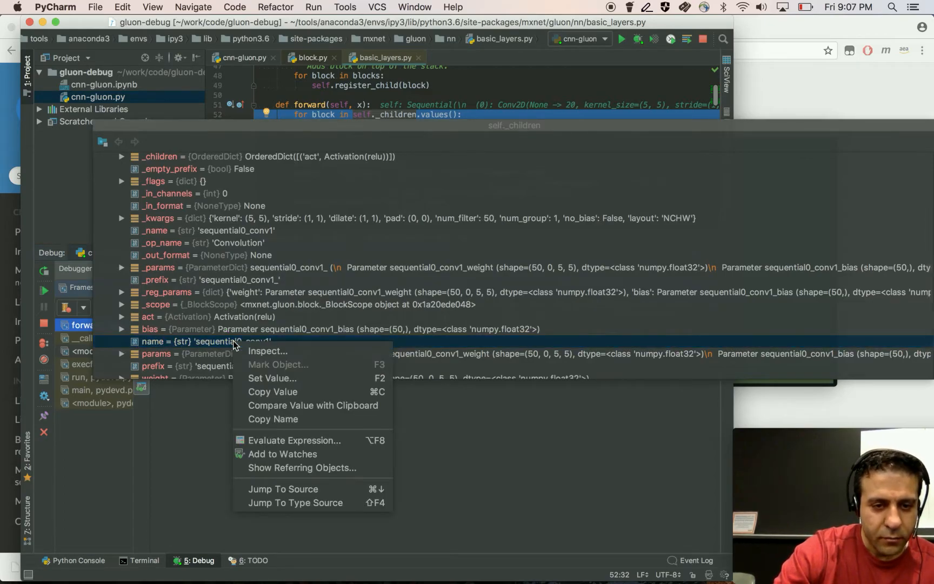
{"action": "mouse_move", "coordinate": [288, 392]}
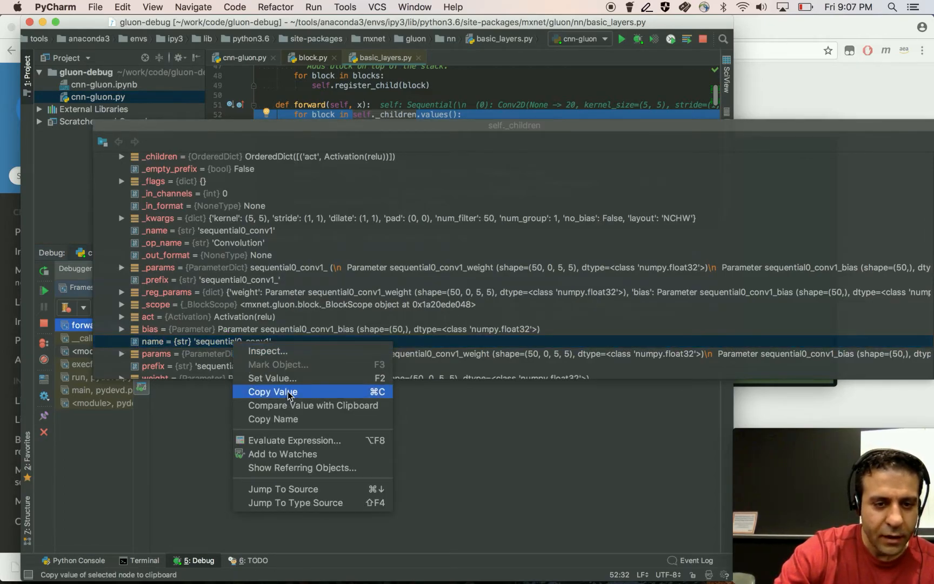
{"action": "left_click", "coordinate": [272, 392]}
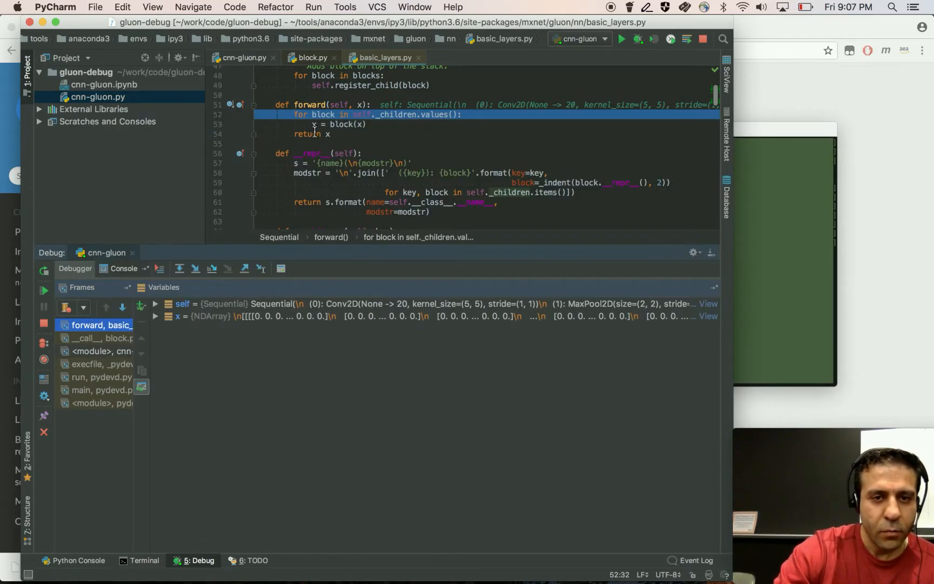
- Add a line-53 breakpoint conditioned on block.name=='sequential0_conv1' and resume until it hits
{"action": "left_click", "coordinate": [239, 124]}
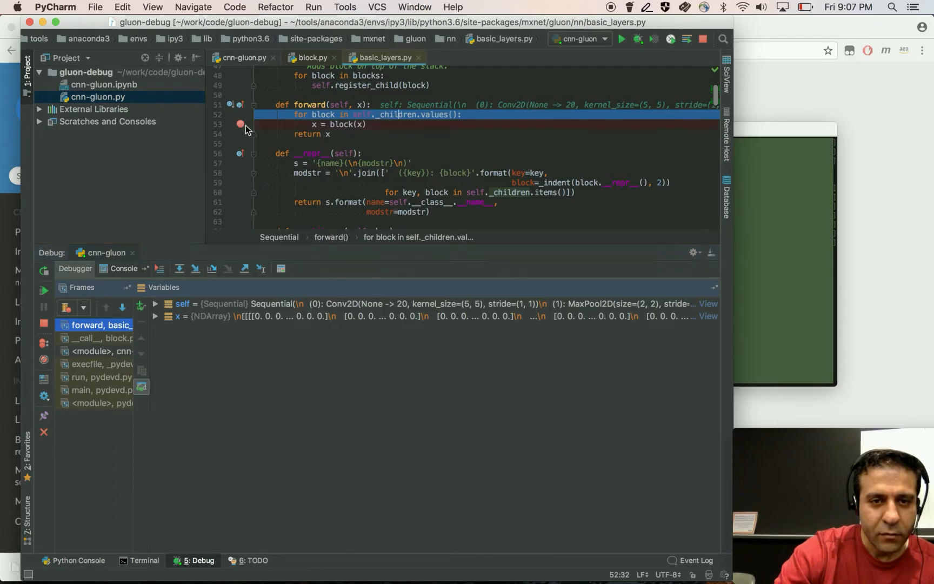
{"action": "left_click", "coordinate": [240, 125]}
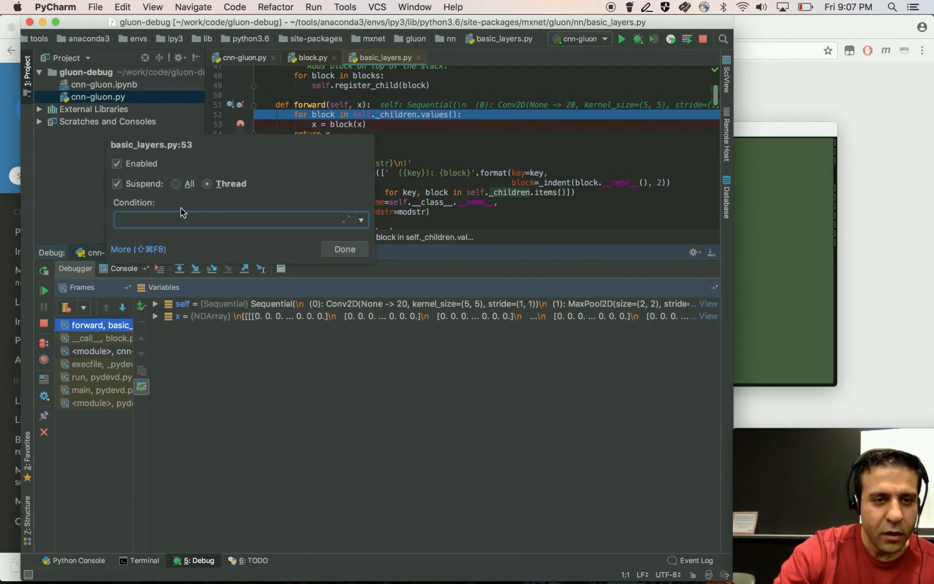
{"action": "type", "text": "block.name=='sequential0_conv1"}
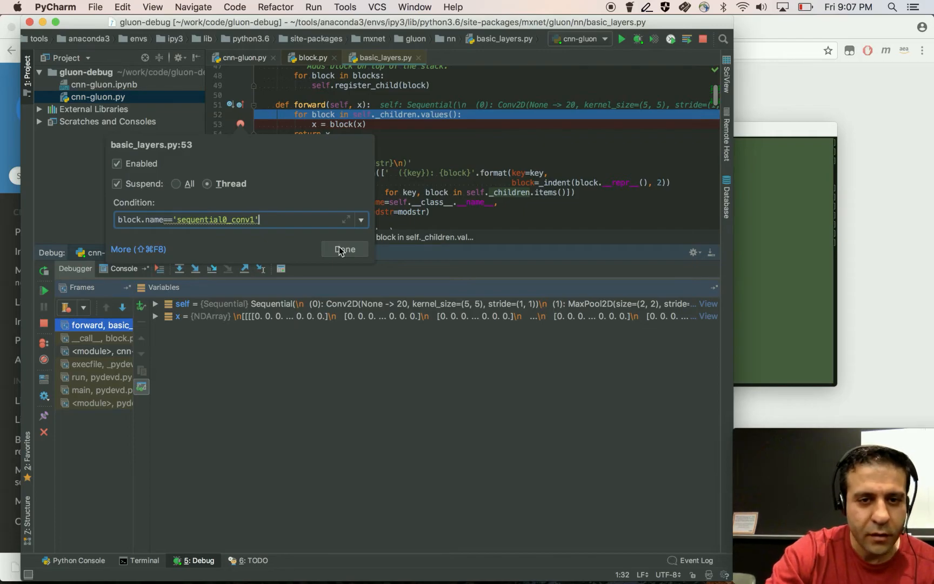
{"action": "left_click", "coordinate": [344, 248]}
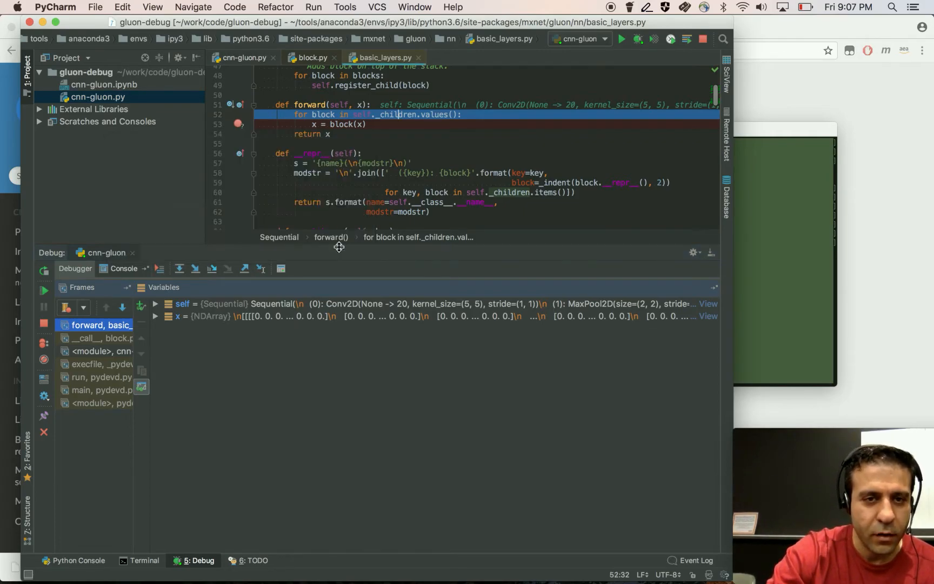
{"action": "left_click", "coordinate": [43, 290]}
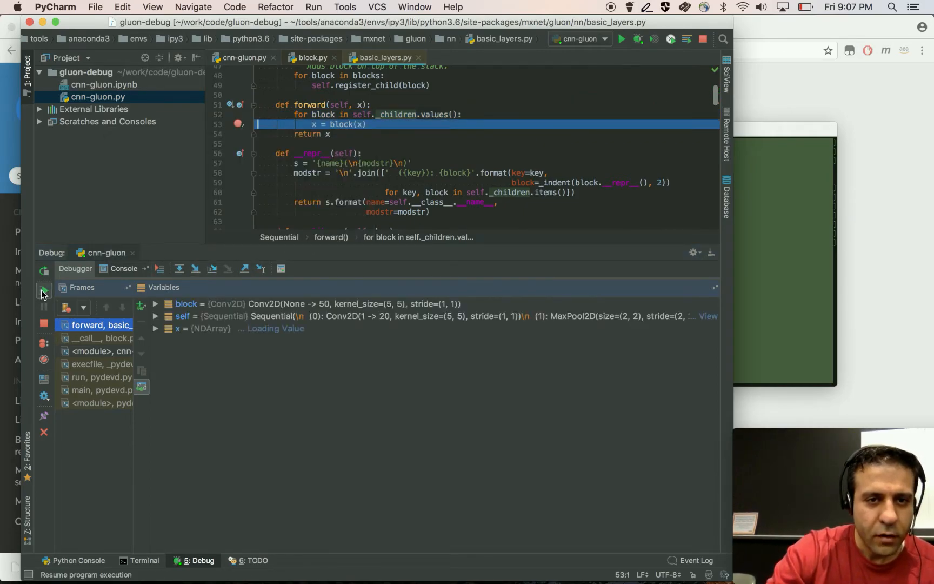
- Step through HybridBlock.forward into the Conv2D hybrid_forward in conv_layers.py
{"action": "left_click", "coordinate": [43, 291]}
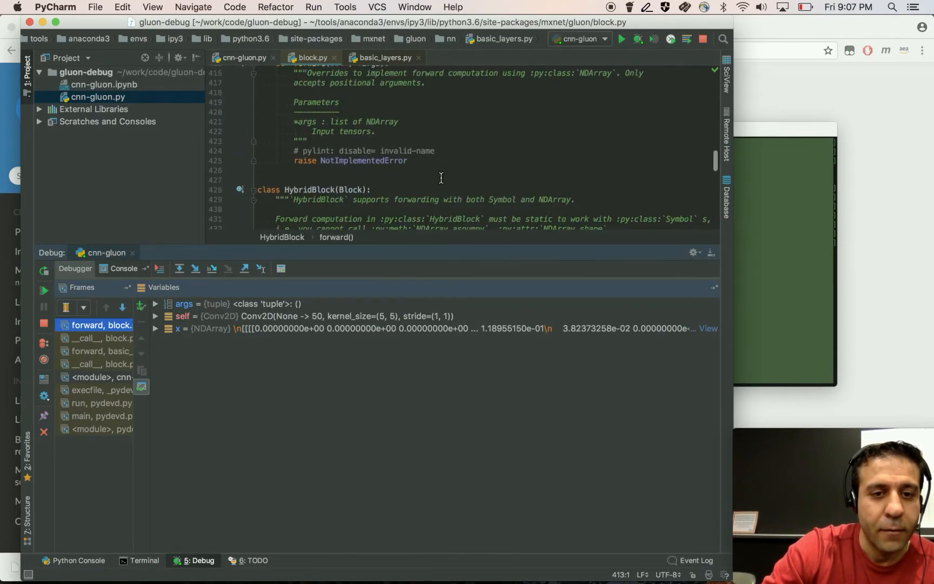
{"action": "scroll", "scroll_direction": "down", "scroll_amount": 3}
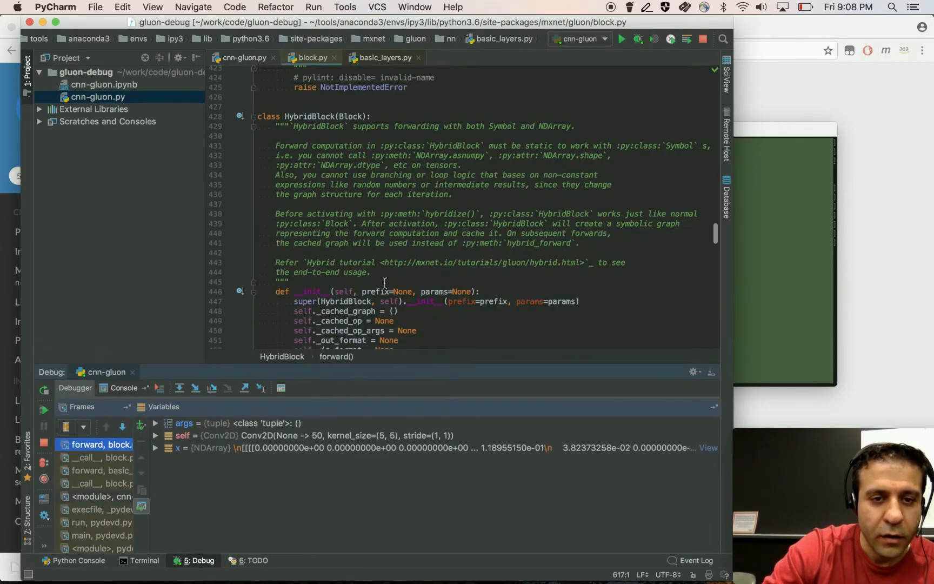
{"action": "scroll", "scroll_direction": "down", "scroll_amount": 3}
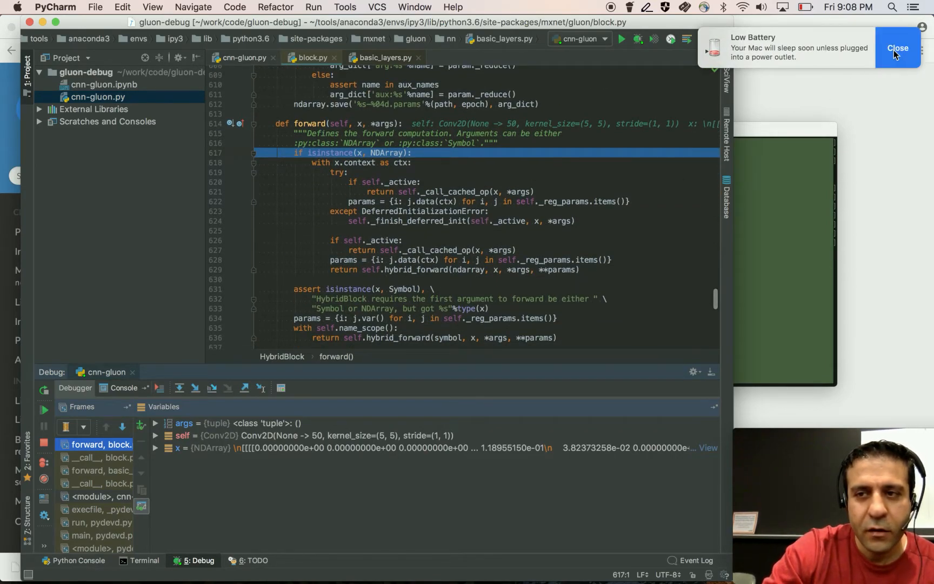
{"action": "left_click", "coordinate": [890, 41]}
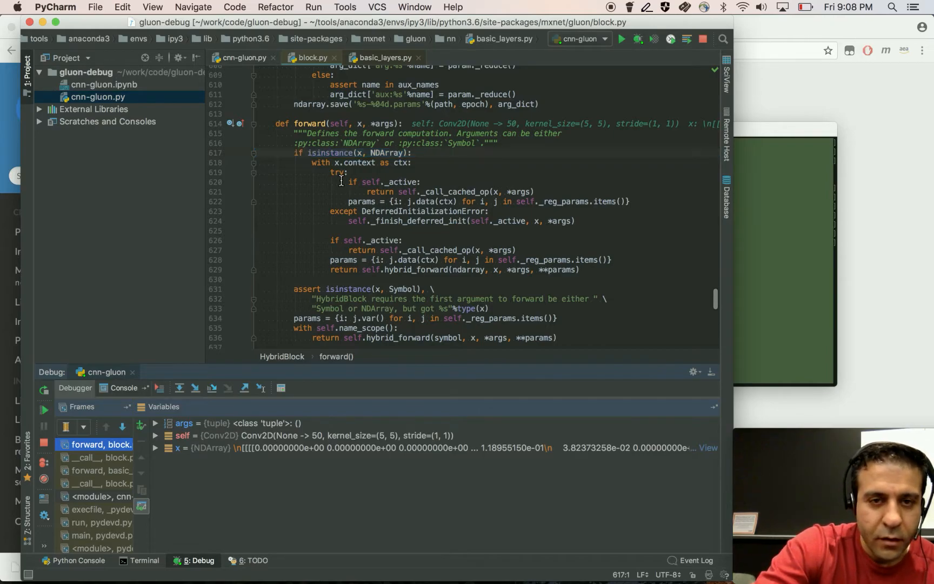
{"action": "left_click", "coordinate": [178, 388]}
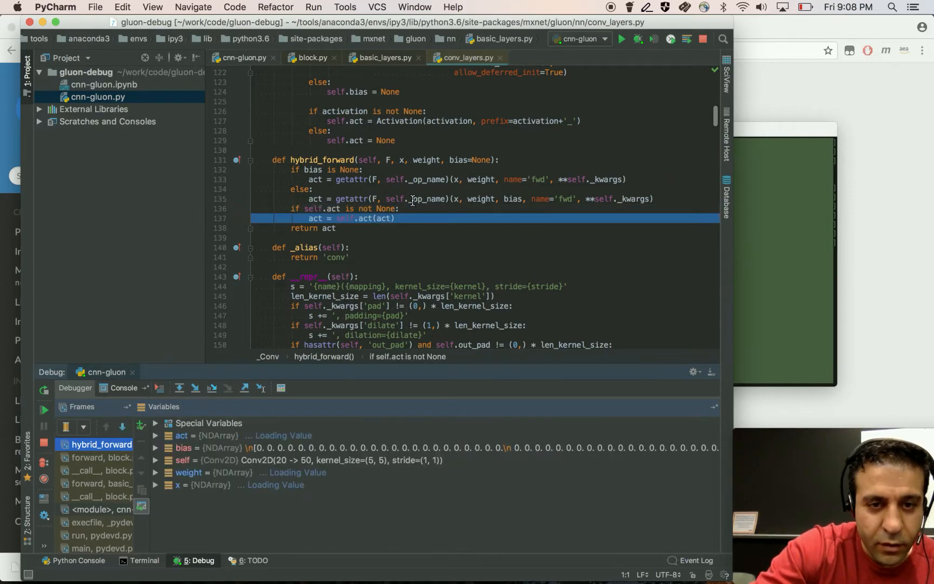
- Step over to the 'return act' line of hybrid_forward
{"action": "left_click", "coordinate": [179, 388]}
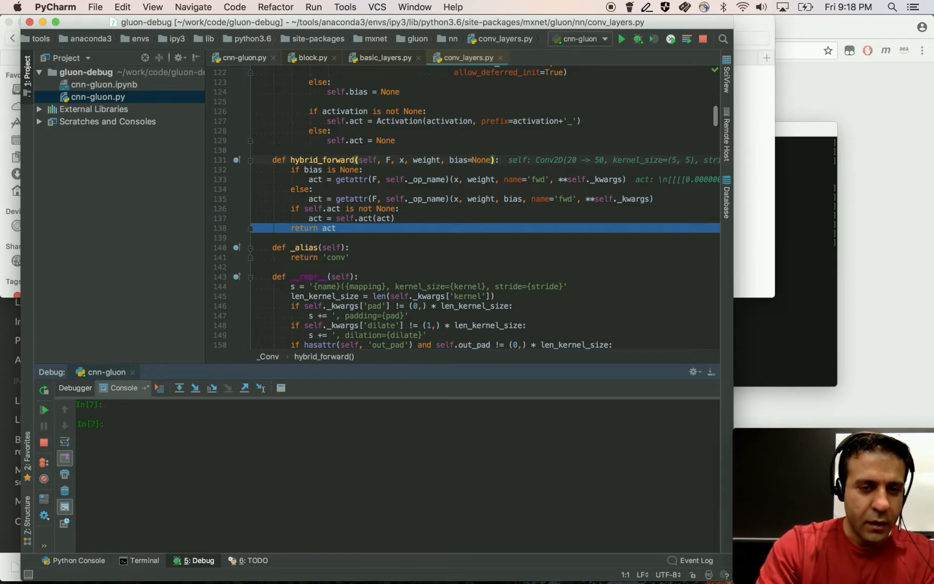
- Evaluate act.shape giving (64, 50, 8, 8), then act_np = act[0].asnumpy() and its shape (50, 8, 8)
{"action": "type", "text": "act"}
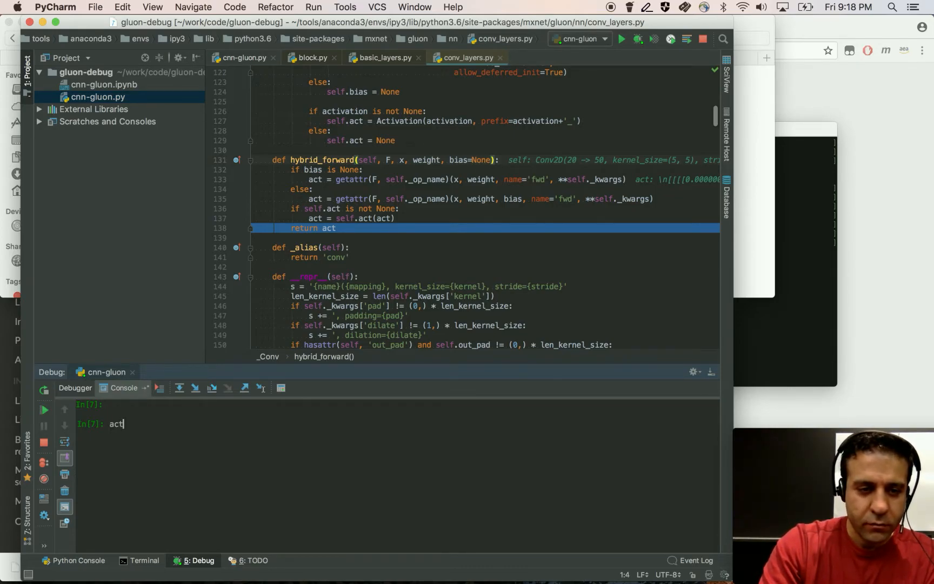
{"action": "type", "text": ".sha"}
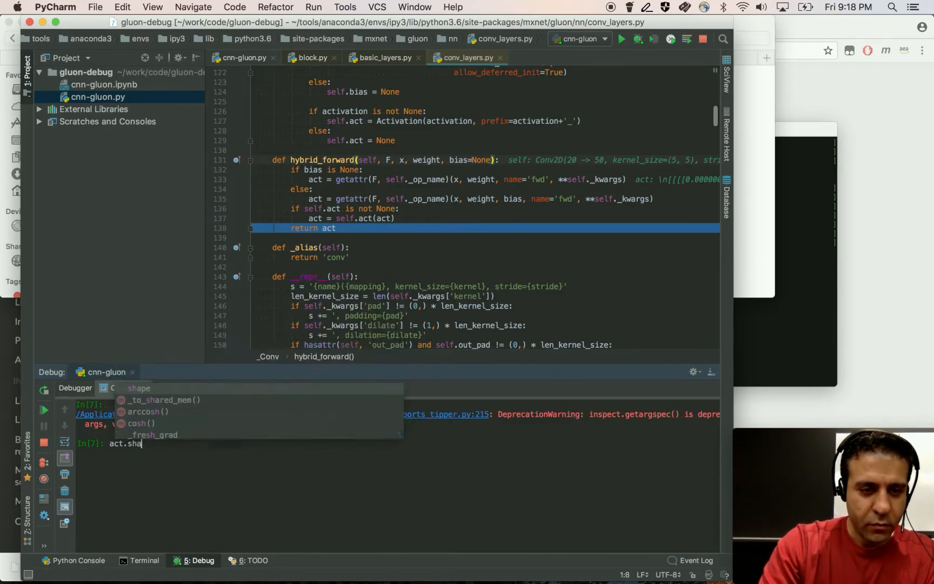
{"action": "key", "text": "Enter"}
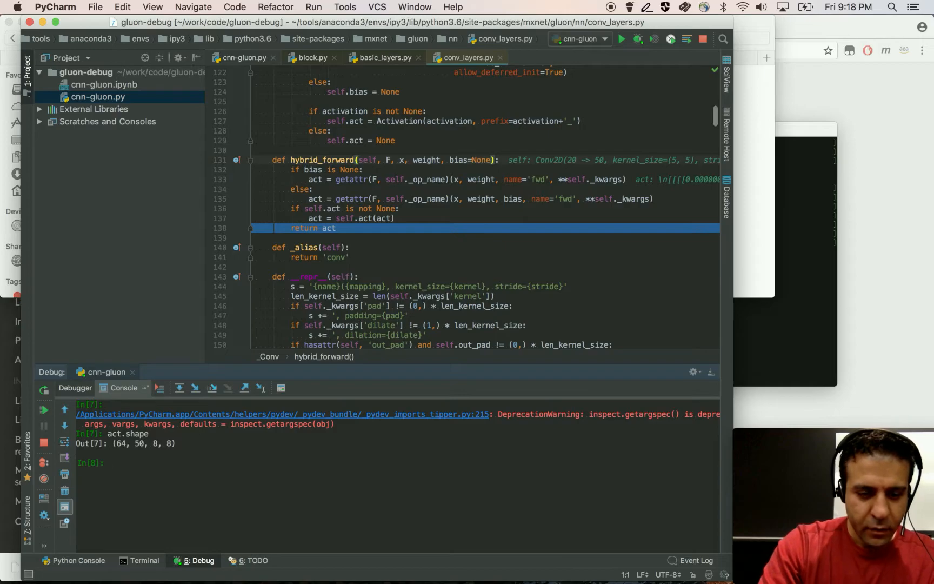
{"action": "type", "text": "act_"}
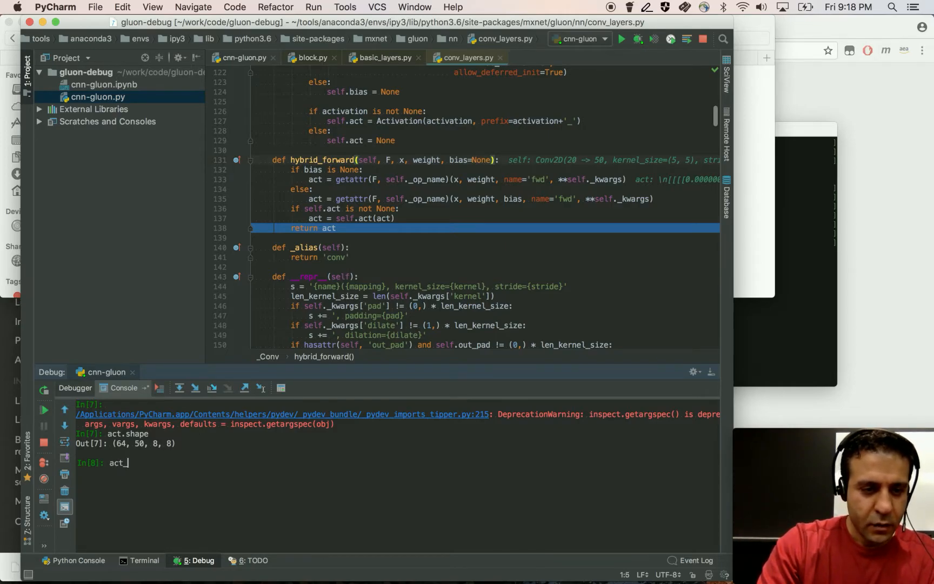
{"action": "type", "text": "np.shape"}
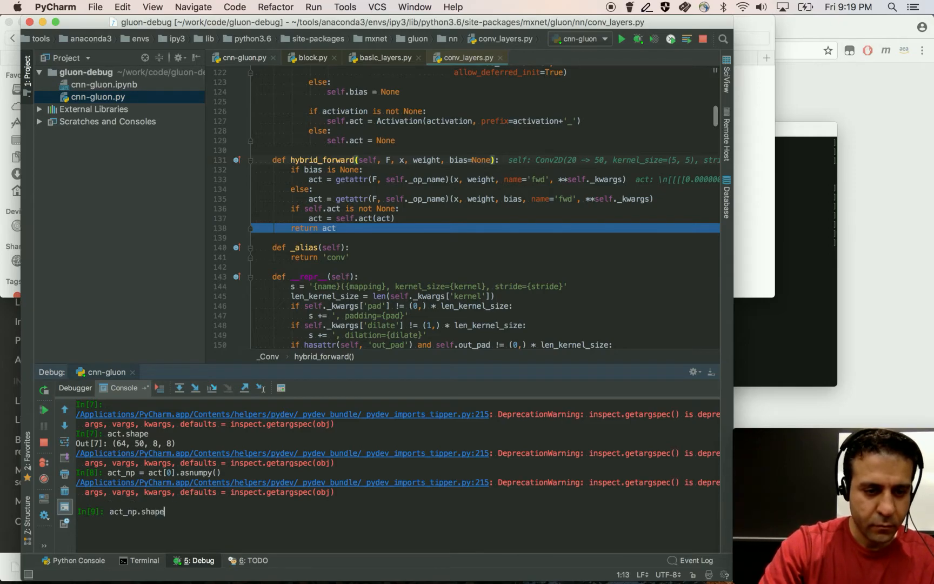
{"action": "key", "text": "enter"}
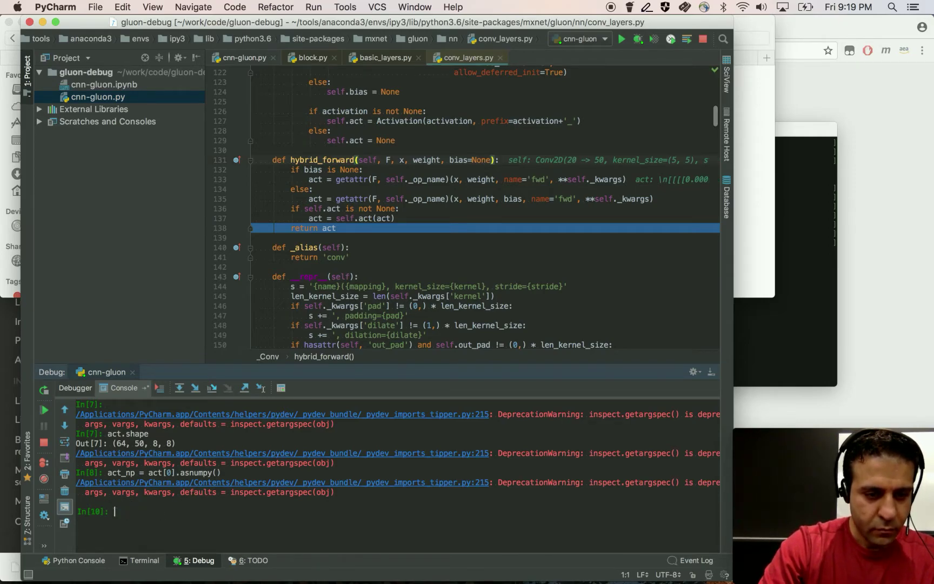
- Sum act_np across channels with axis=0 and check its shape is (8, 8)
{"action": "type", "text": "np.sum("}
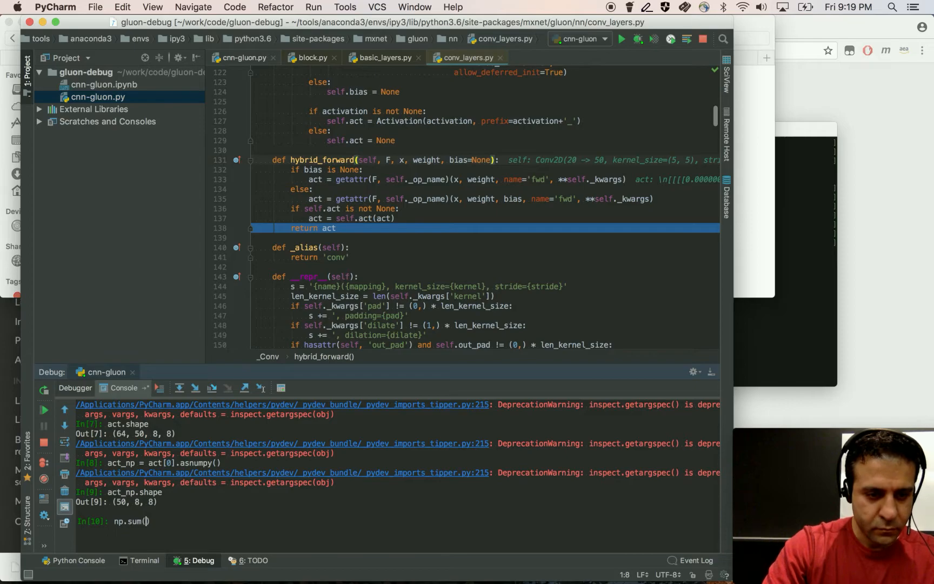
{"action": "type", "text": "np"}
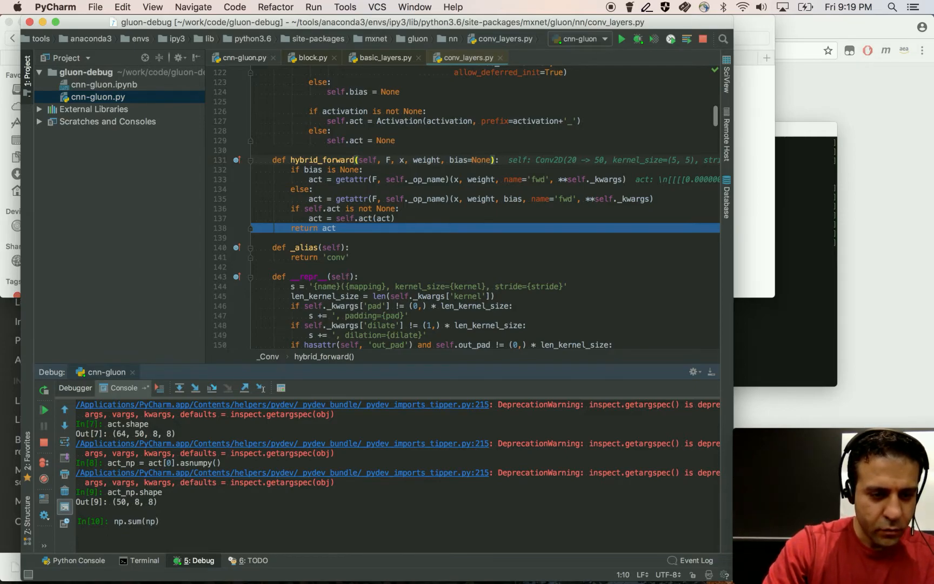
{"action": "type", "text": "act_su"}
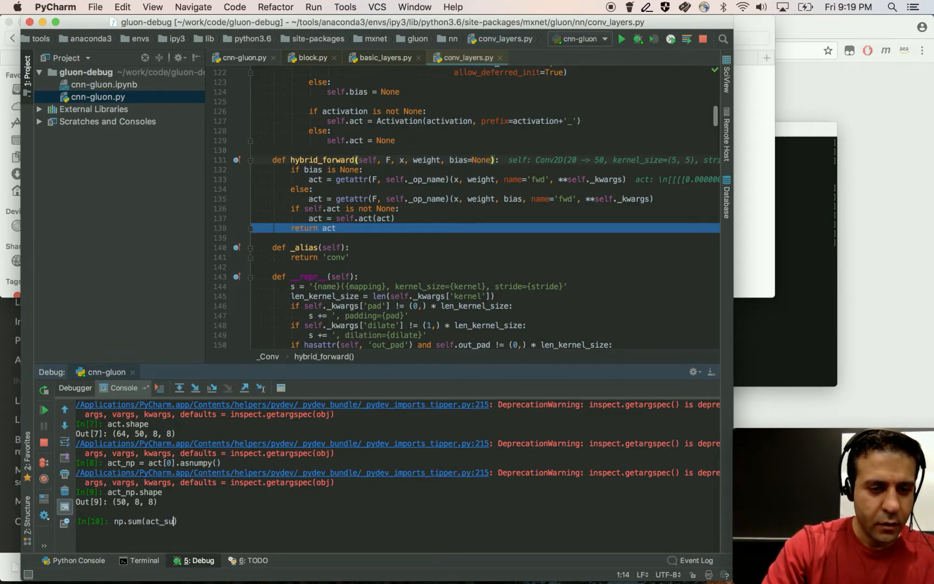
{"action": "type", "text": "m)"}
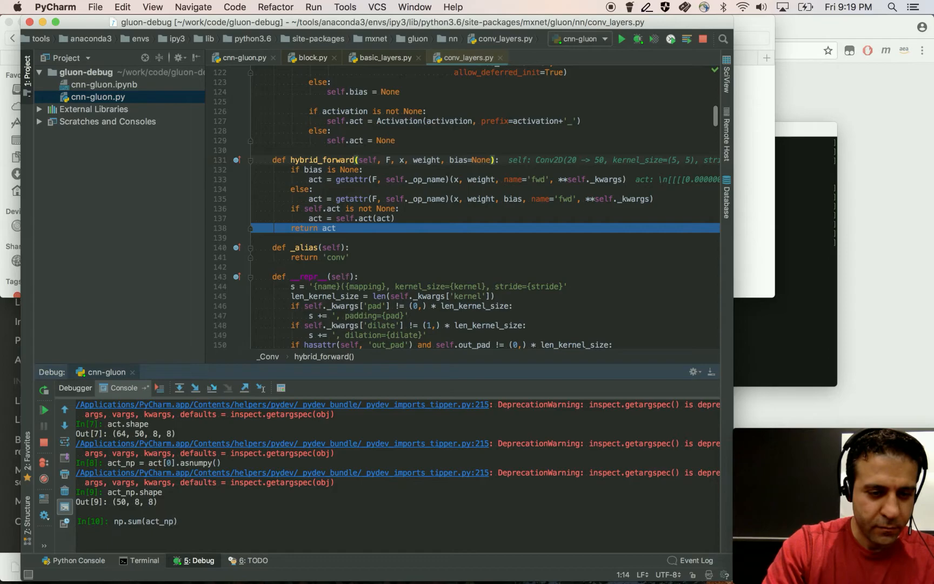
{"action": "type", "text": ", axis=0"}
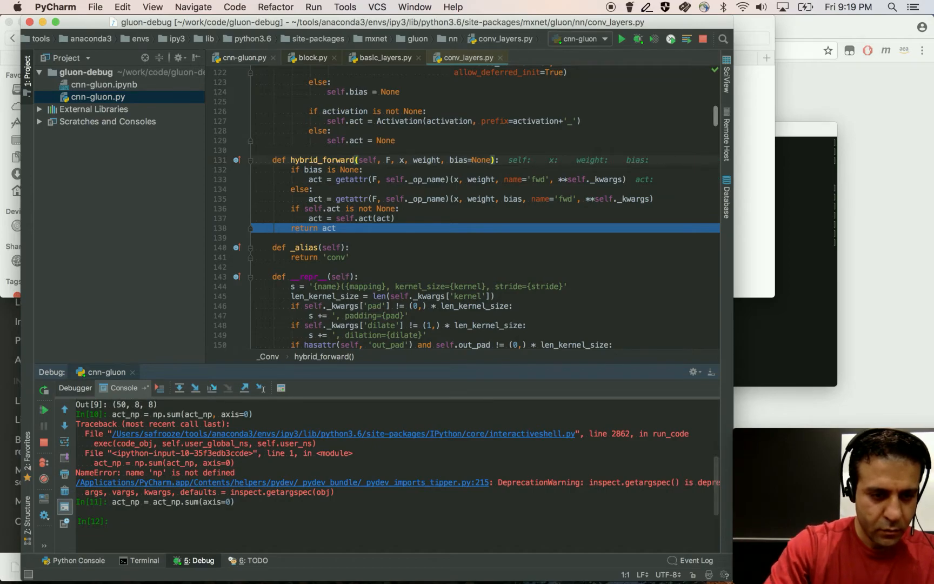
{"action": "type", "text": "act_np.shape"}
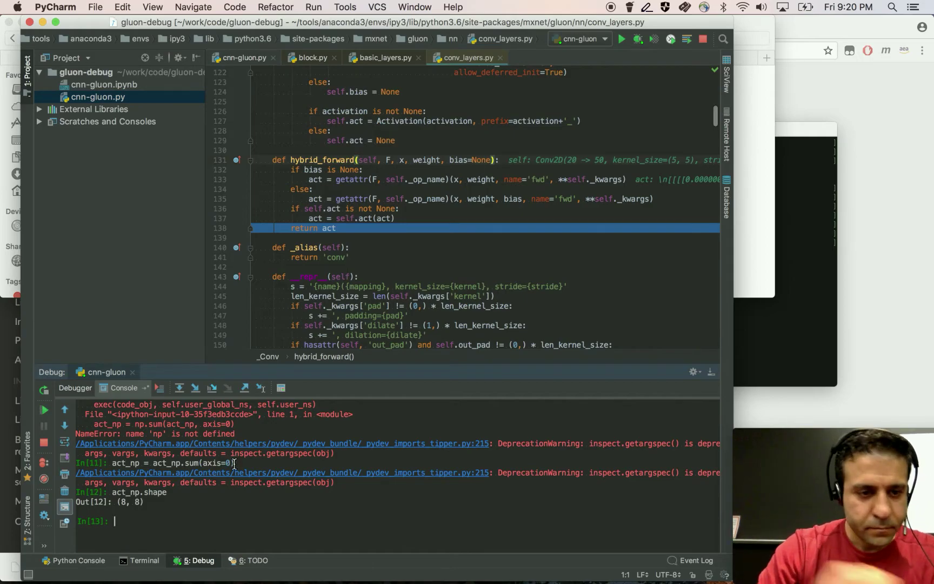
- Select act_np in the Variables pane and view it as an array in SciView
{"action": "left_click", "coordinate": [74, 388]}
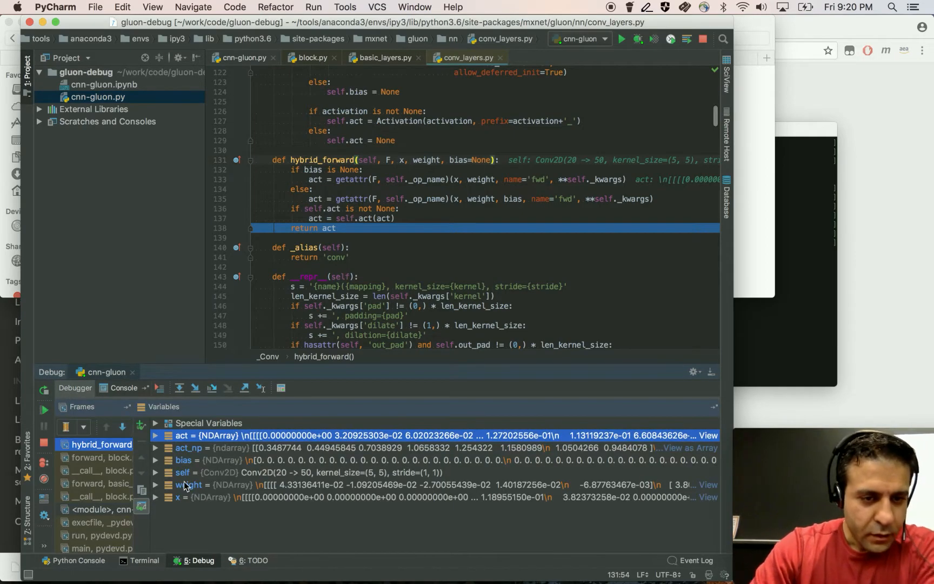
{"action": "left_click", "coordinate": [186, 447]}
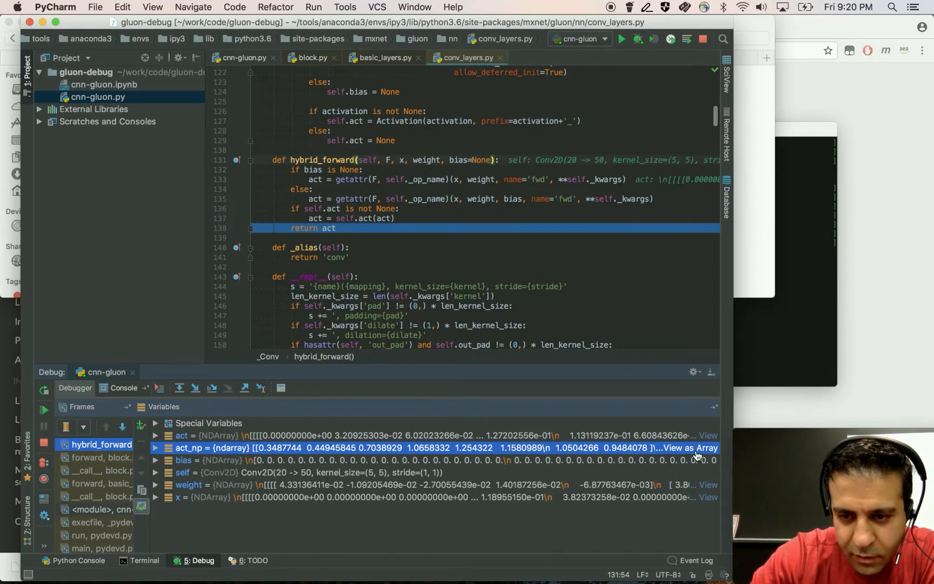
{"action": "mouse_move", "coordinate": [677, 462]}
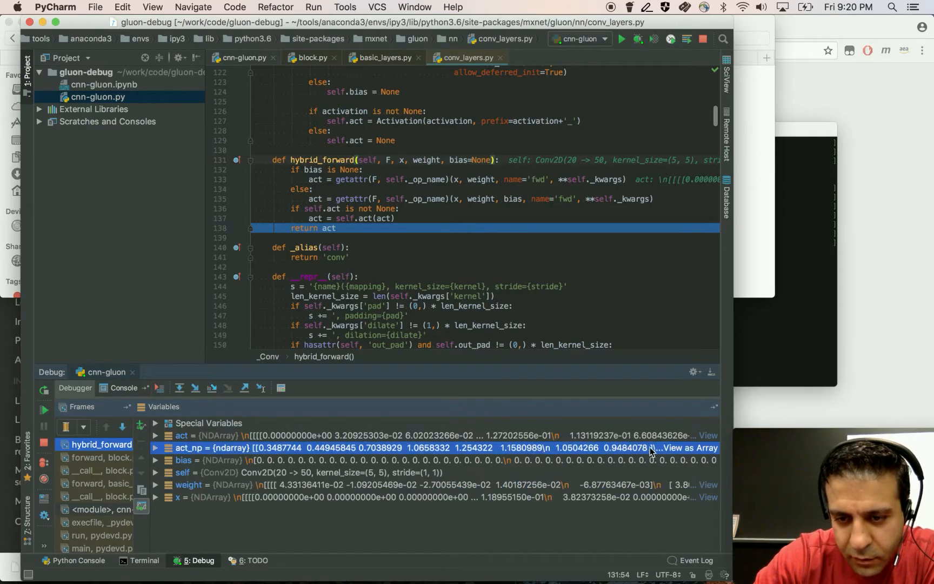
{"action": "left_click", "coordinate": [694, 448]}
{"action": "type", "text": "import"}
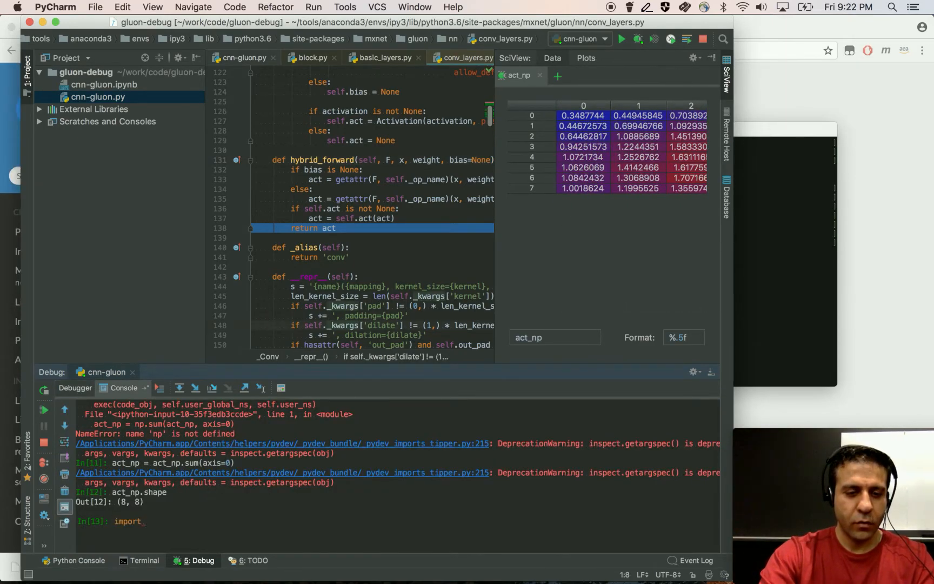
- Import matplotlib.pyplot as plt, run plt.imshow(act_np) and plt.show() to render the heatmap
{"action": "type", "text": "matplotlib.pyplot"}
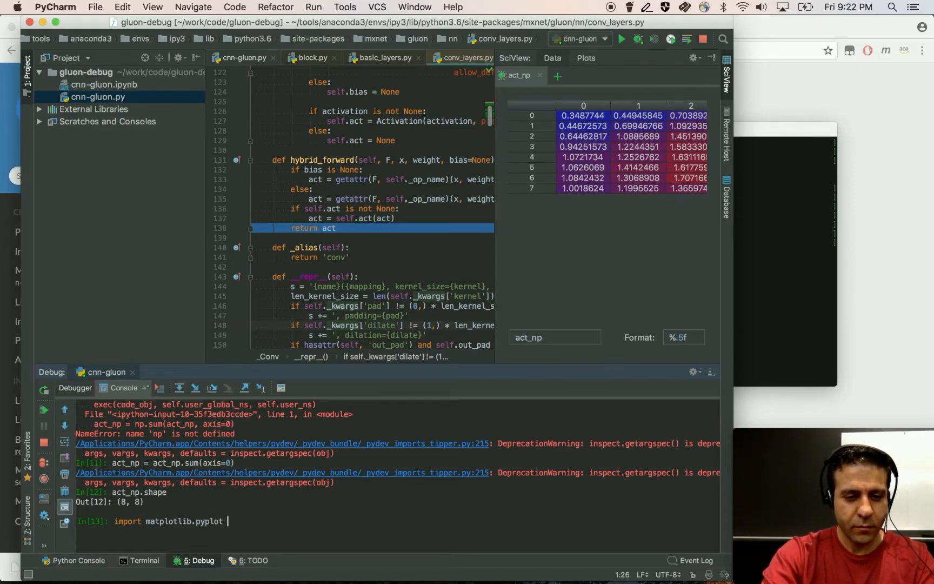
{"action": "type", "text": "as plt"}
{"action": "type", "text": "plt.imshow(act_np)"}
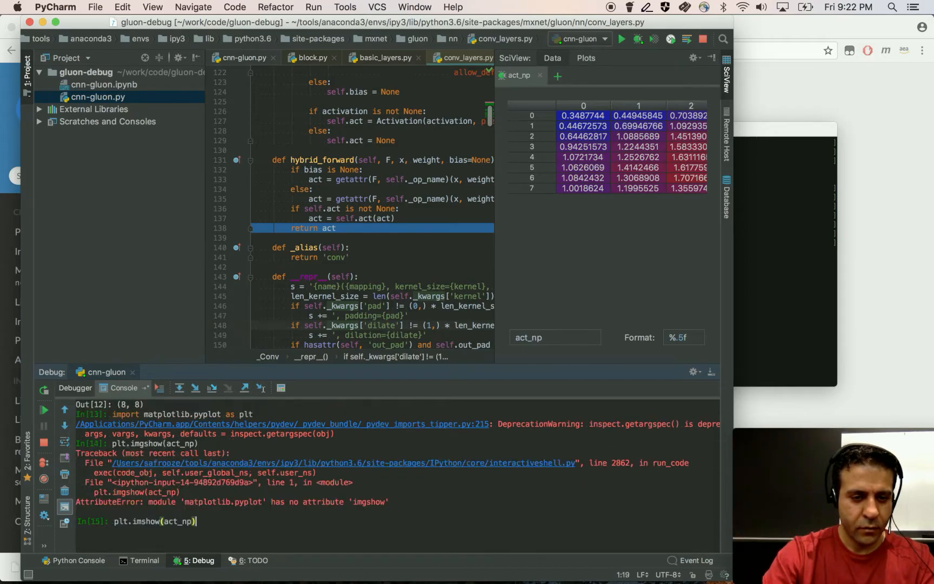
{"action": "key", "text": "Enter"}
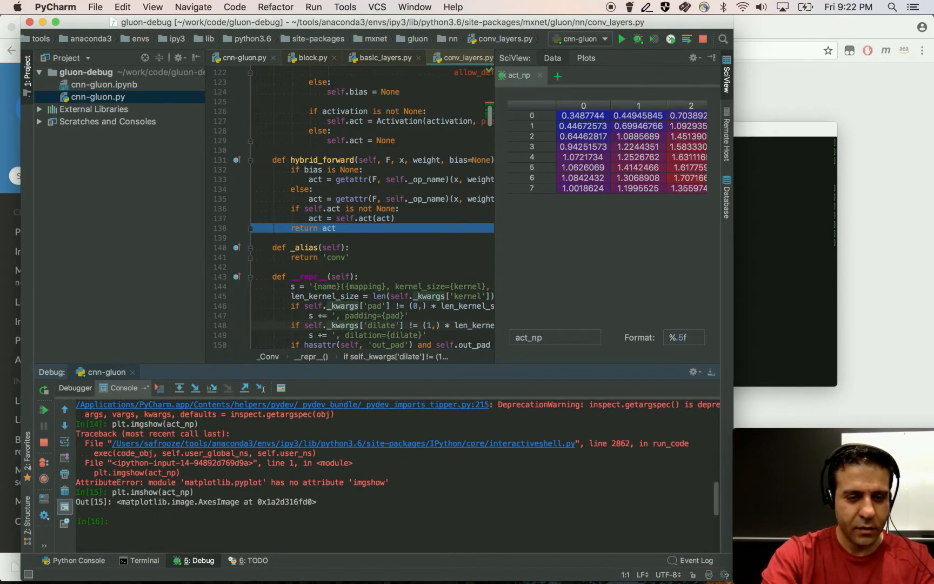
{"action": "type", "text": "plt."}
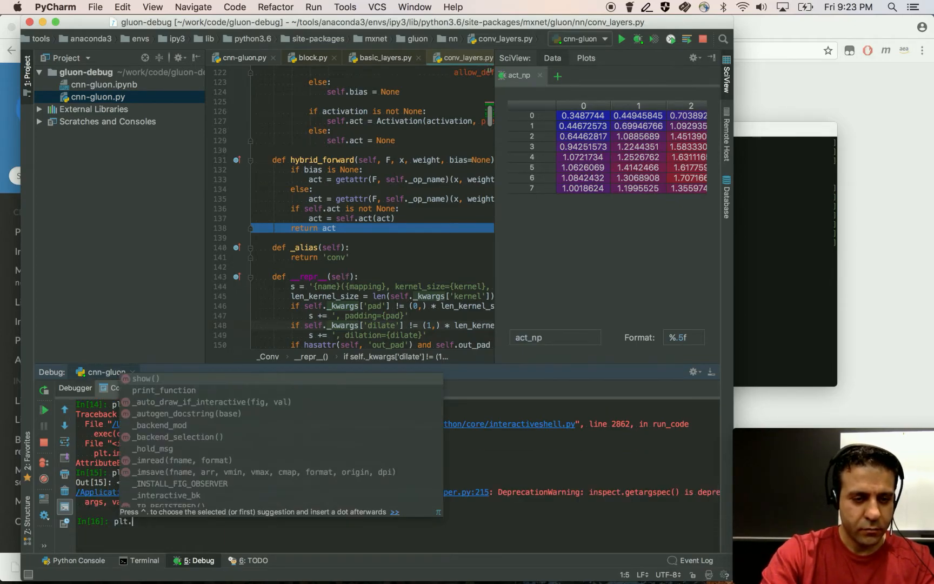
{"action": "type", "text": "sho"}
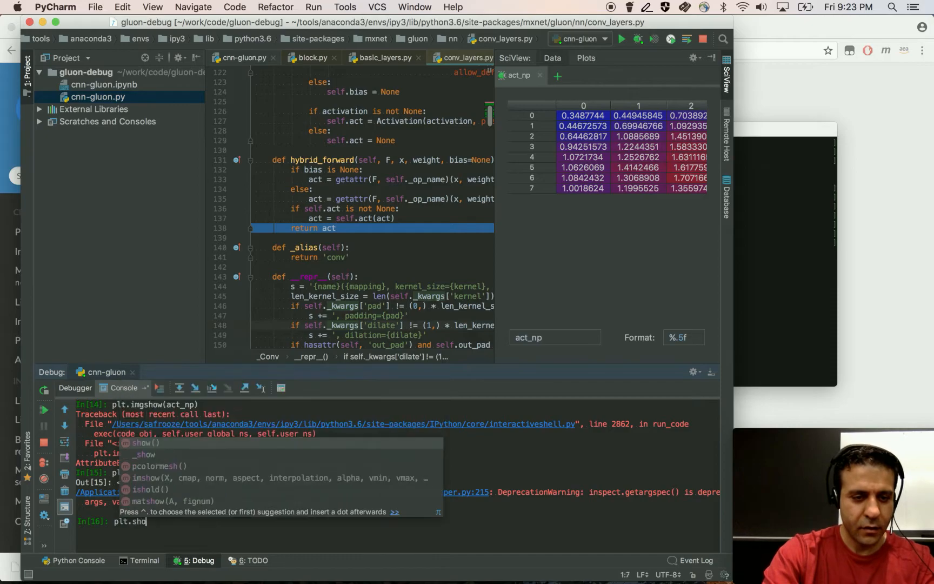
{"action": "key", "text": "Enter"}
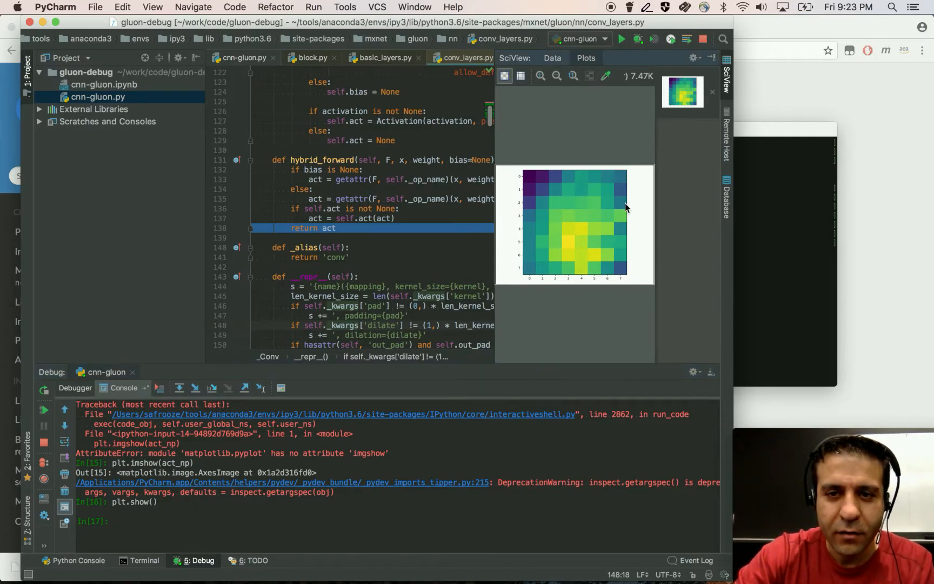
{"action": "mouse_move", "coordinate": [588, 263]}
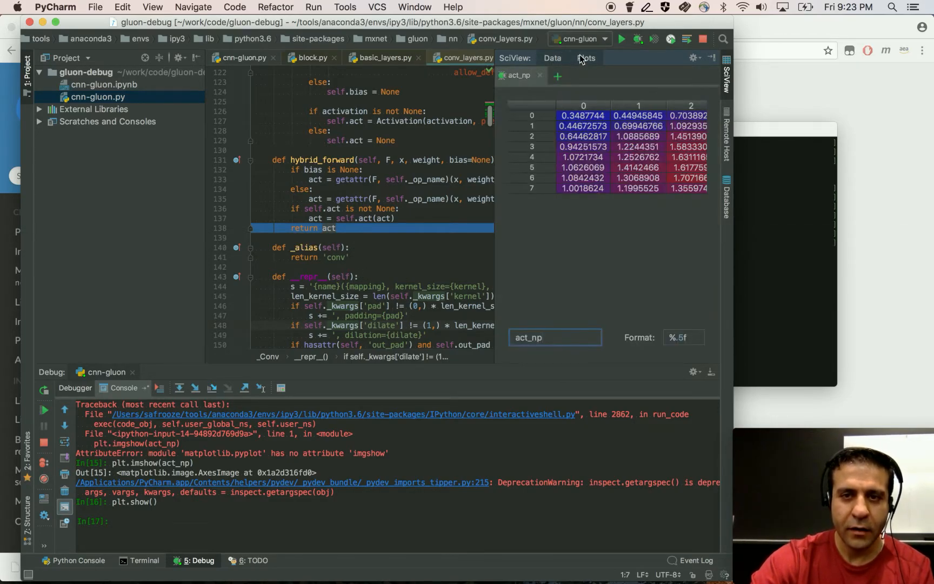
- Bring the act_np heatmap plot back into view, then scroll cnn-gluon.py to the top
{"action": "left_click", "coordinate": [586, 58]}
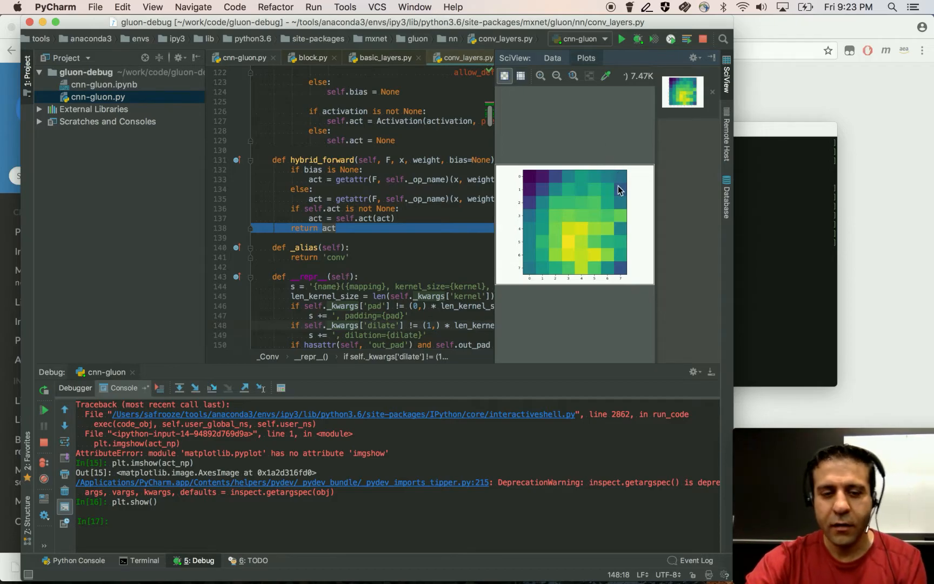
{"action": "mouse_move", "coordinate": [426, 222]}
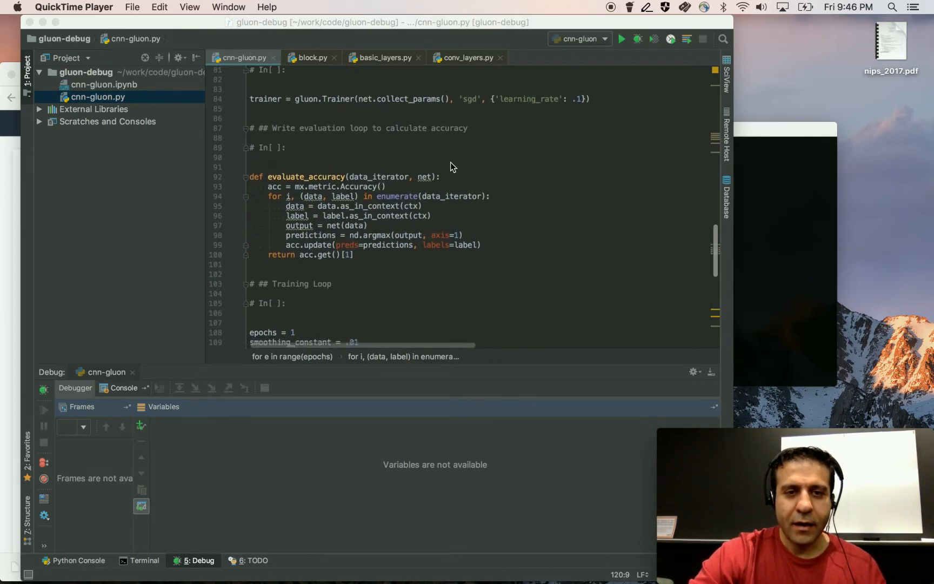
{"action": "scroll", "scroll_direction": "up", "scroll_amount": 3}
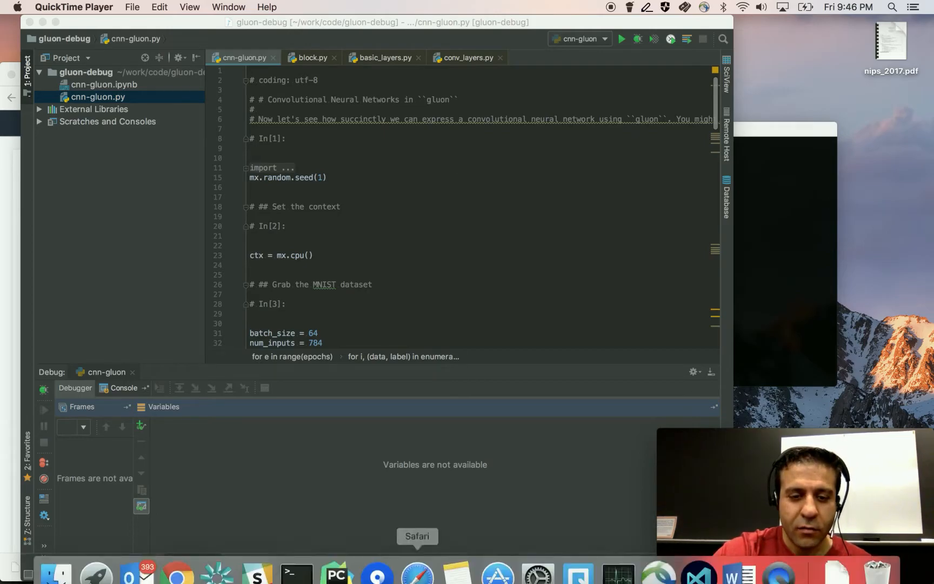
{"action": "mouse_move", "coordinate": [176, 573]}
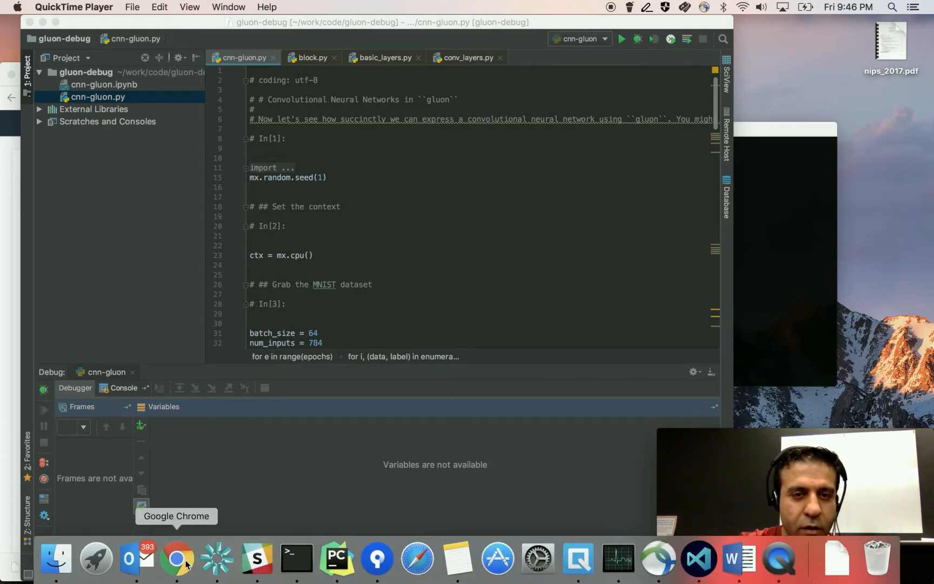
- Switch to the AWS console in Chrome, go to EC2 and start Launch Instance
{"action": "left_click", "coordinate": [178, 558]}
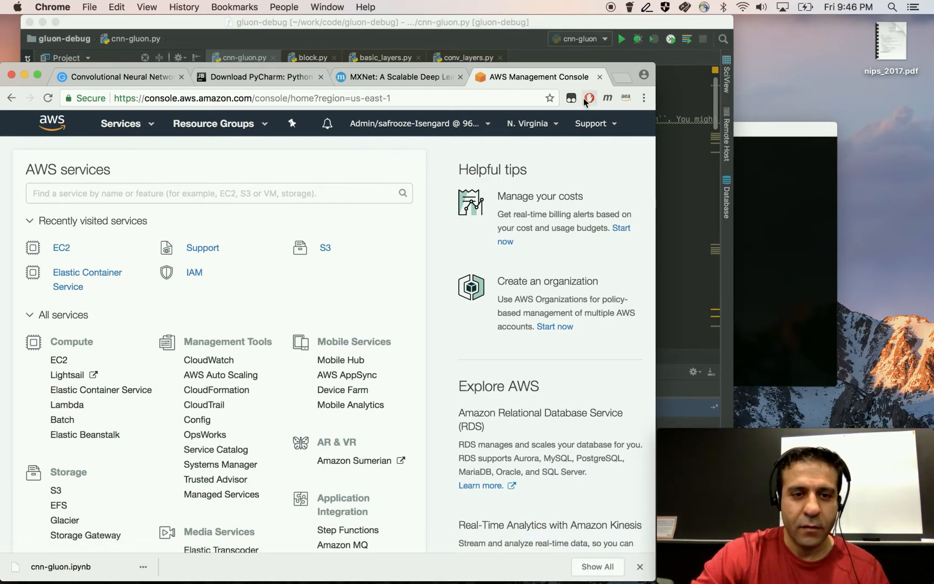
{"action": "mouse_move", "coordinate": [53, 245]}
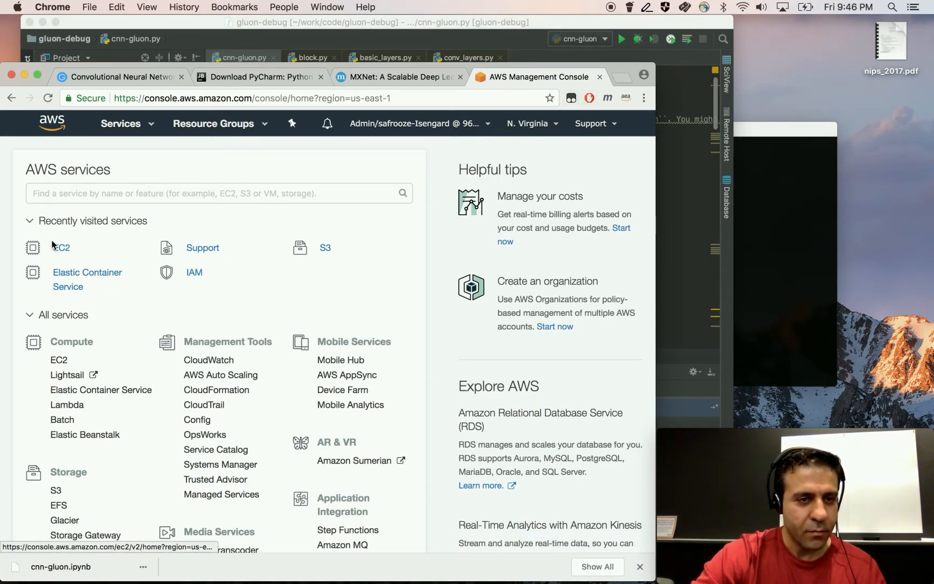
{"action": "left_click", "coordinate": [63, 247]}
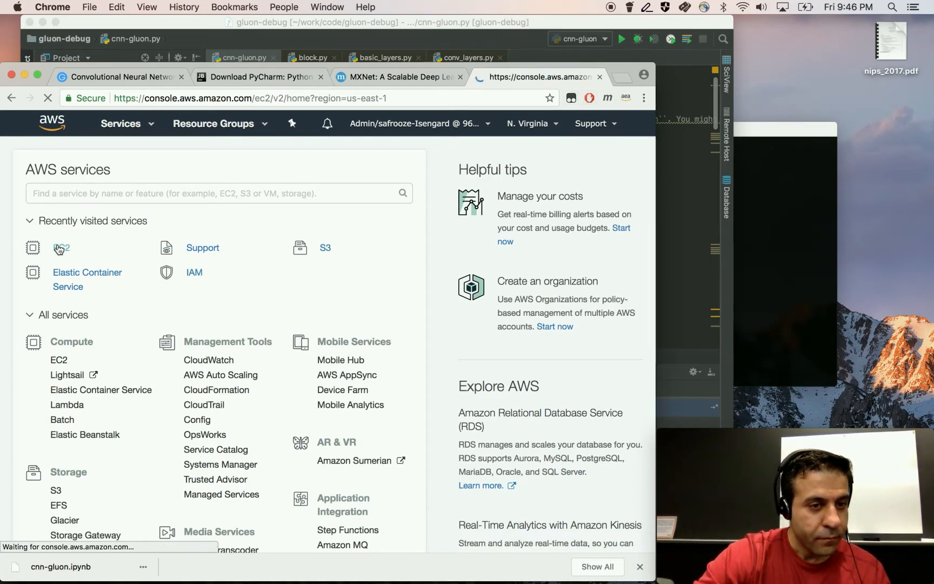
{"action": "left_click", "coordinate": [62, 248]}
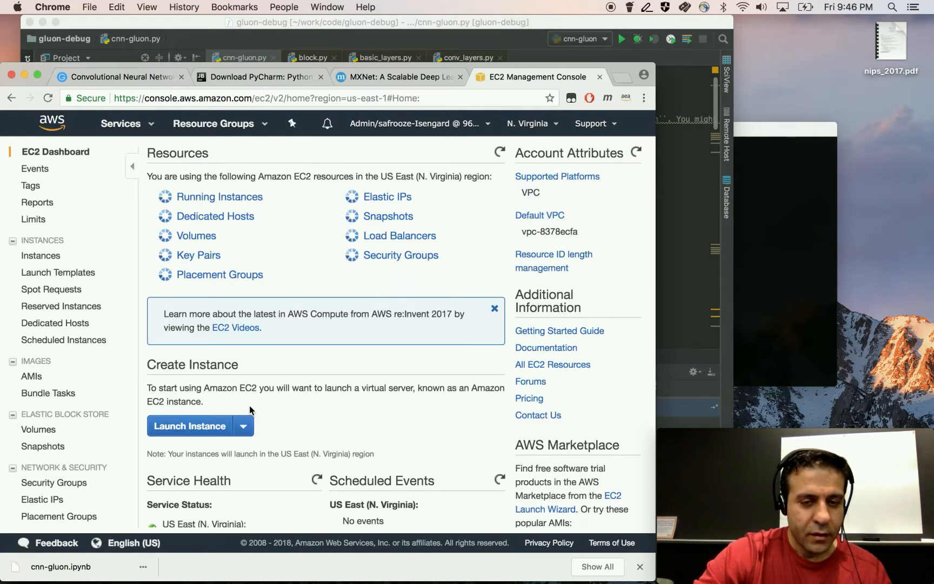
{"action": "left_click", "coordinate": [189, 425]}
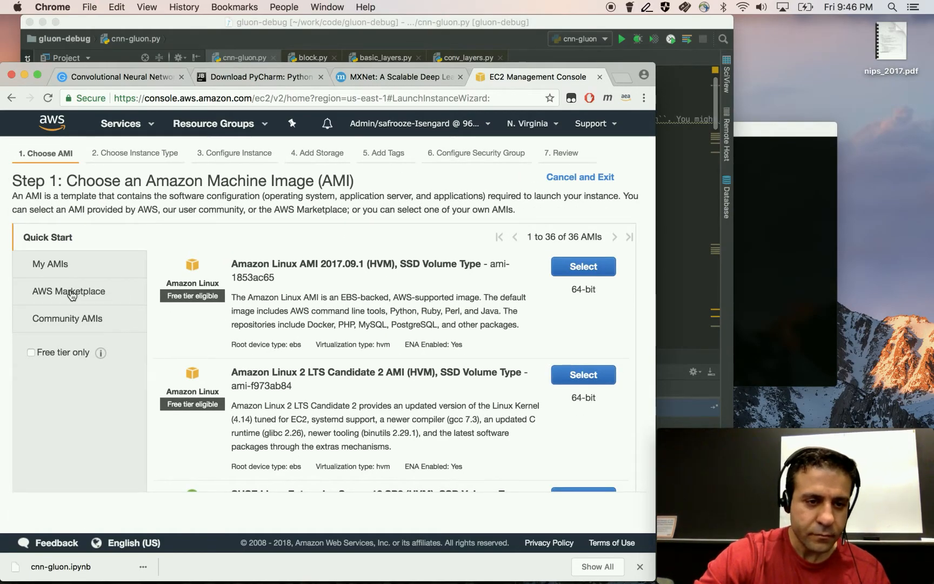
- Search the AWS Marketplace for 'dlami' to list Deep Learning AMIs
{"action": "left_click", "coordinate": [69, 292]}
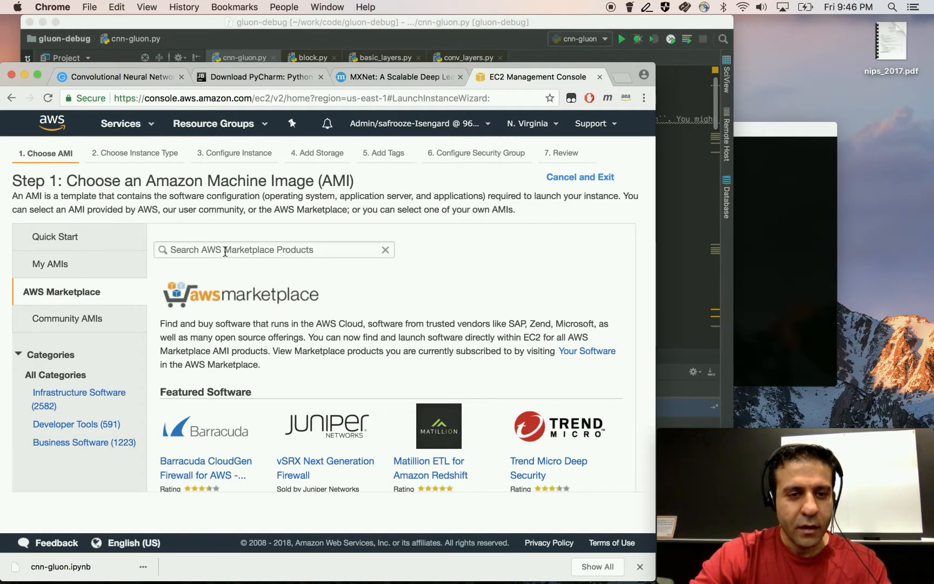
{"action": "type", "text": "dlami"}
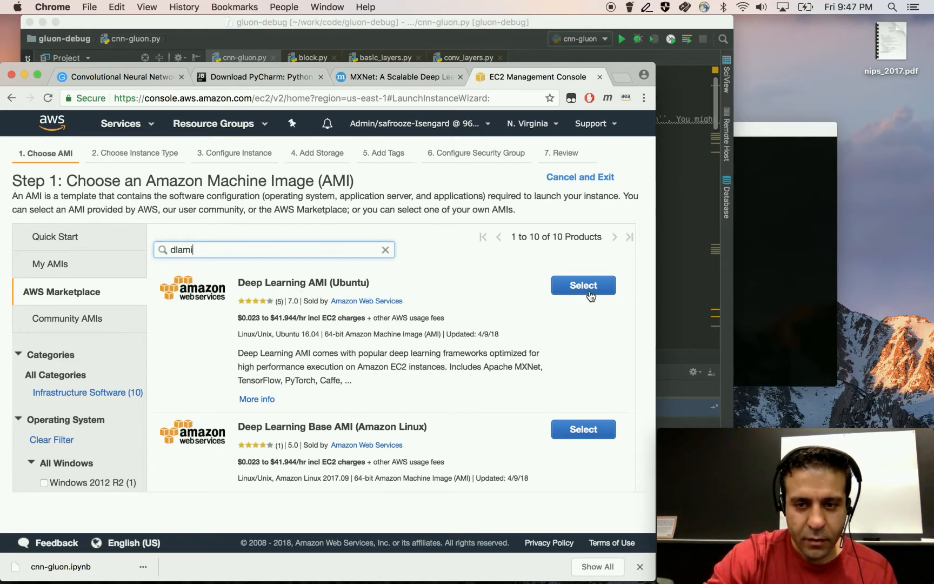
- Select the Deep Learning AMI (Ubuntu), continue, and tick the p2.xlarge GPU instance type
{"action": "left_click", "coordinate": [583, 285]}
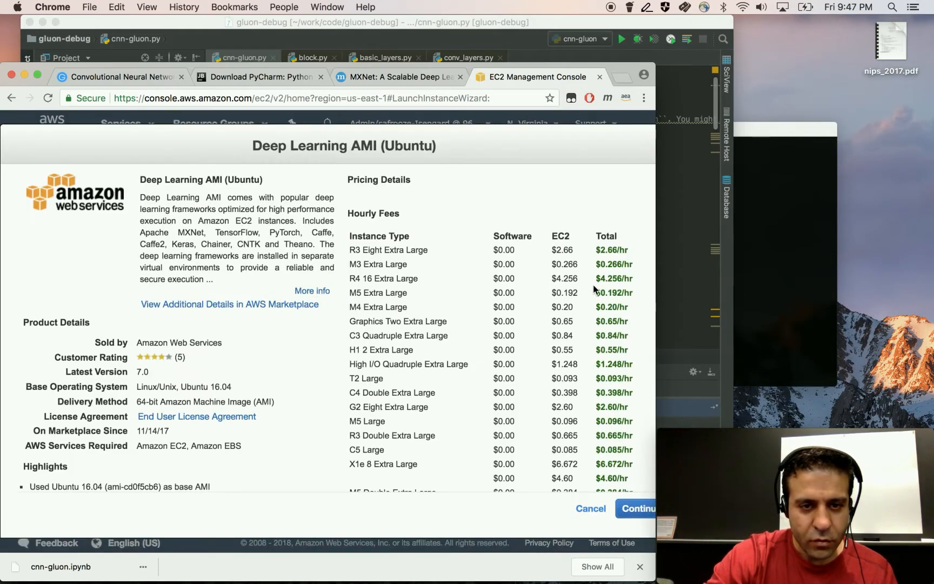
{"action": "left_click", "coordinate": [634, 508]}
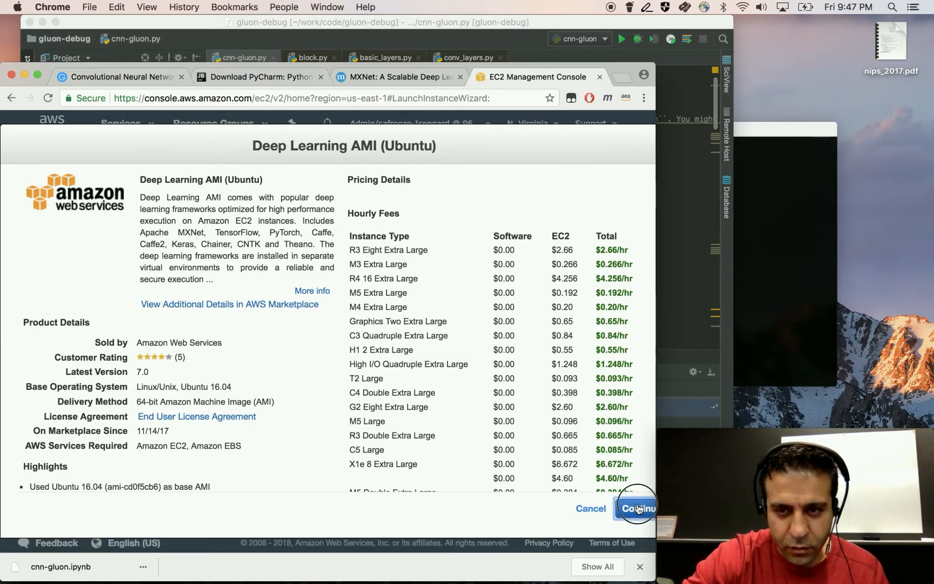
{"action": "left_click", "coordinate": [635, 508]}
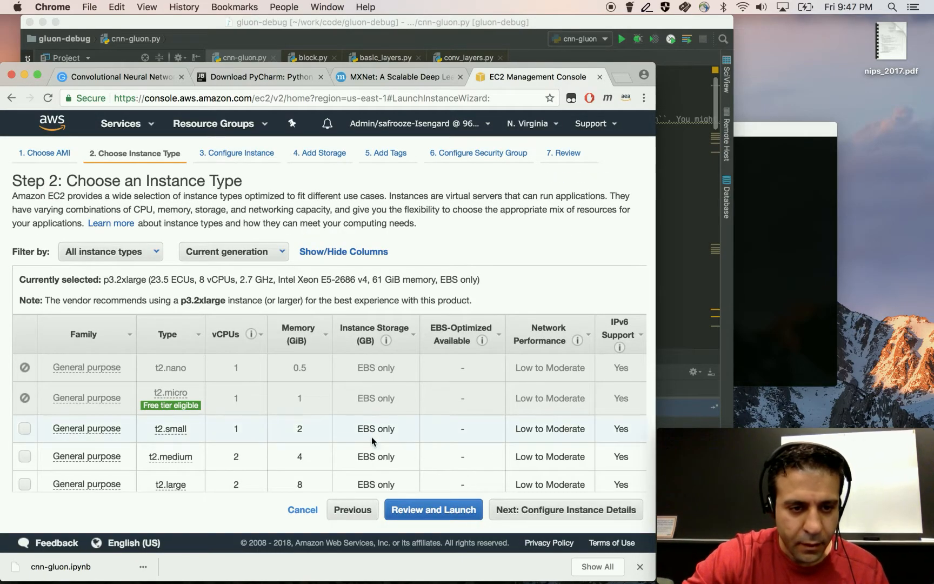
{"action": "scroll", "scroll_direction": "down", "scroll_amount": 3}
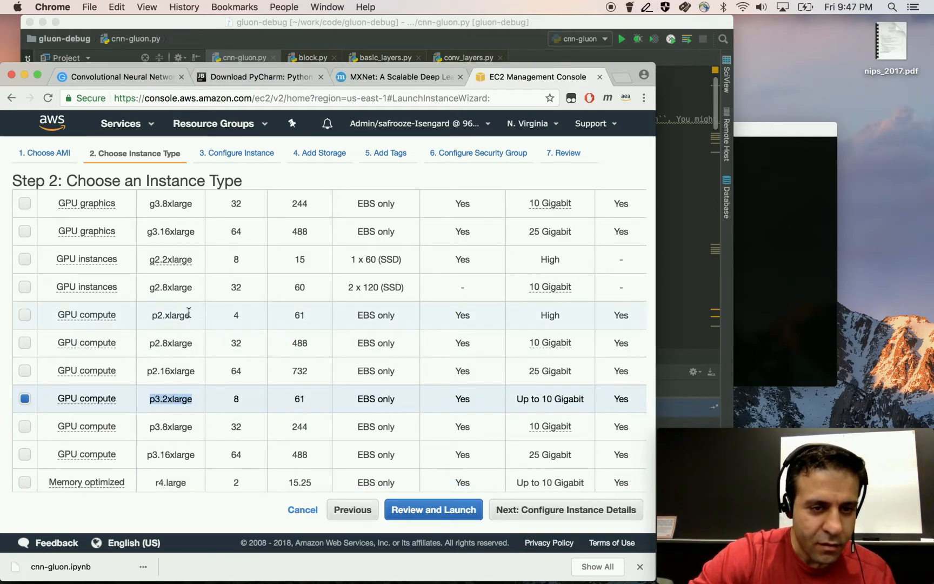
{"action": "left_click", "coordinate": [23, 314]}
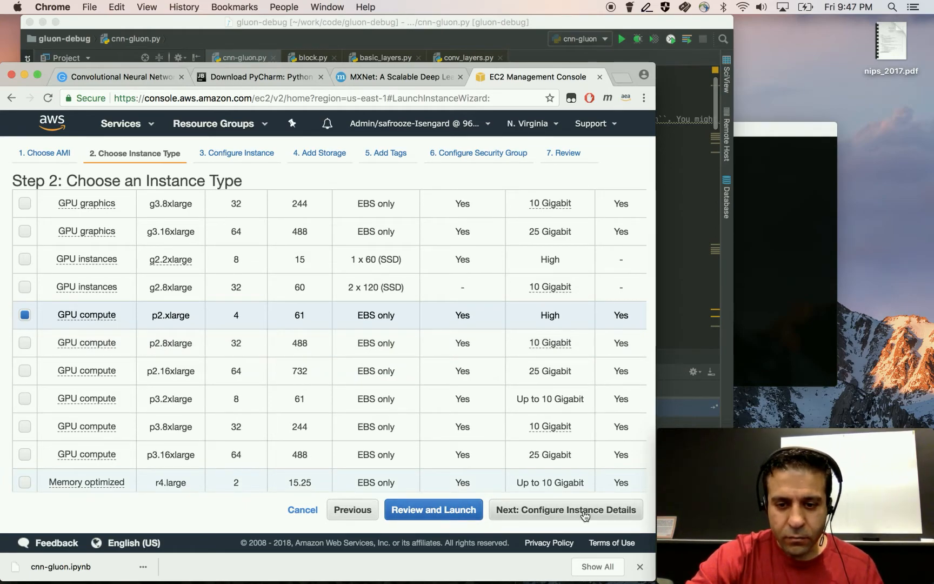
- Move to storage and keep the 75 GiB General Purpose SSD root volume
{"action": "left_click", "coordinate": [582, 509]}
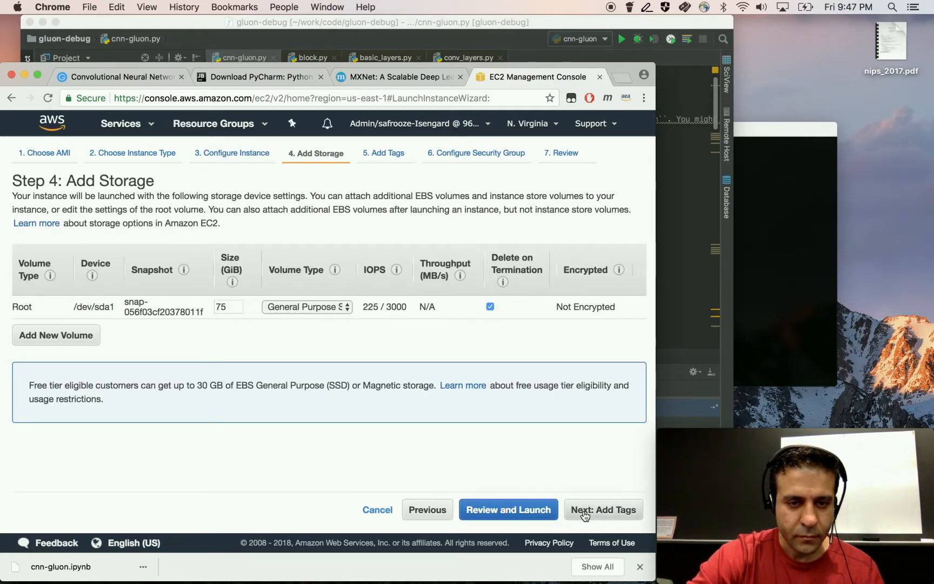
{"action": "mouse_move", "coordinate": [353, 312]}
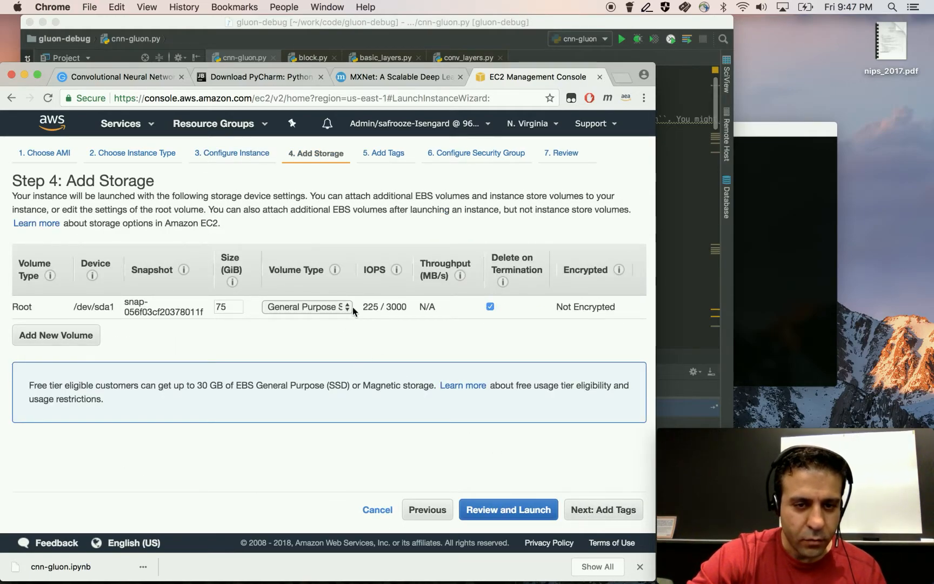
{"action": "mouse_move", "coordinate": [657, 302]}
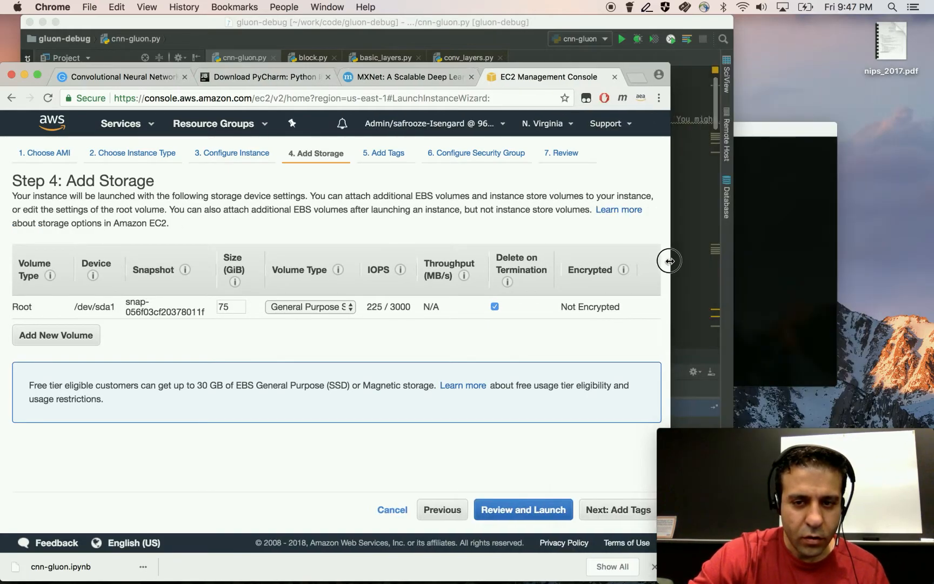
{"action": "left_click", "coordinate": [309, 307]}
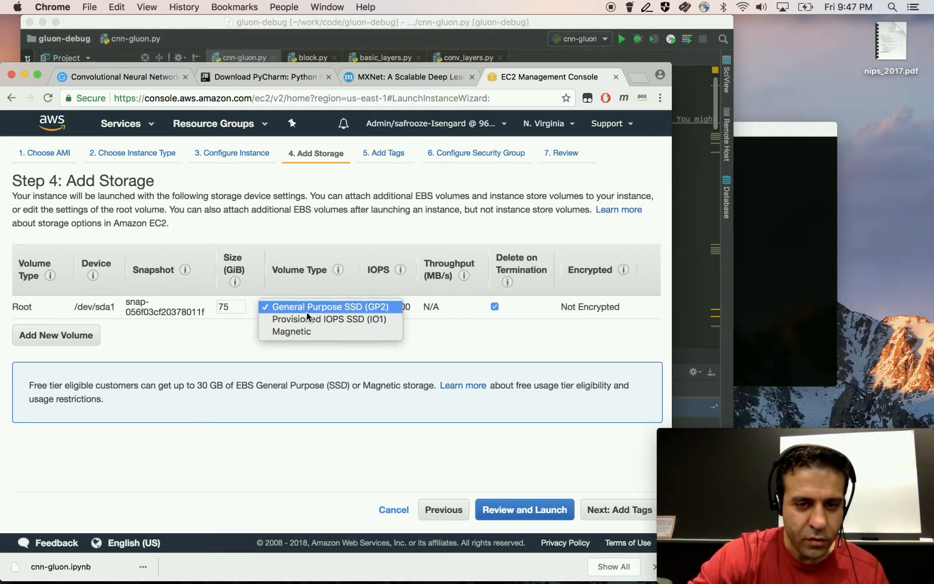
{"action": "mouse_move", "coordinate": [359, 331]}
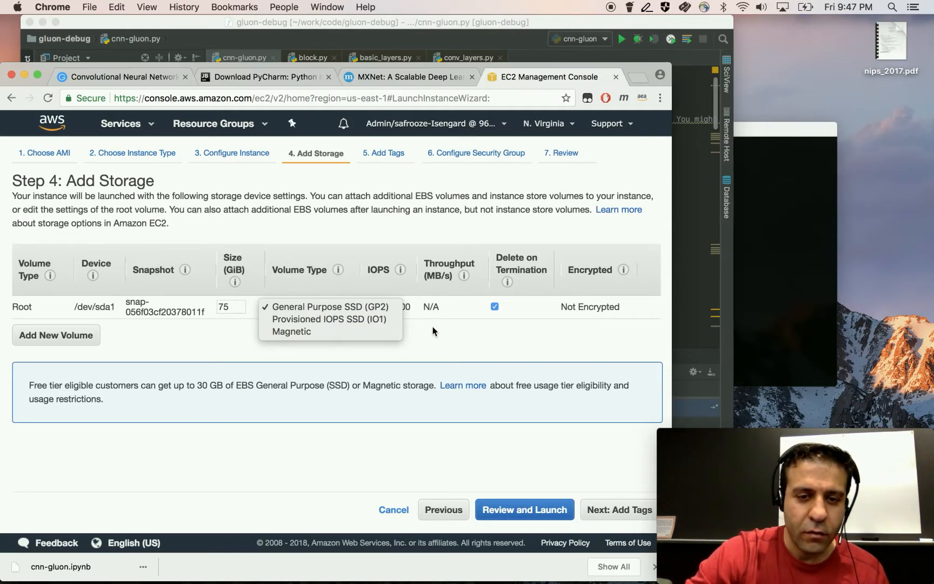
{"action": "left_click", "coordinate": [331, 307]}
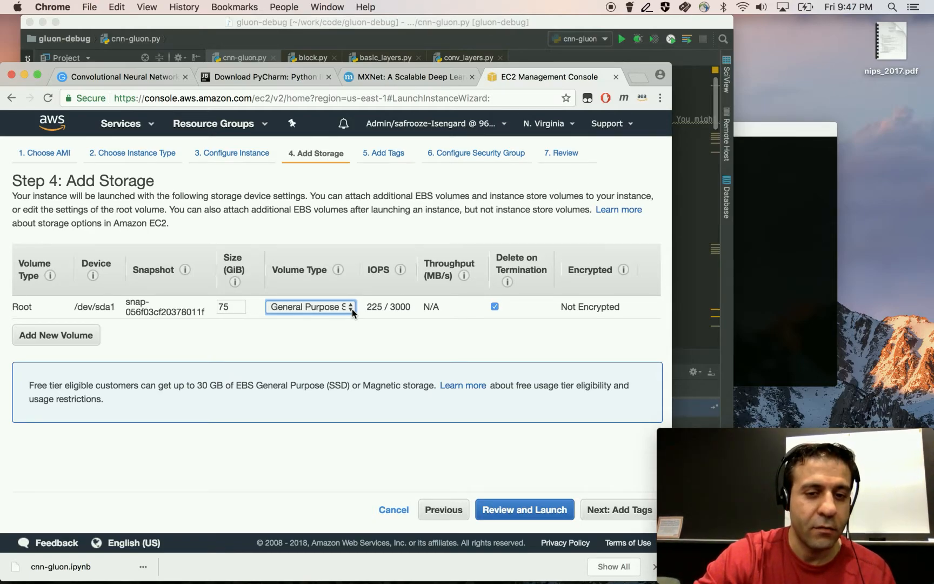
{"action": "left_click", "coordinate": [309, 307]}
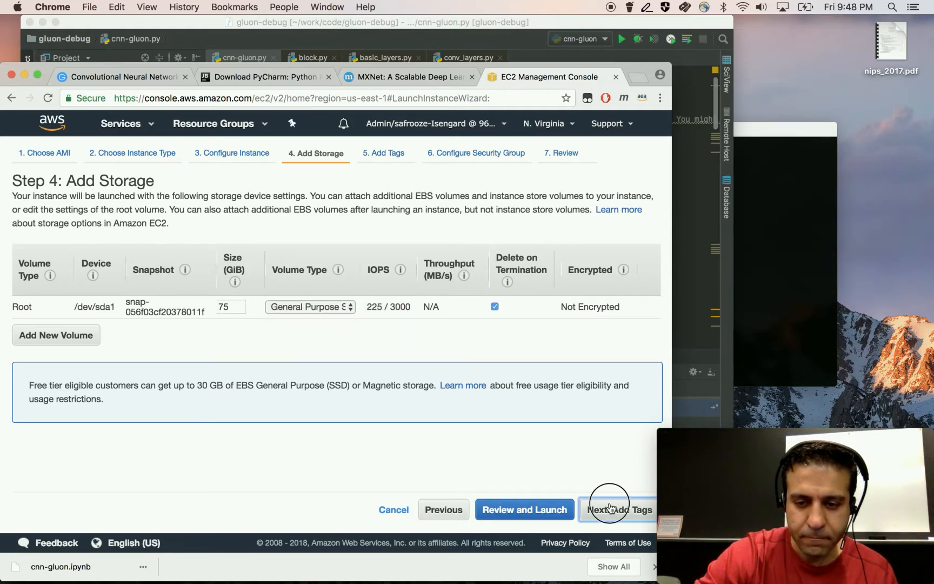
- Advance past the SSH security group to Review and Launch
{"action": "left_click", "coordinate": [609, 509]}
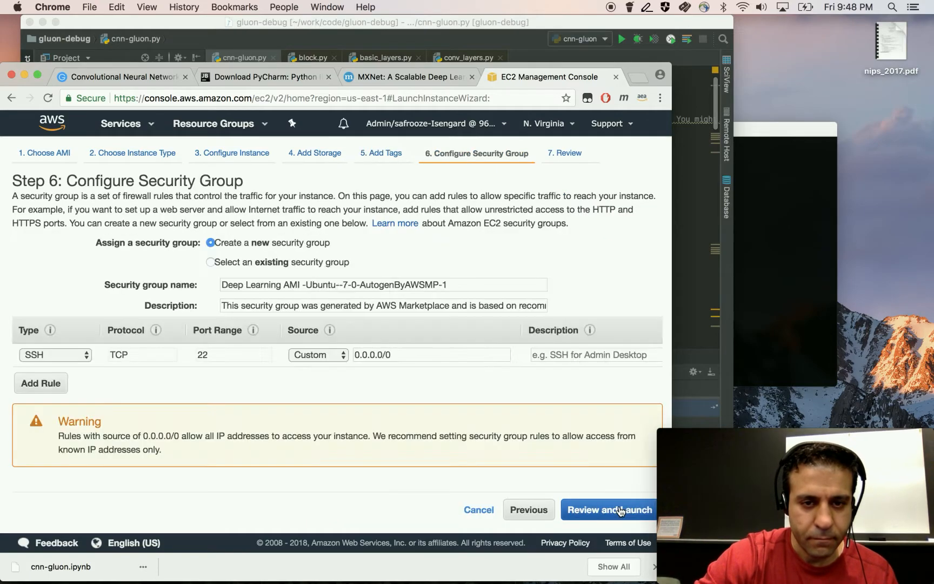
{"action": "left_click", "coordinate": [608, 509]}
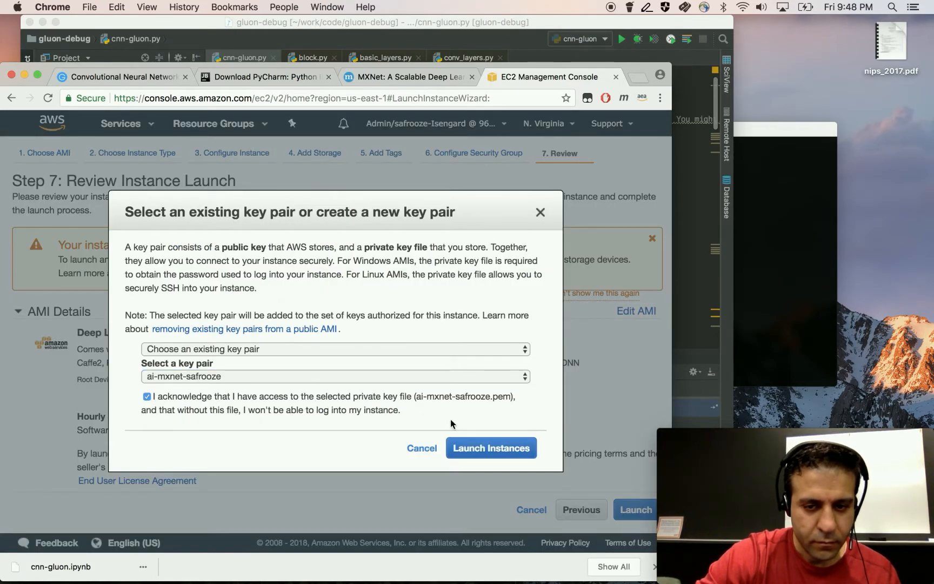
- Launch the instance with the existing key pair and select the running instance
{"action": "left_click", "coordinate": [490, 448]}
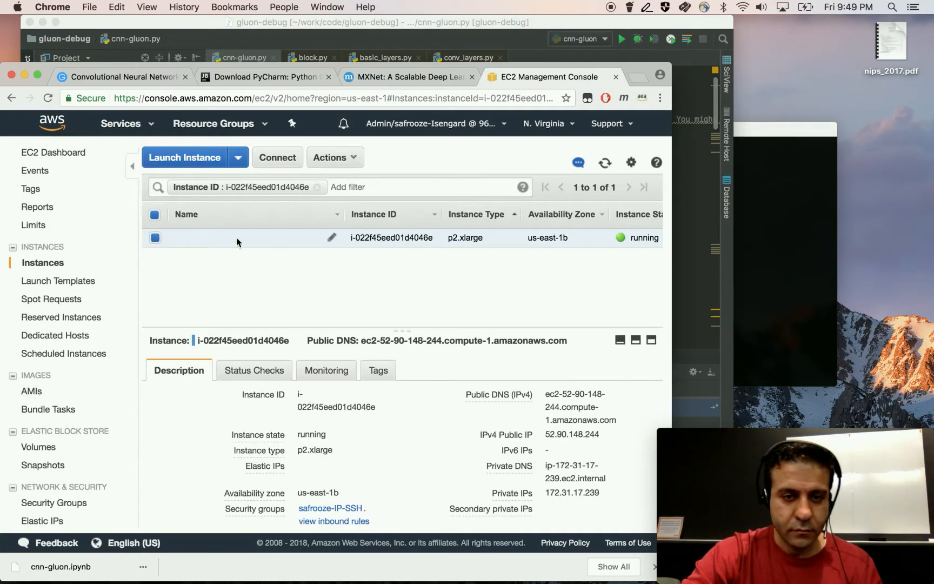
{"action": "left_click", "coordinate": [277, 157]}
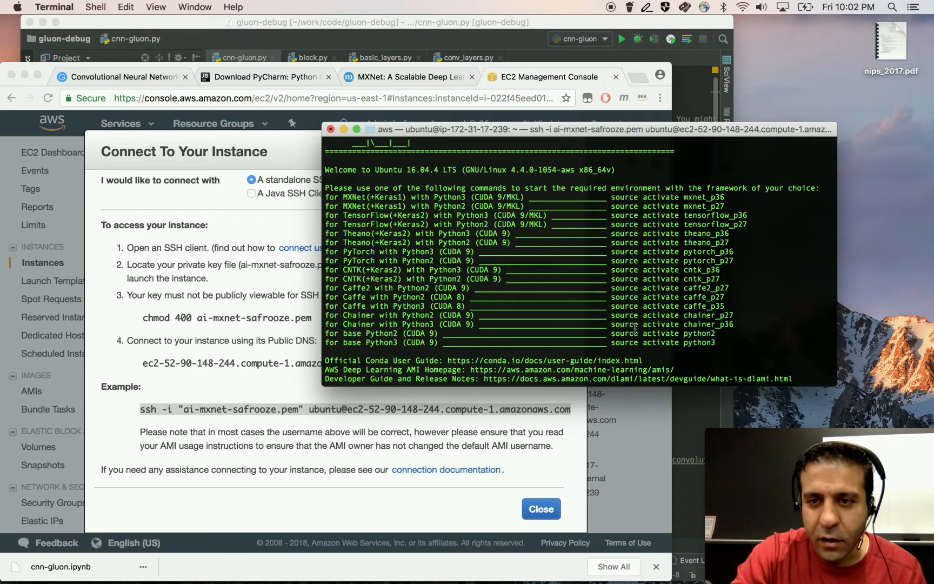
{"action": "mouse_move", "coordinate": [698, 198]}
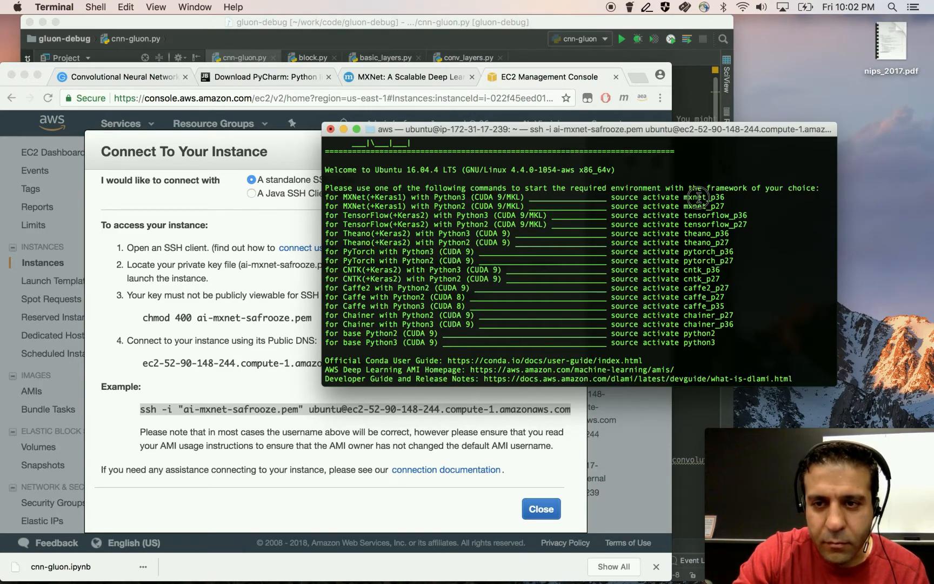
- Run 'source activate mxnet_p36' on the instance and start checking which python
{"action": "double_click", "coordinate": [696, 196]}
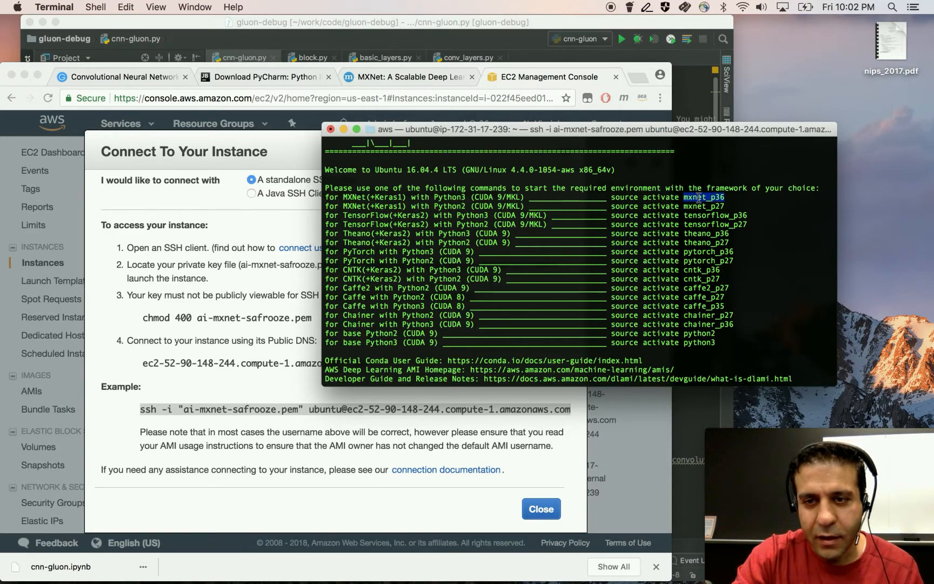
{"action": "mouse_move", "coordinate": [701, 197]}
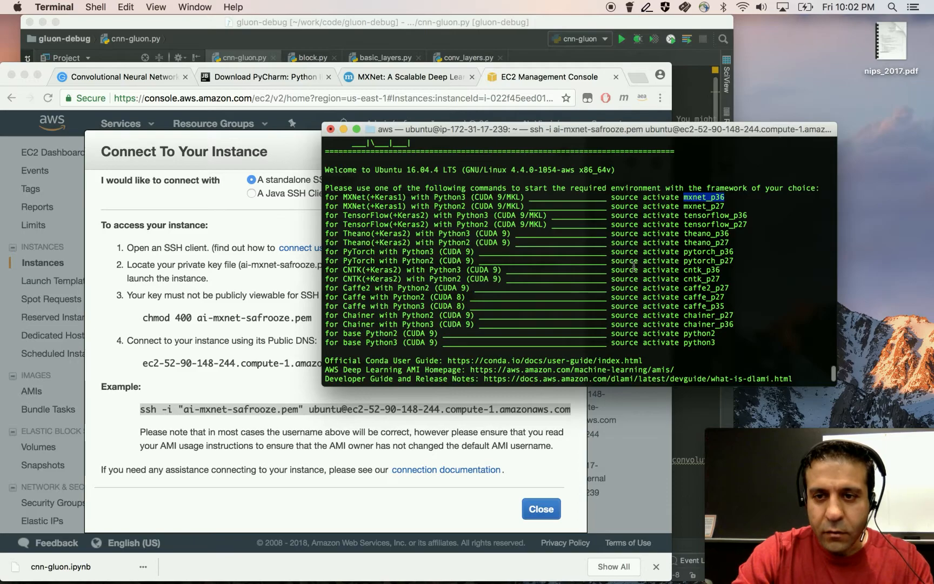
{"action": "scroll", "scroll_direction": "down", "scroll_amount": 3}
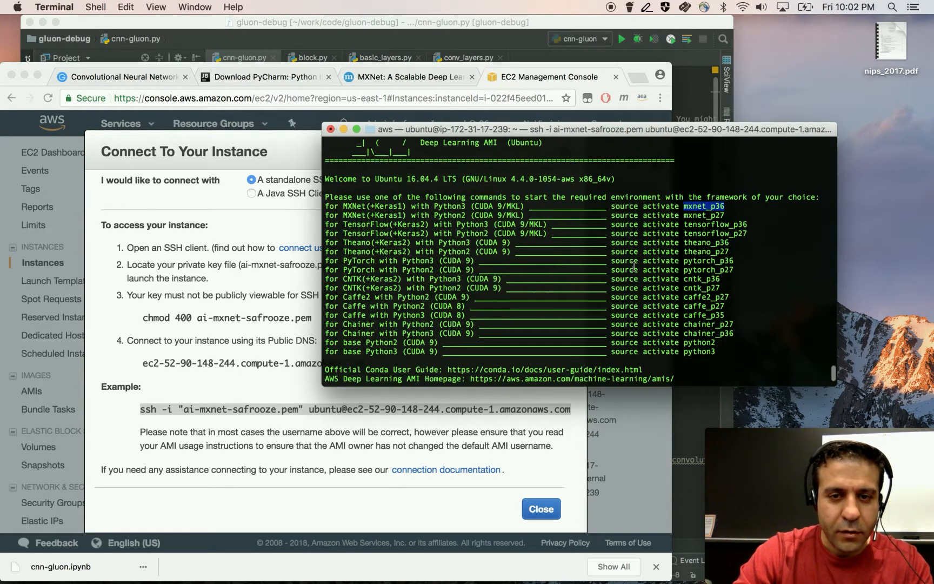
{"action": "scroll", "scroll_direction": "down", "scroll_amount": 3}
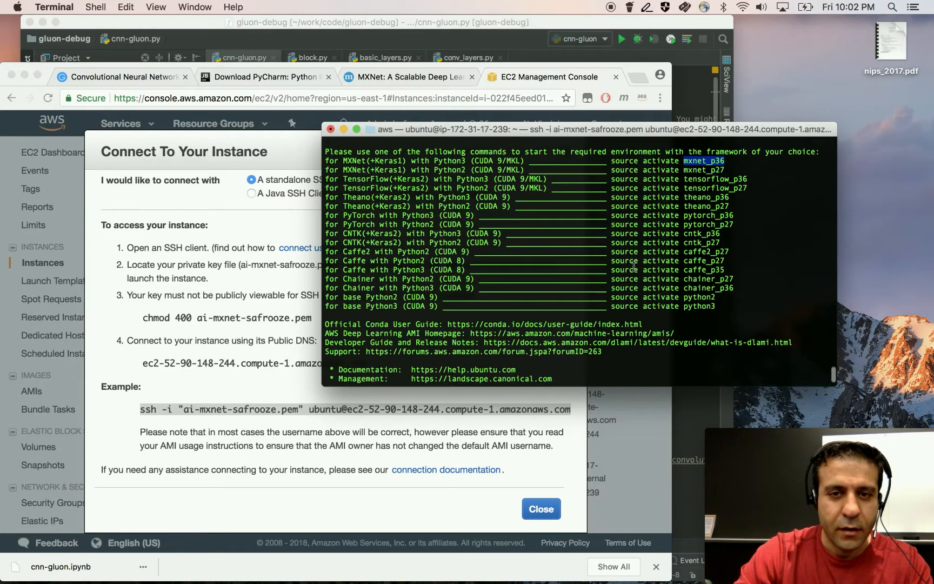
{"action": "scroll", "scroll_direction": "down", "scroll_amount": 3}
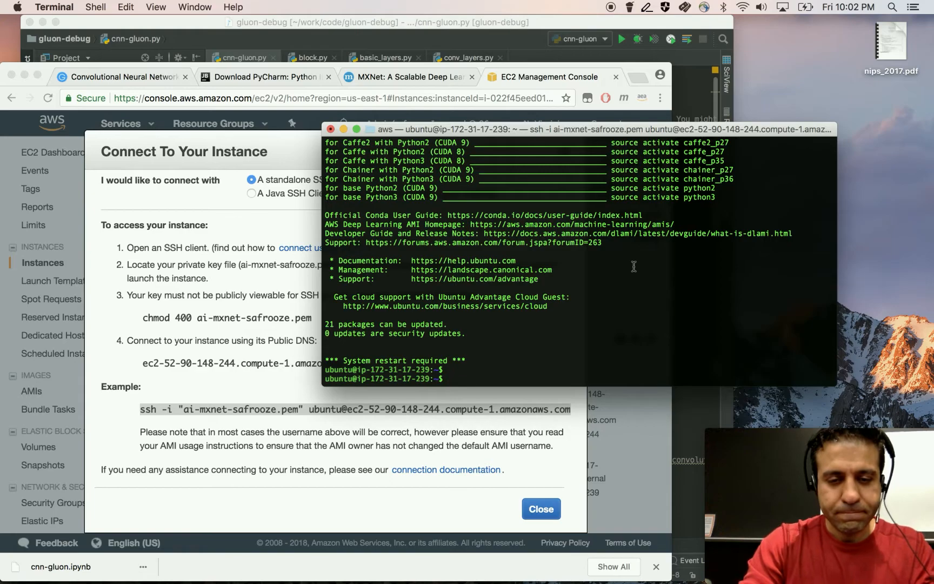
{"action": "type", "text": "source activate"}
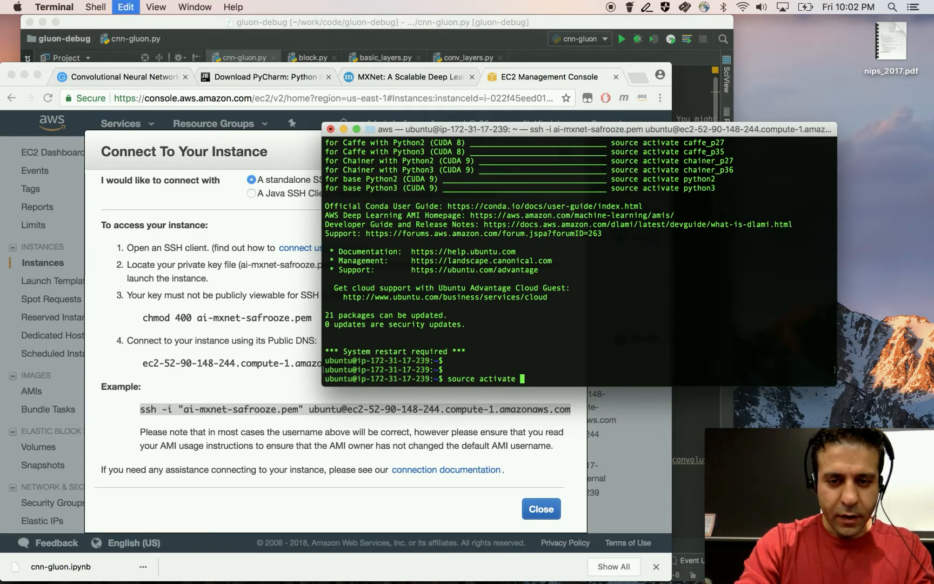
{"action": "type", "text": "mxnet_p36"}
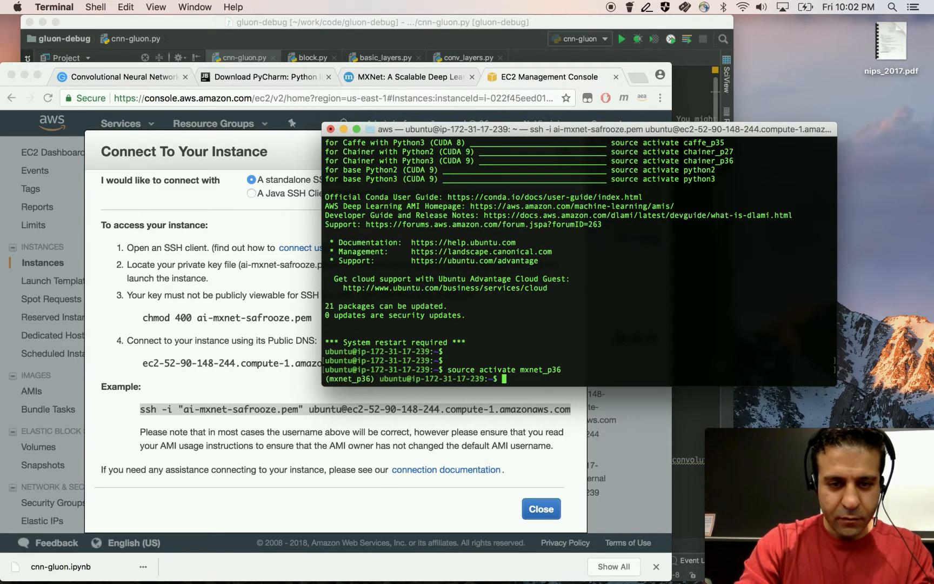
{"action": "key", "text": "Return"}
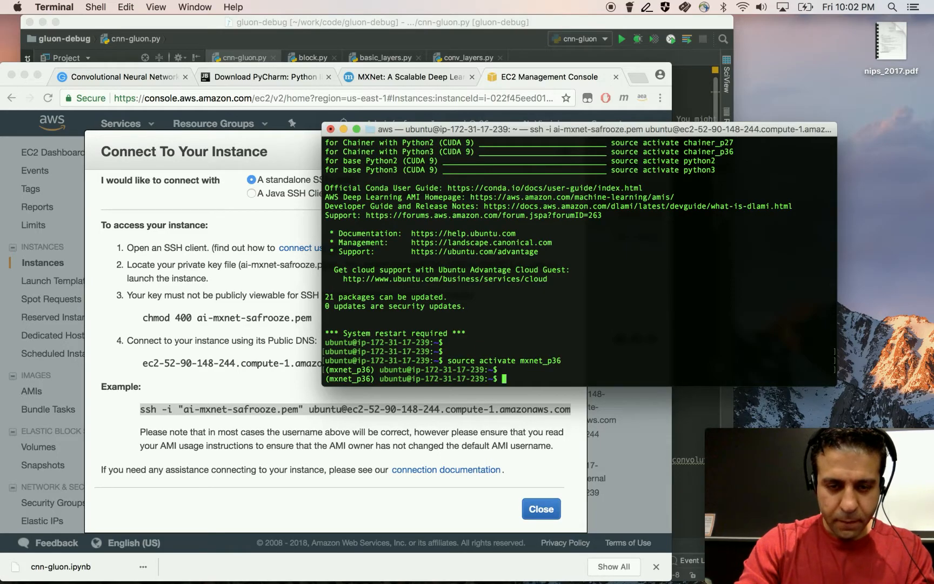
{"action": "type", "text": "which py"}
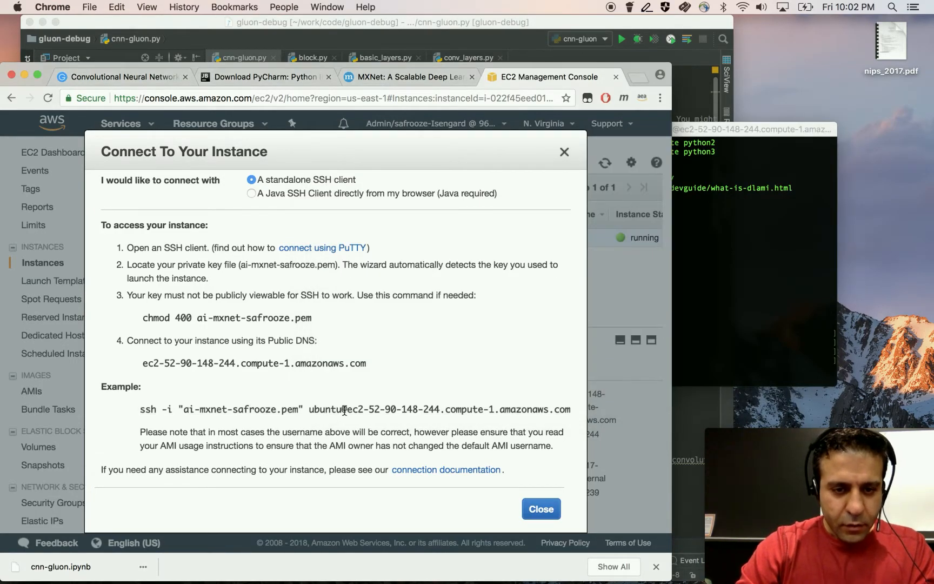
- Note the EC2 host name, then show PyCharm Preferences > Deployment with the gluon-debug SFTP server
{"action": "left_click_drag", "start_coordinate": [347, 409], "coordinate": [575, 469]}
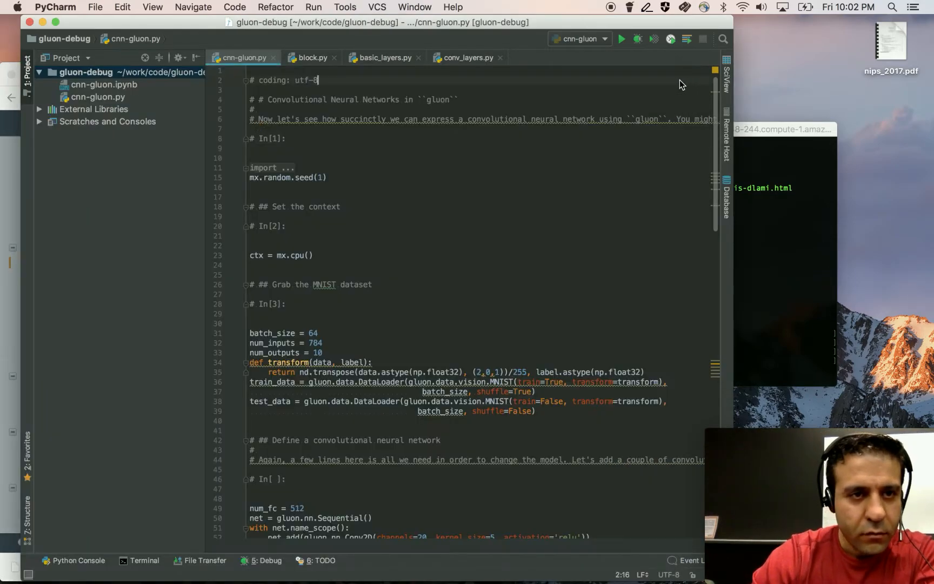
{"action": "left_click", "coordinate": [54, 8]}
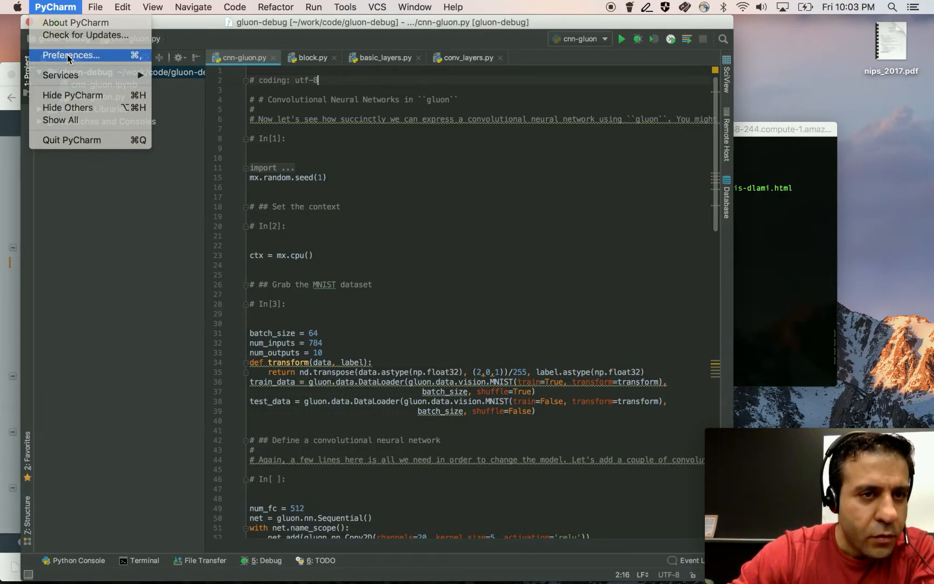
{"action": "left_click", "coordinate": [65, 55]}
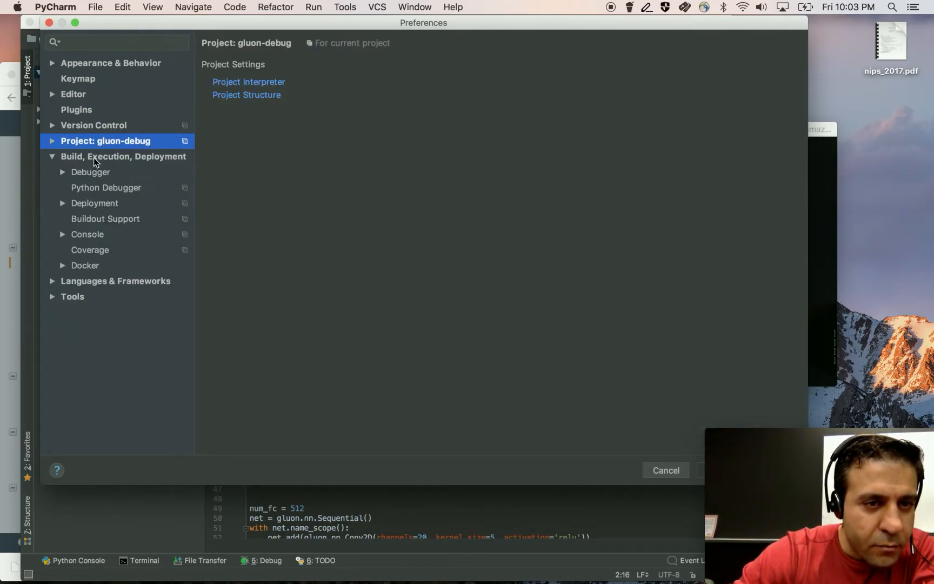
{"action": "mouse_move", "coordinate": [97, 206]}
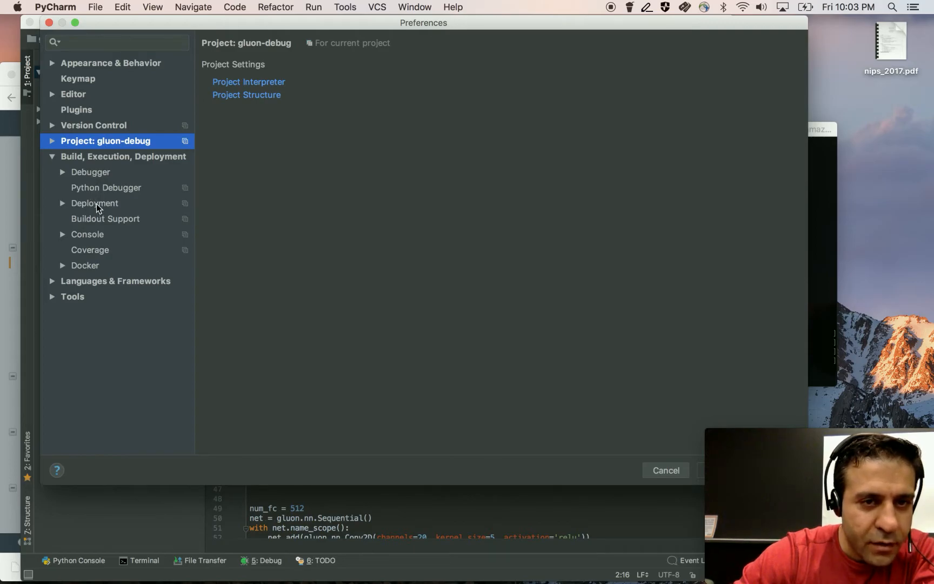
{"action": "left_click", "coordinate": [94, 203]}
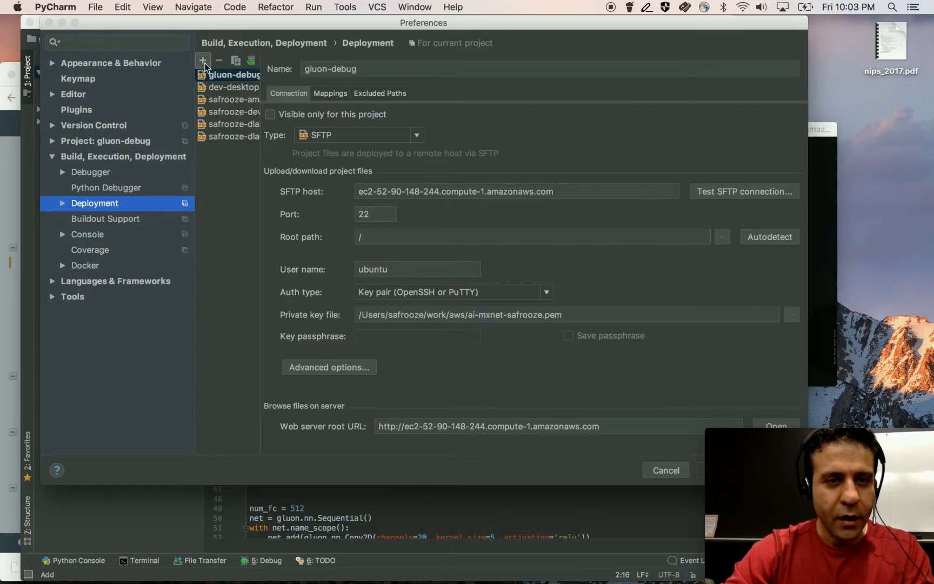
- Add an SFTP deployment server named gluon-debug-01, visible to all projects
{"action": "left_click", "coordinate": [203, 61]}
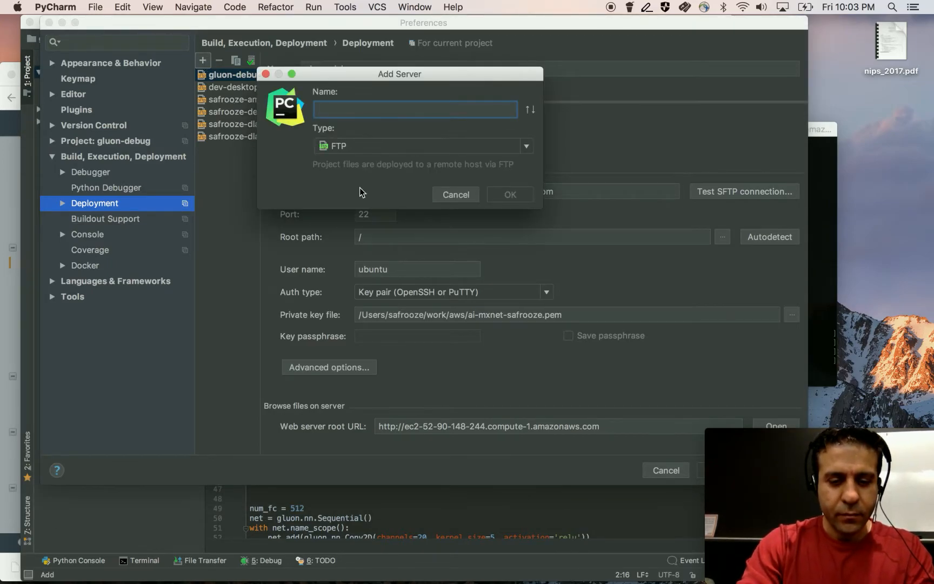
{"action": "type", "text": "gluon-debug-01"}
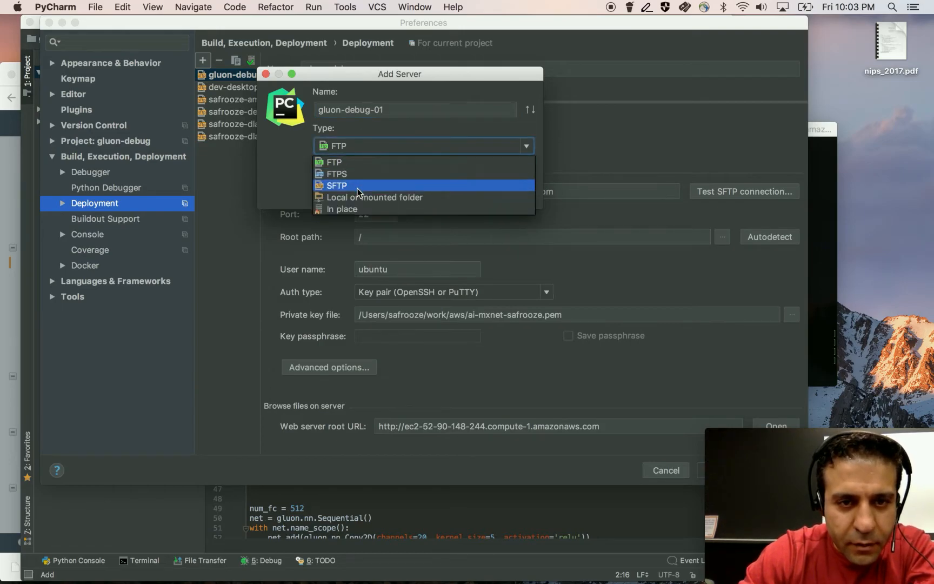
{"action": "left_click", "coordinate": [335, 186]}
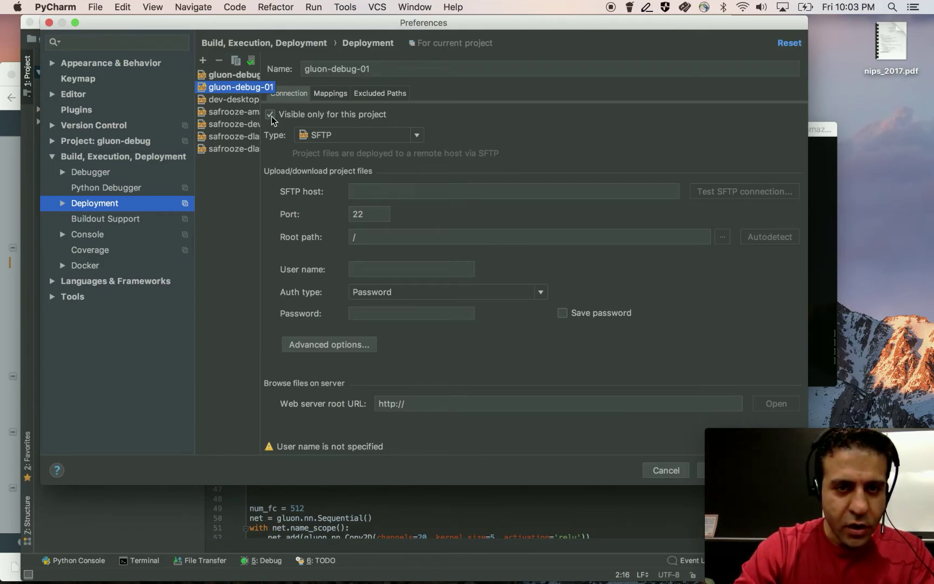
{"action": "left_click", "coordinate": [270, 114]}
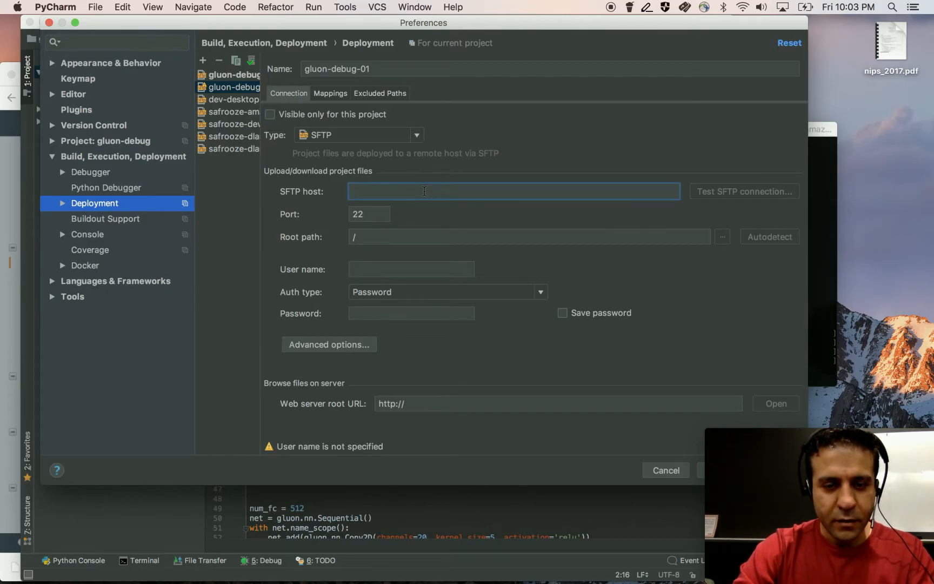
- Set host ec2-52-90-148-244.compute-1.amazonaws.com, user ubuntu, key-pair auth, and confirm the SFTP test succeeds
{"action": "type", "text": "ec2-52-90-148-244.compute-1.amazonaws.com"}
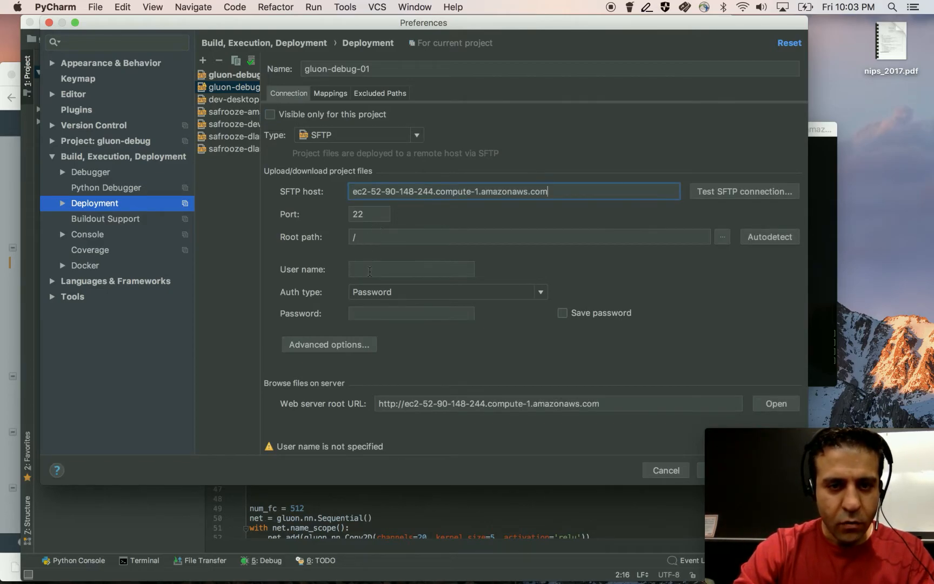
{"action": "type", "text": "ubuntu"}
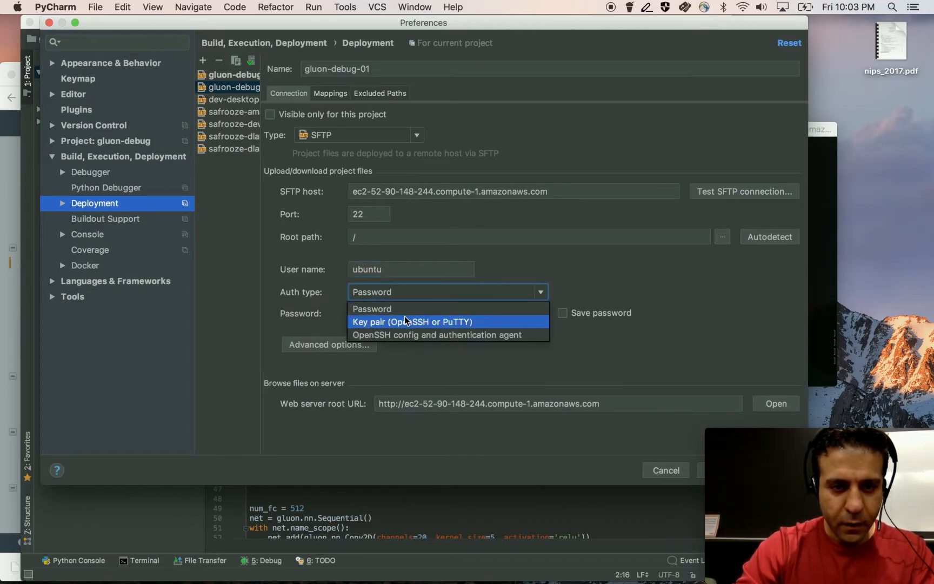
{"action": "left_click", "coordinate": [413, 322]}
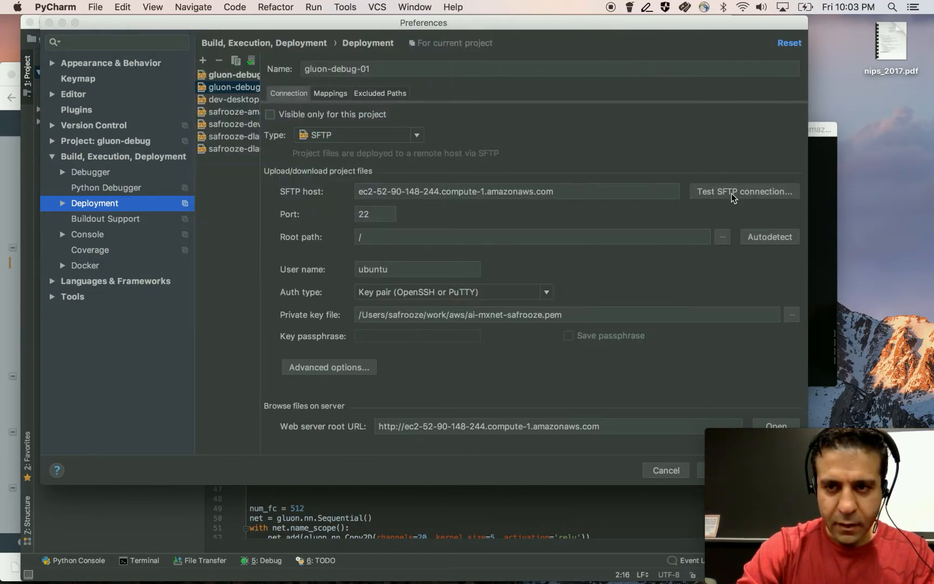
{"action": "left_click", "coordinate": [744, 191]}
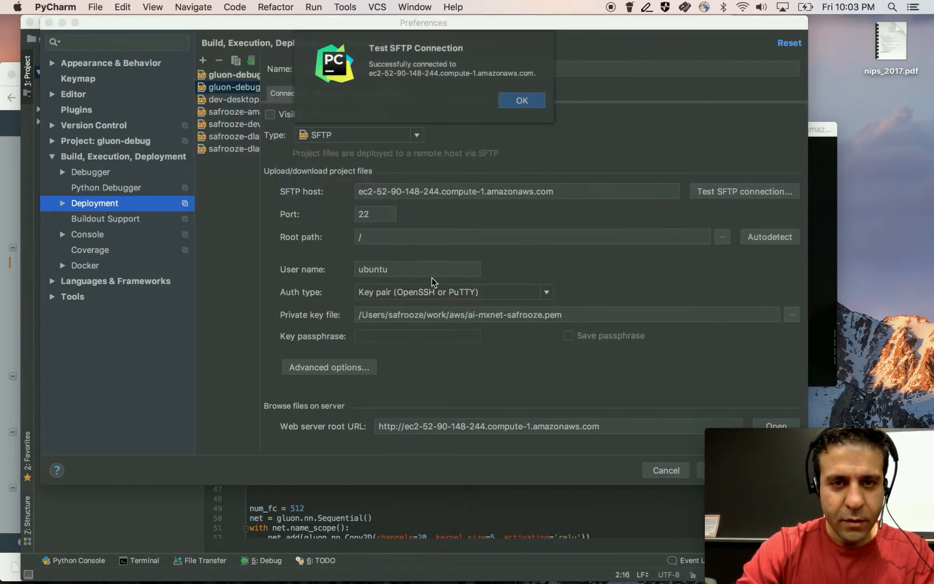
{"action": "left_click", "coordinate": [521, 100]}
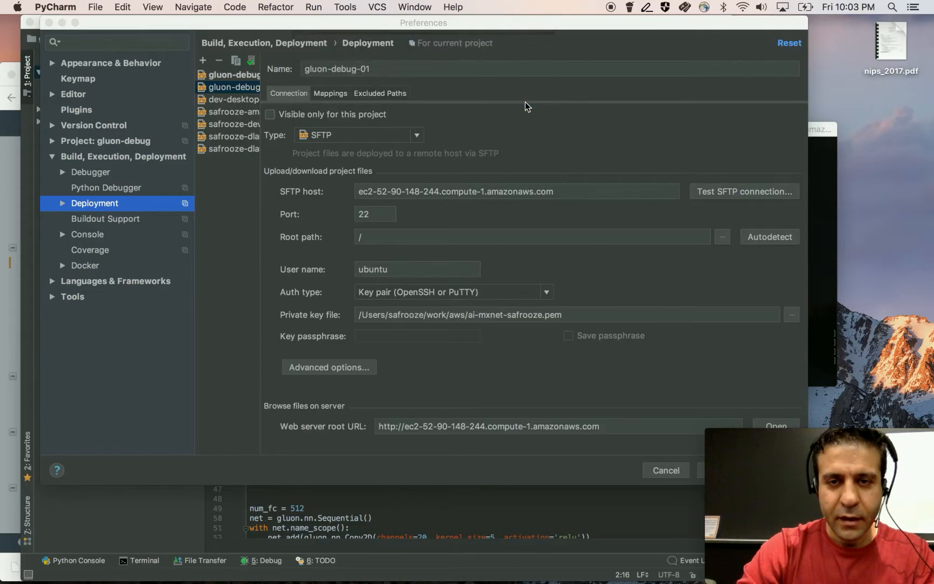
{"action": "left_click", "coordinate": [330, 93]}
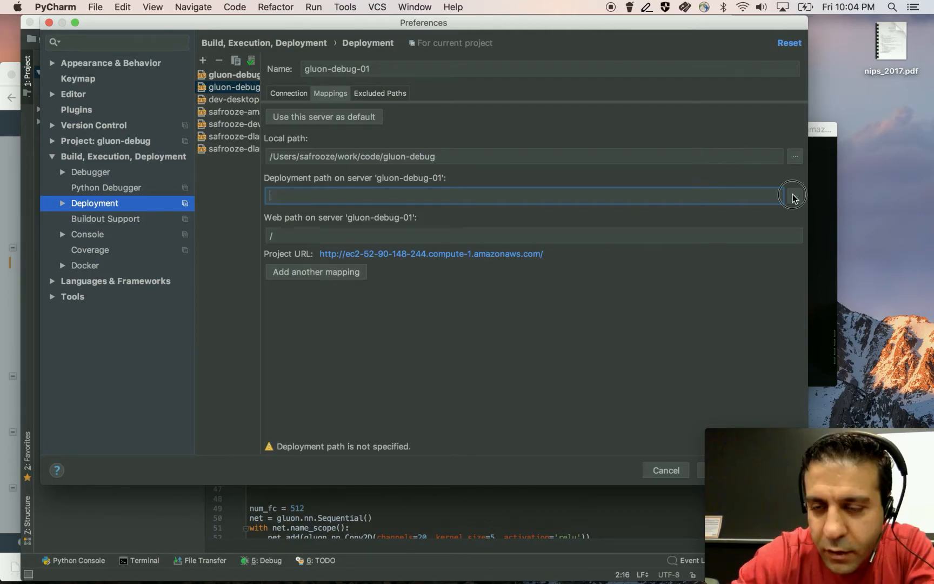
- Map the deployment path to /home/ubuntu/src/gluon-debug via the server browser and save Preferences
{"action": "left_click", "coordinate": [794, 194]}
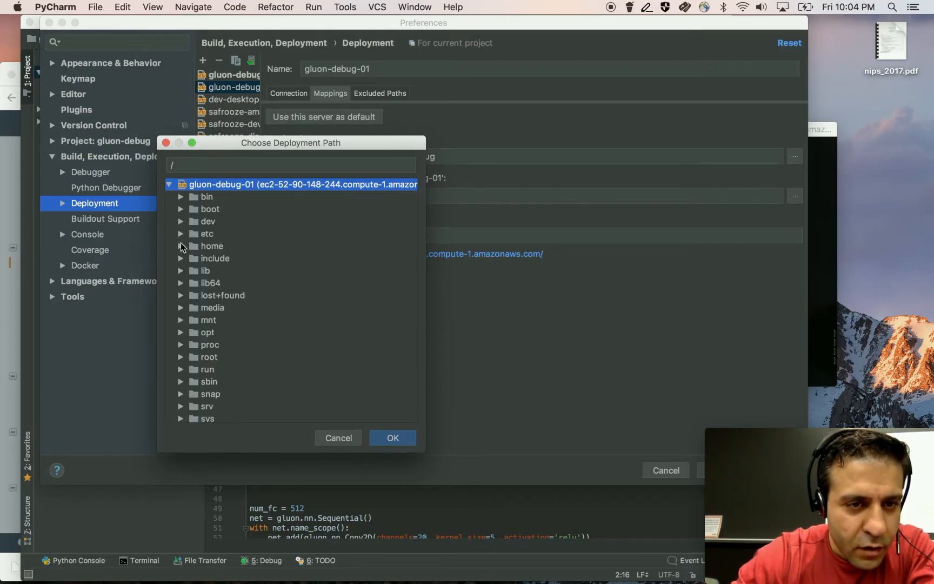
{"action": "left_click", "coordinate": [181, 247]}
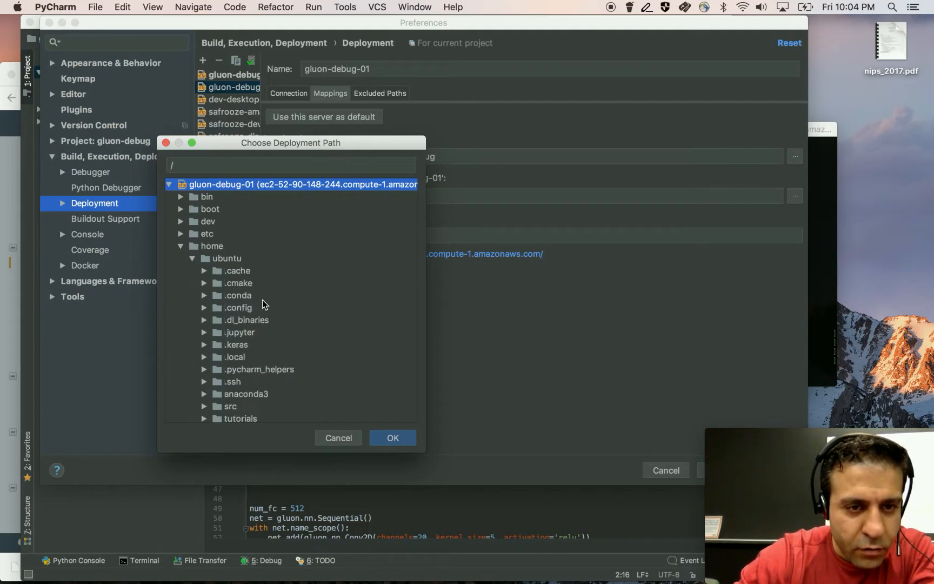
{"action": "scroll", "scroll_direction": "down", "scroll_amount": 3}
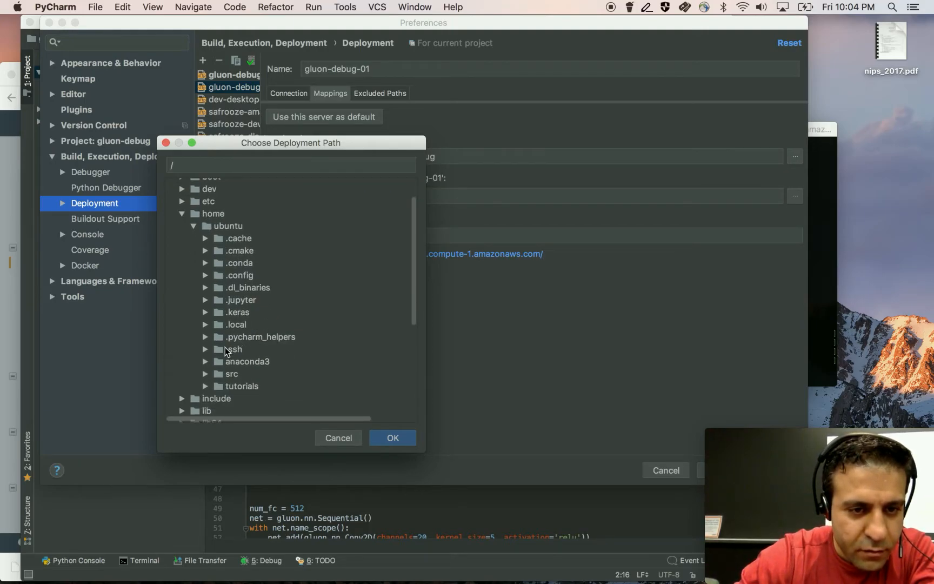
{"action": "left_click", "coordinate": [231, 374]}
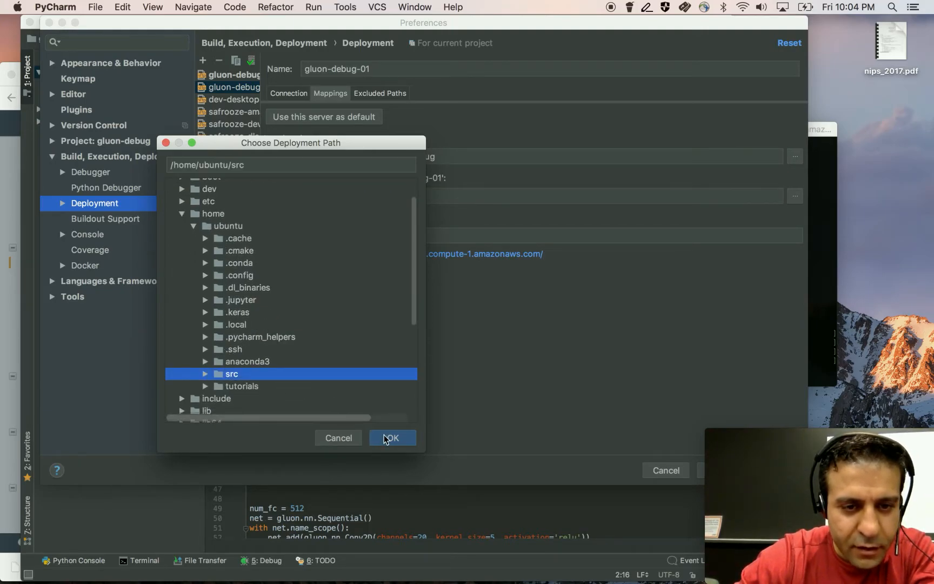
{"action": "left_click", "coordinate": [392, 437]}
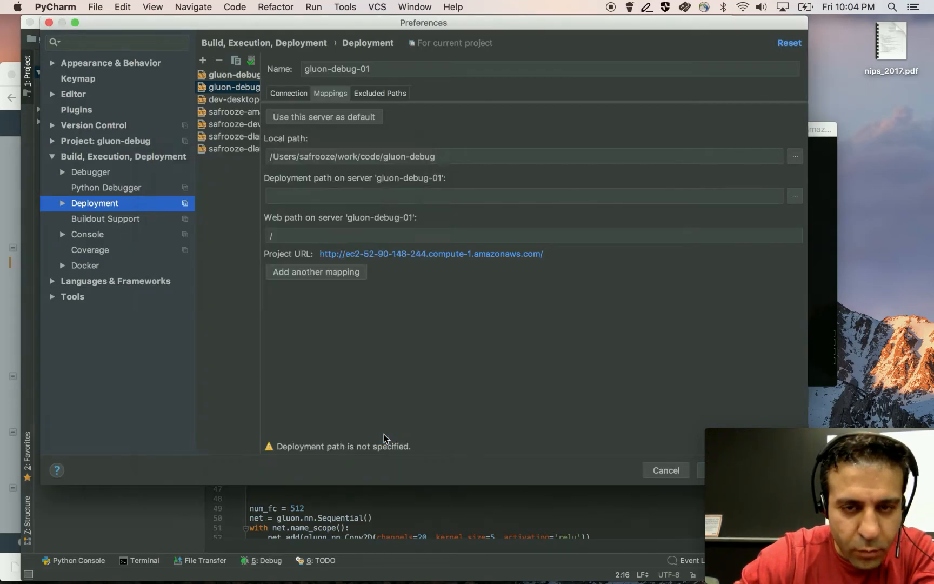
{"action": "type", "text": "/home/ubuntu/src/gluon-debug"}
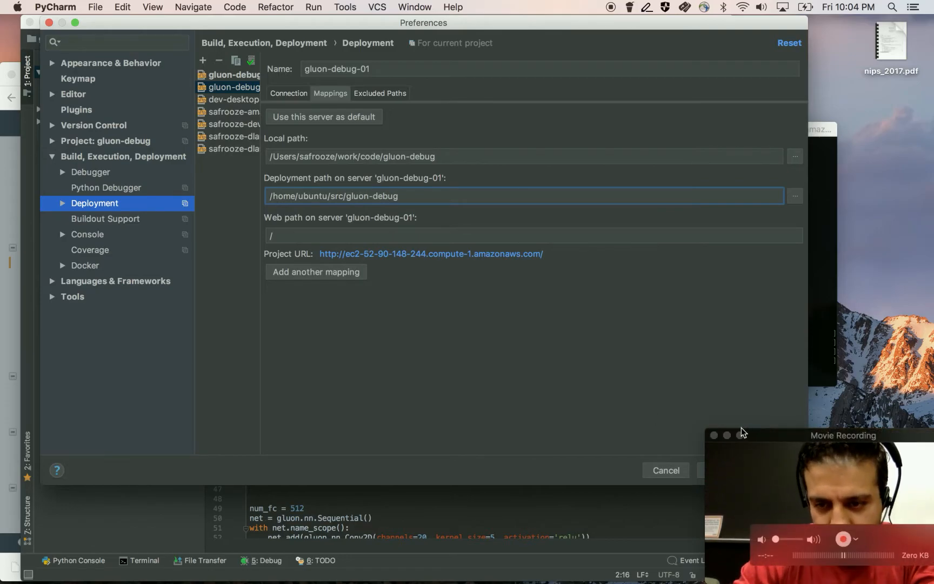
{"action": "left_click", "coordinate": [665, 470]}
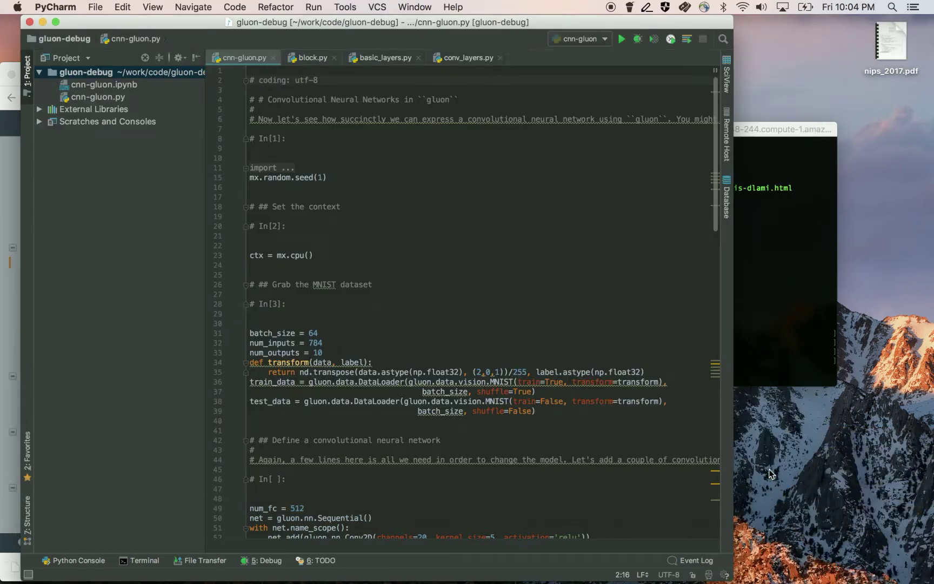
- Start adding a new interpreter from Preferences > Project: gluon-debug > Project Interpreter
{"action": "left_click", "coordinate": [56, 8]}
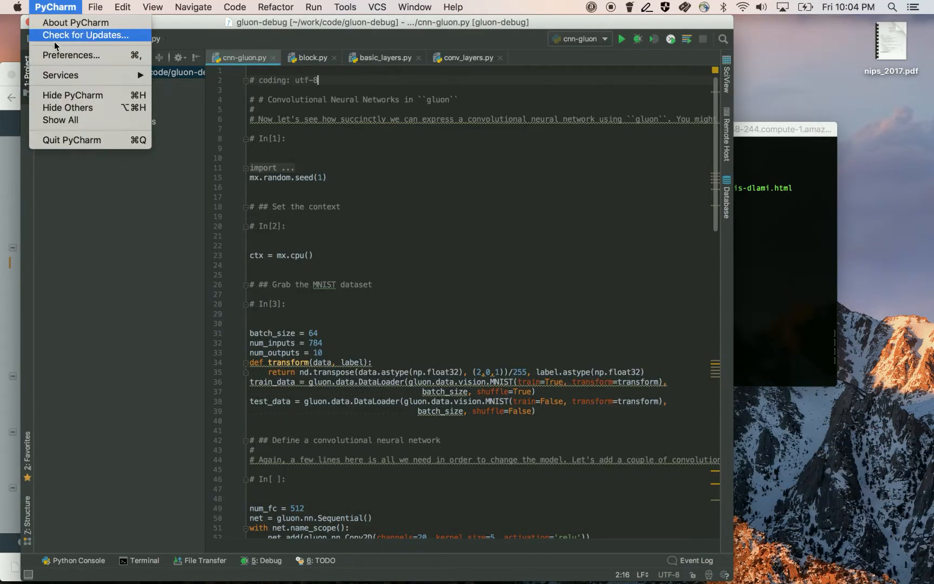
{"action": "mouse_move", "coordinate": [67, 58]}
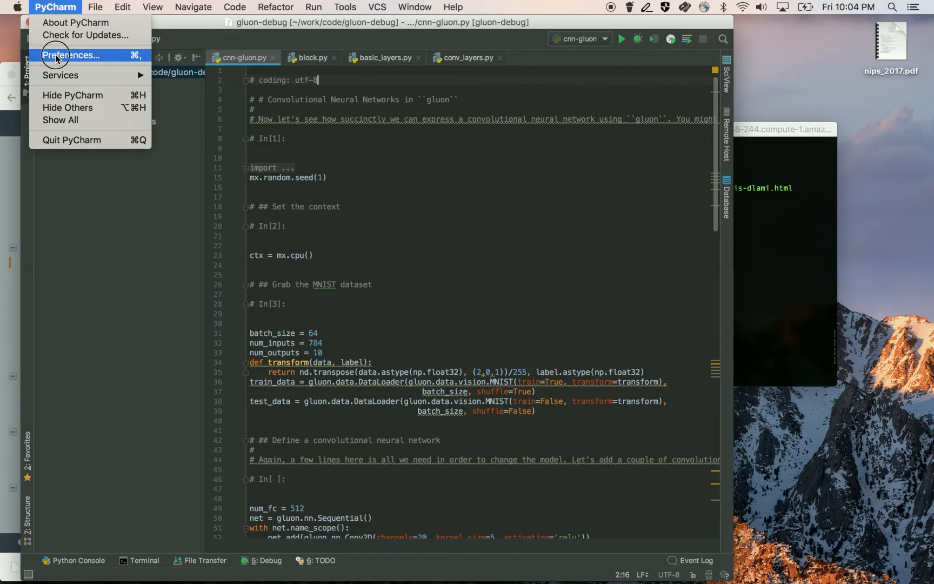
{"action": "left_click", "coordinate": [74, 56]}
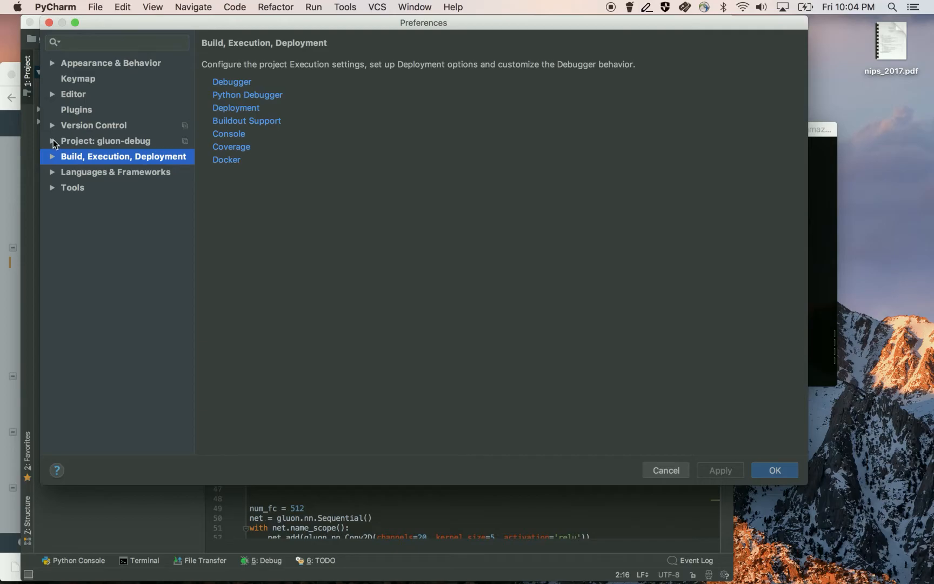
{"action": "left_click", "coordinate": [106, 140]}
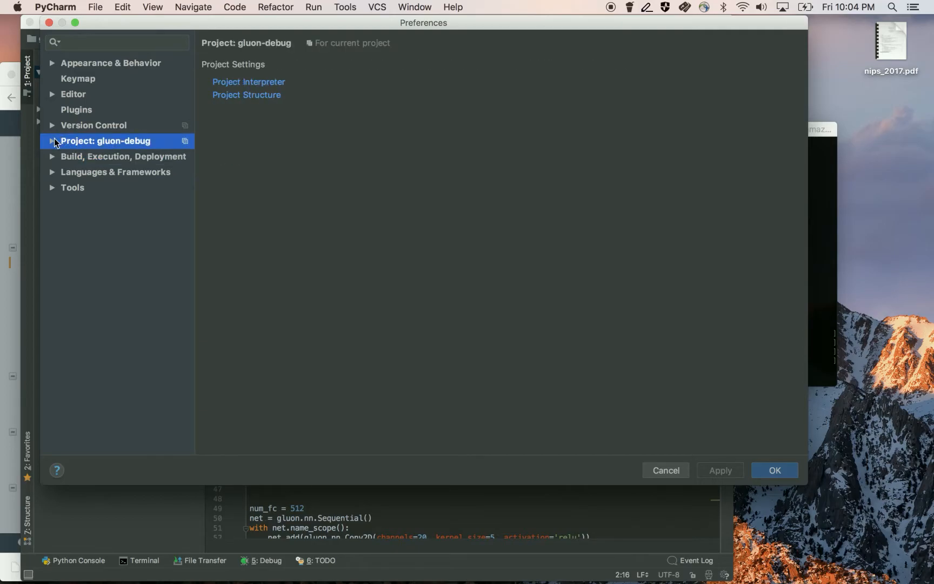
{"action": "left_click", "coordinate": [54, 140]}
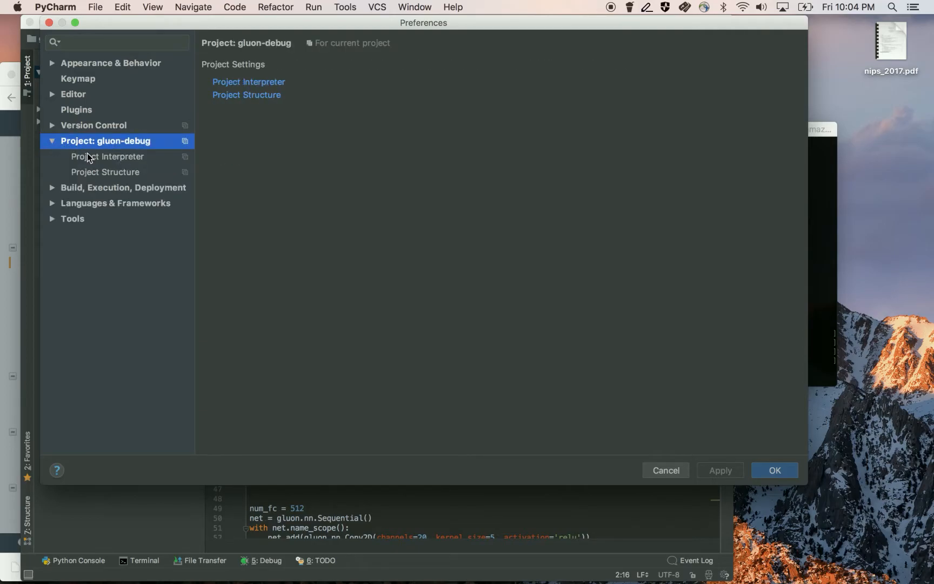
{"action": "left_click", "coordinate": [107, 157]}
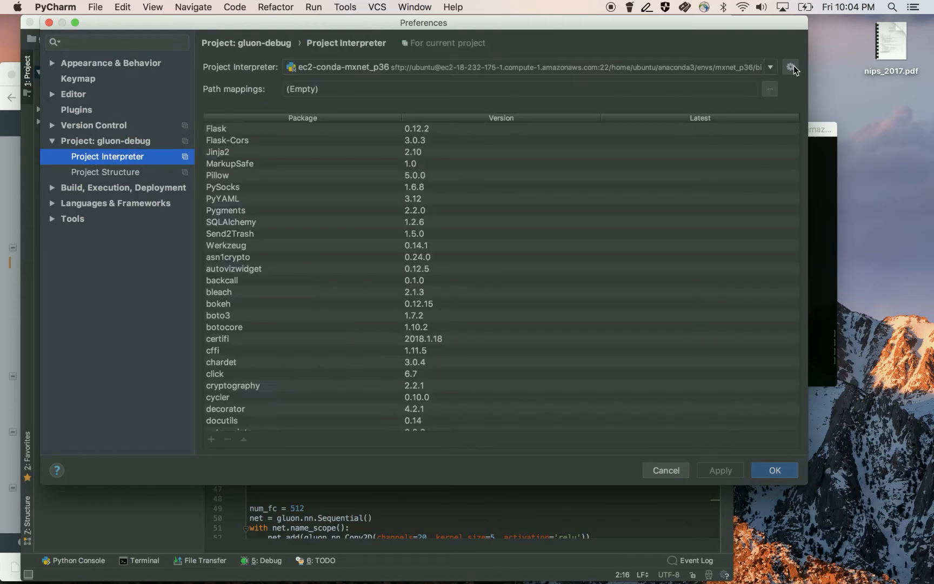
{"action": "left_click", "coordinate": [790, 67]}
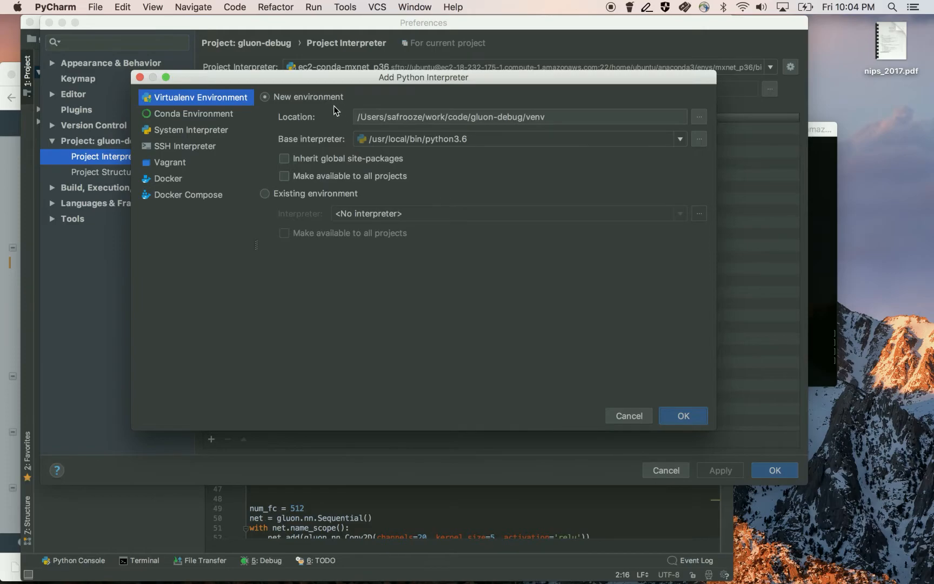
- Choose an SSH interpreter reusing the gluon-debug-01 server configuration and proceed to interpreter settings
{"action": "left_click", "coordinate": [185, 146]}
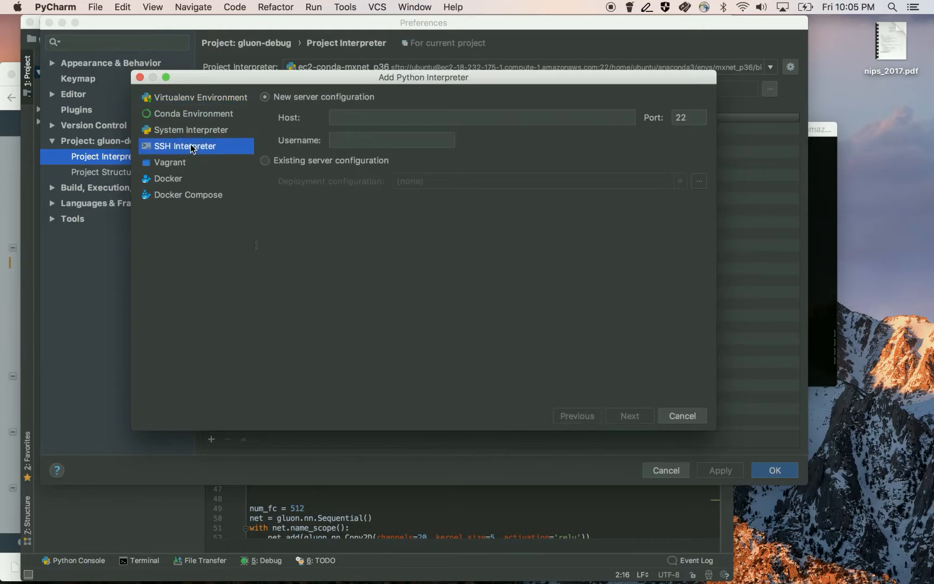
{"action": "left_click", "coordinate": [481, 117]}
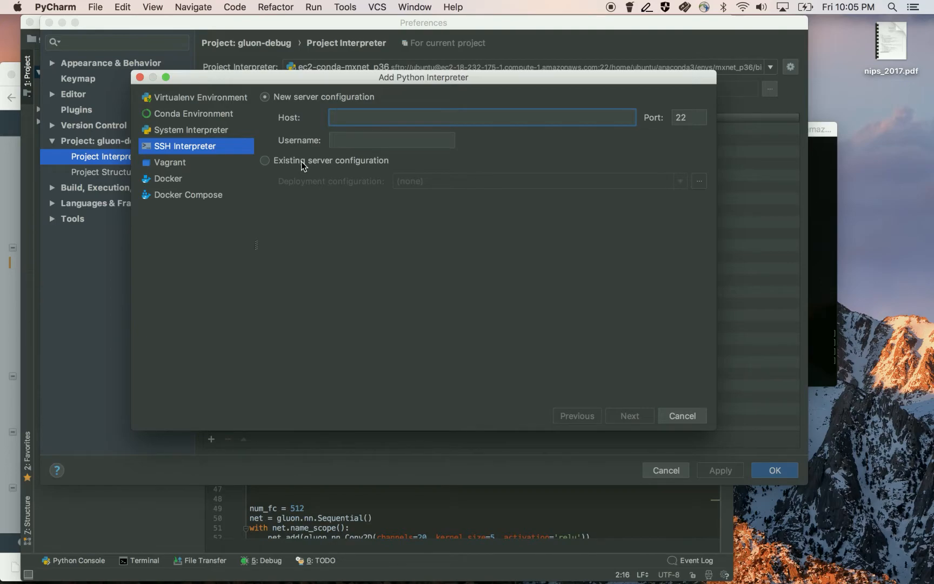
{"action": "left_click", "coordinate": [265, 160]}
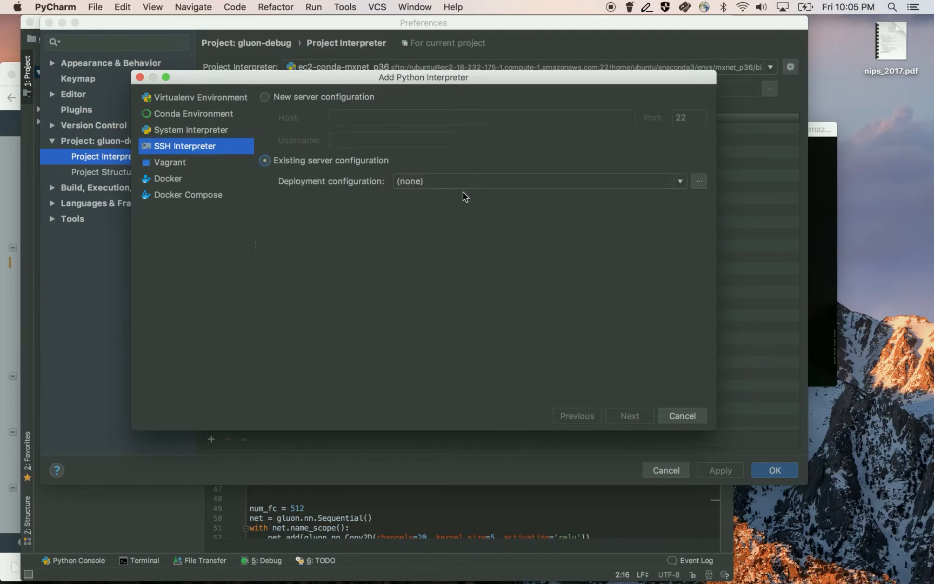
{"action": "left_click", "coordinate": [680, 180]}
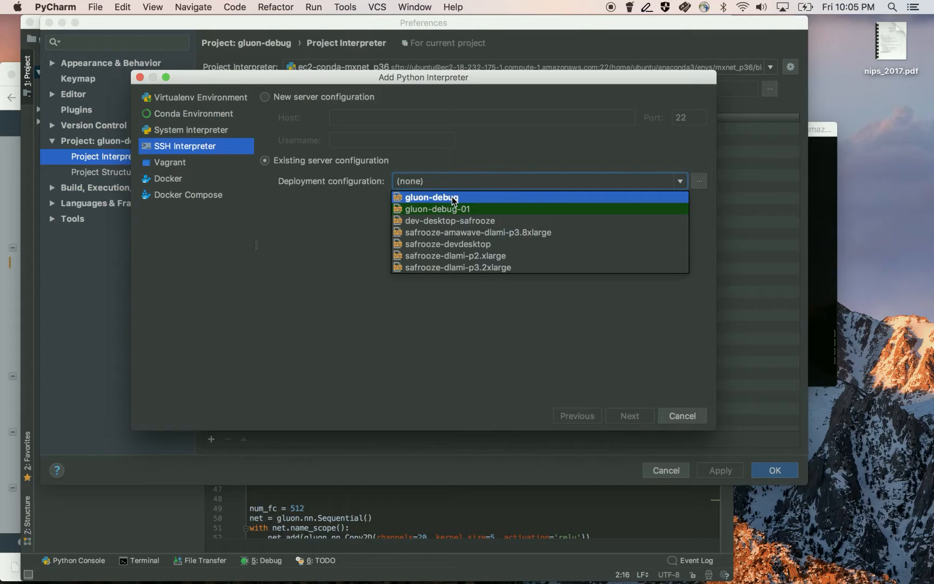
{"action": "left_click", "coordinate": [438, 209]}
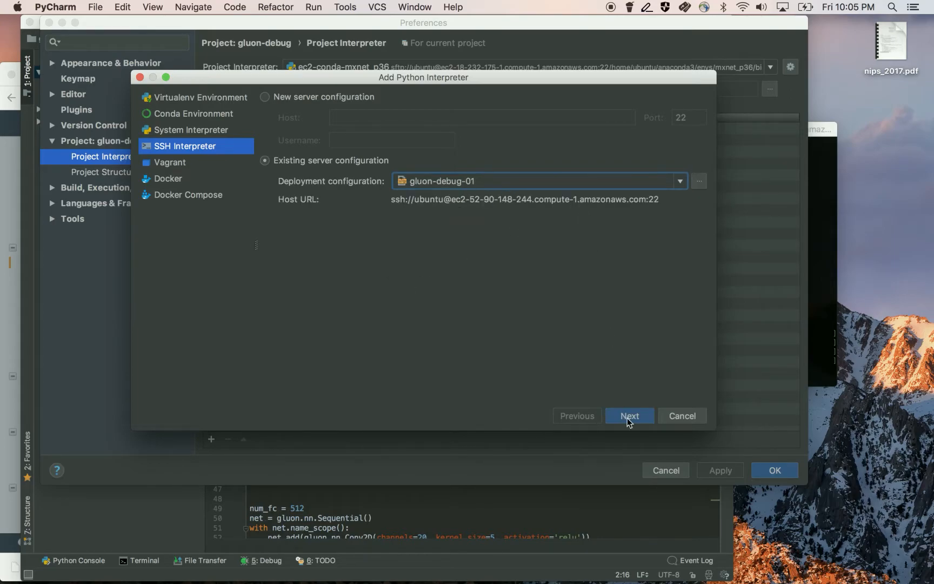
{"action": "left_click", "coordinate": [630, 416]}
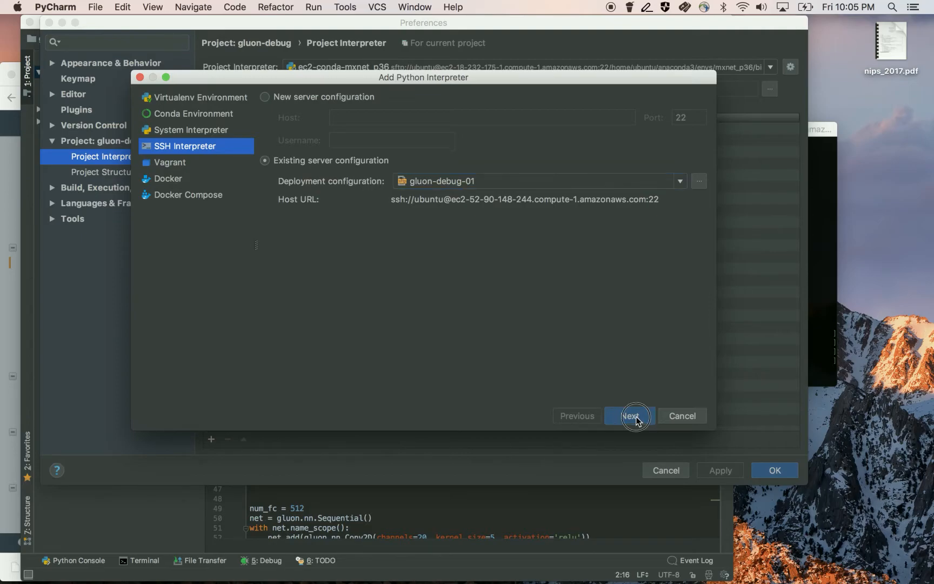
{"action": "left_click", "coordinate": [629, 416]}
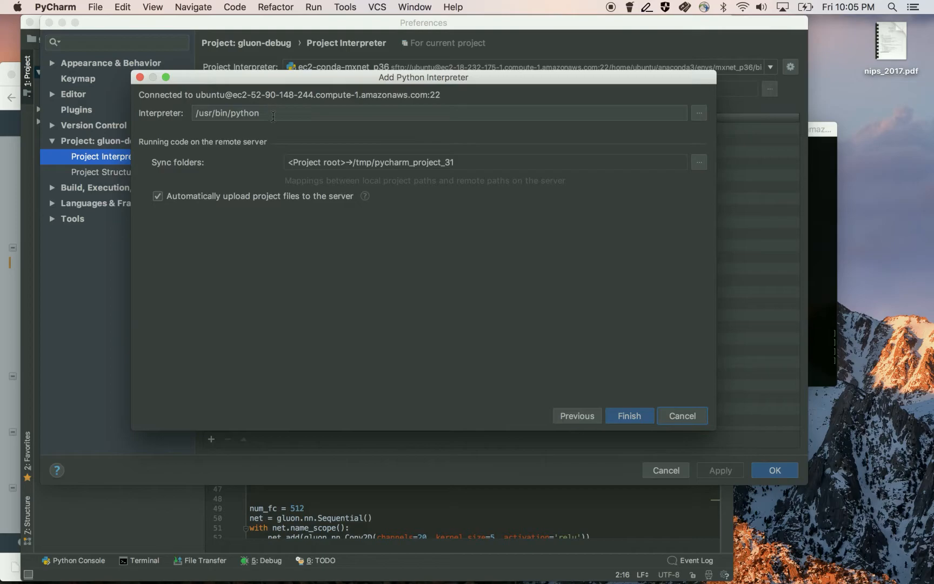
- Replace the interpreter path with /home/ubuntu/anaconda3/envs/mxnet_p36/bin/python
{"action": "left_click", "coordinate": [276, 114]}
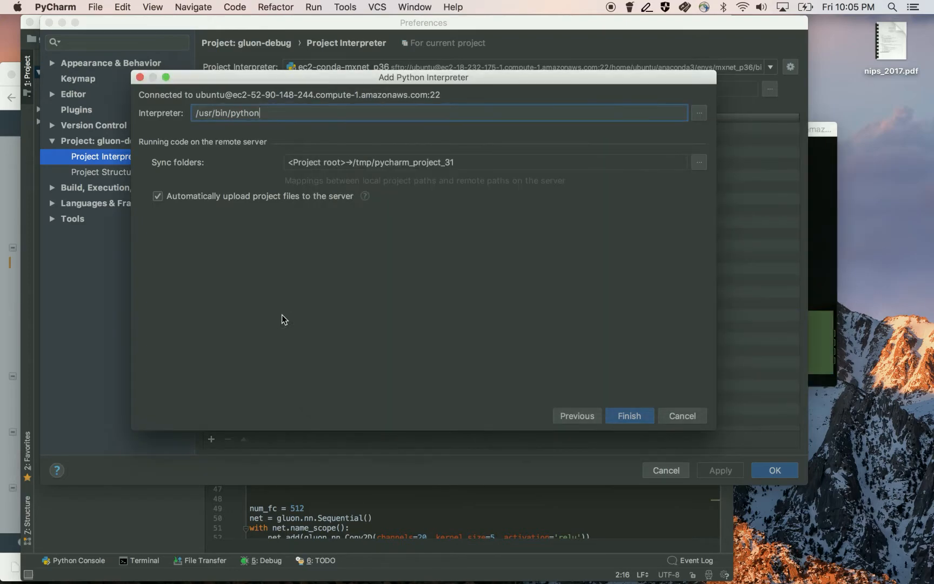
{"action": "triple_click", "coordinate": [232, 112]}
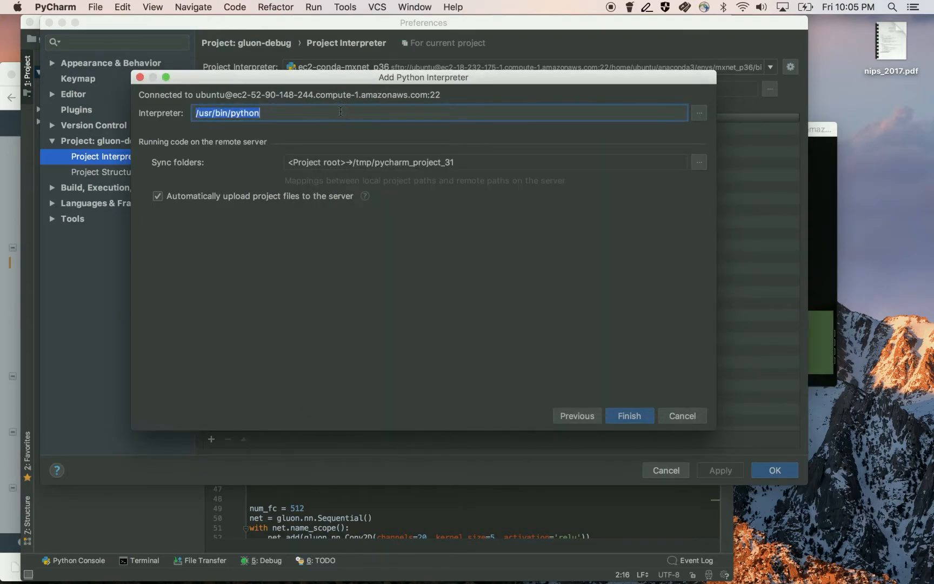
{"action": "type", "text": "/home/ubuntu/anaconda3/envs/mxnet_p36/bin/python"}
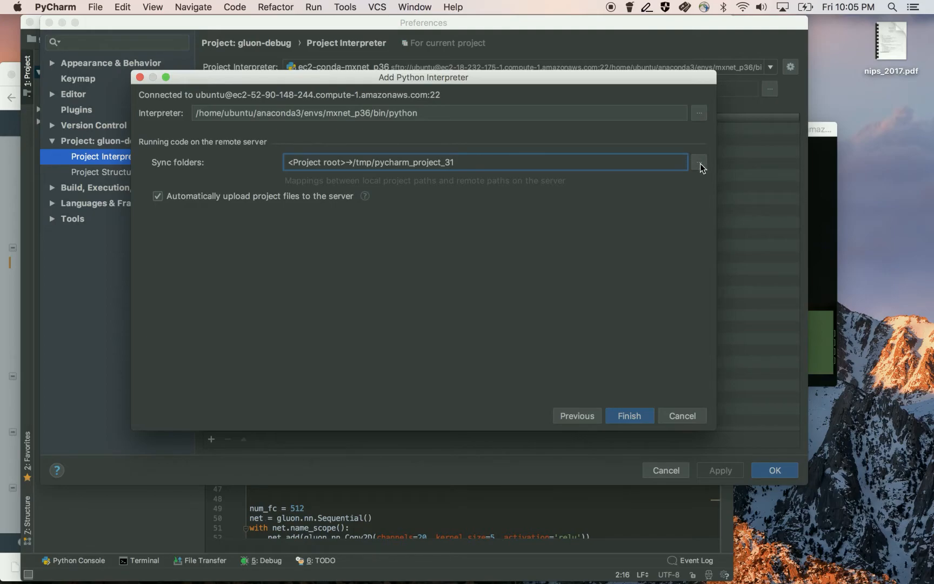
- Edit the sync folder's remote path by browsing to /home/ubuntu/src and confirm the mapping
{"action": "left_click", "coordinate": [698, 162]}
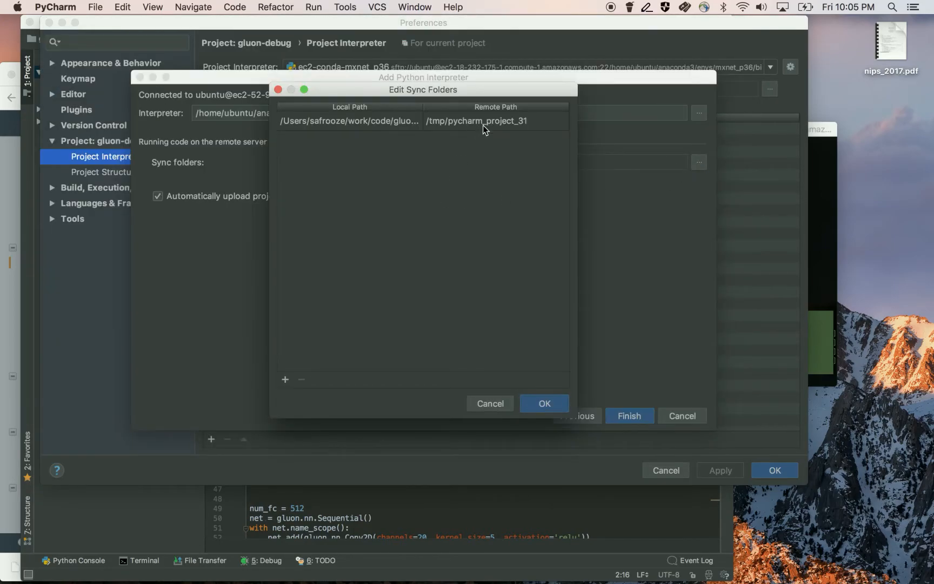
{"action": "left_click", "coordinate": [493, 121]}
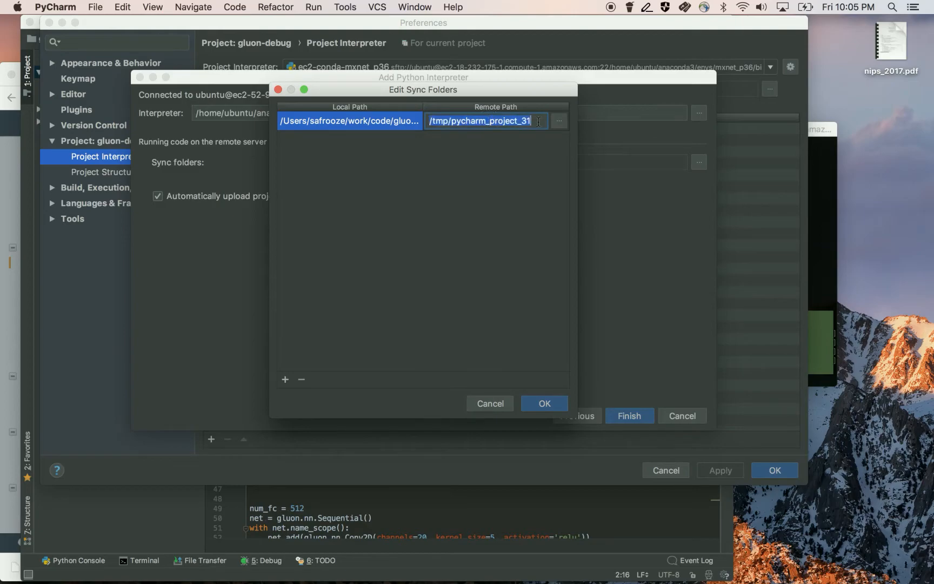
{"action": "left_click", "coordinate": [559, 120]}
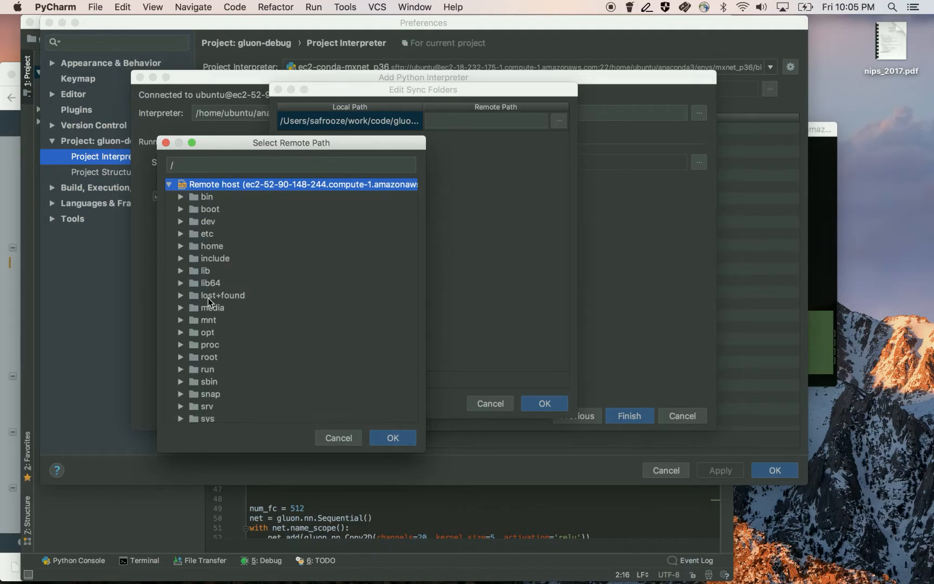
{"action": "left_click", "coordinate": [182, 247]}
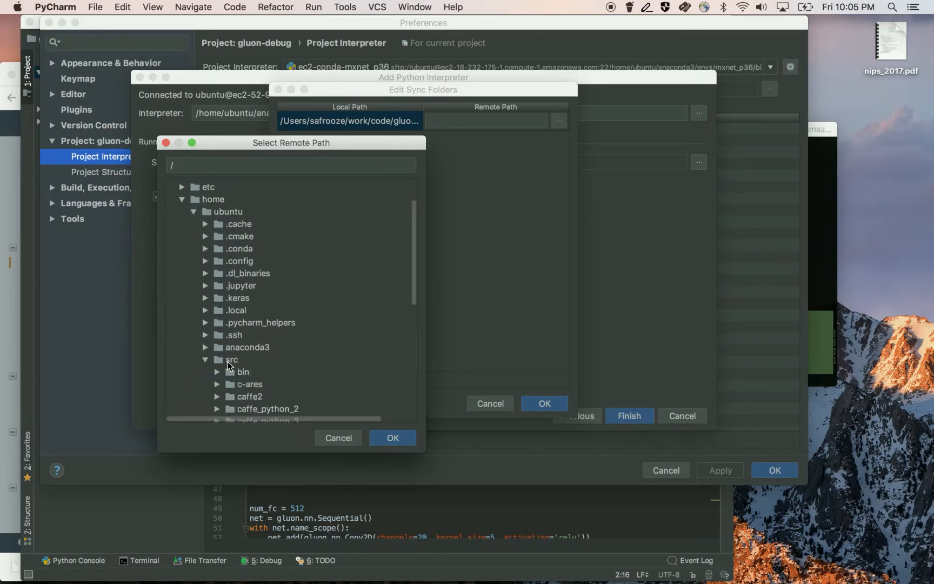
{"action": "left_click", "coordinate": [232, 360]}
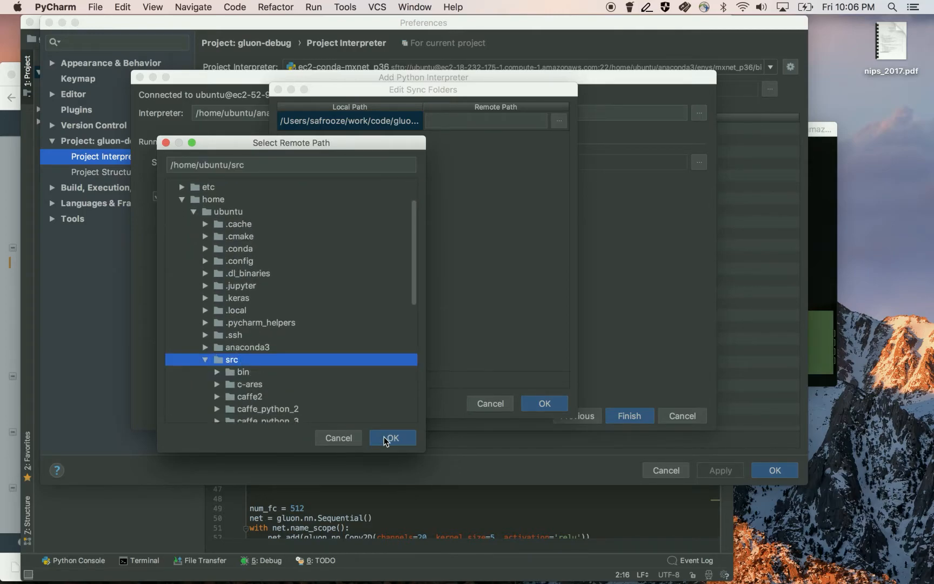
{"action": "left_click", "coordinate": [392, 436]}
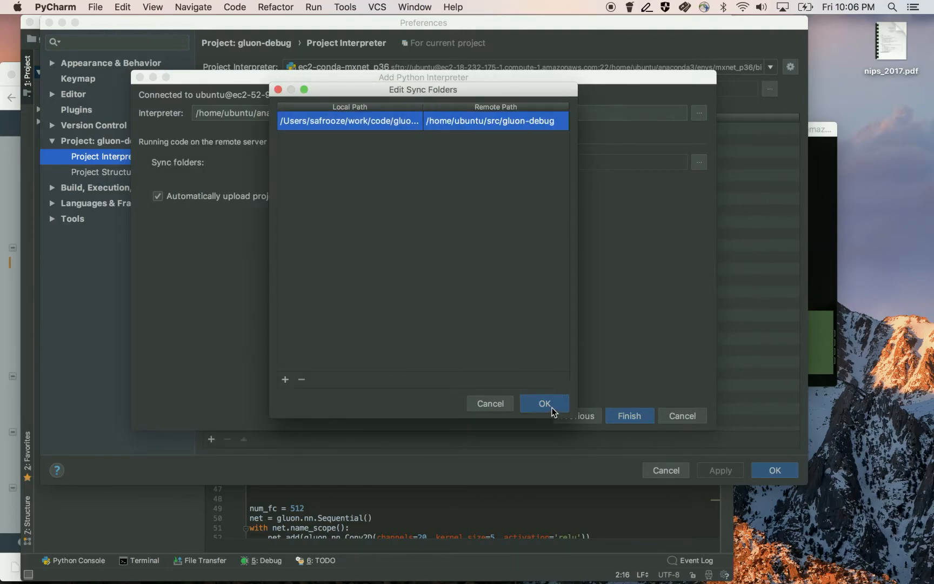
{"action": "left_click", "coordinate": [545, 403]}
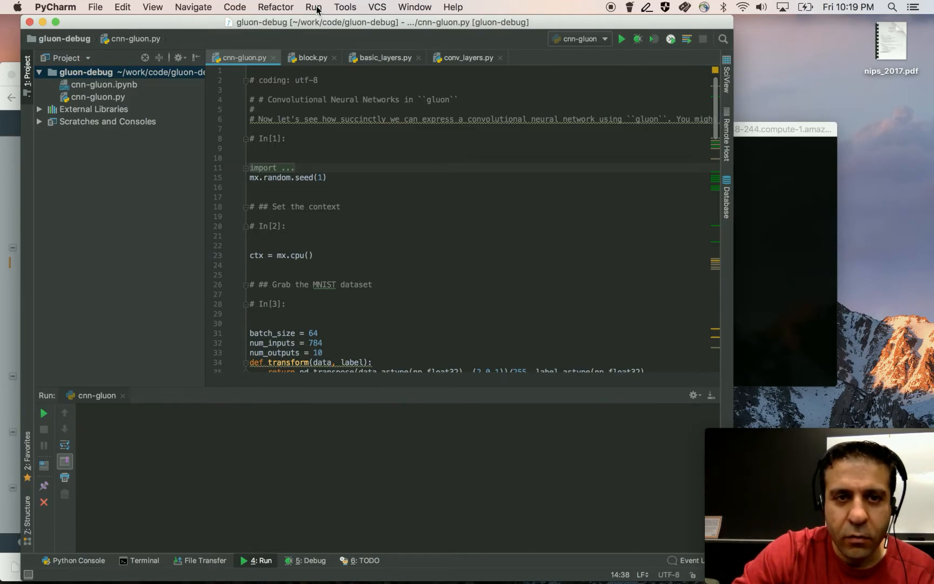
- In the cnn-gluon run configuration, add an environment variable named LD_LIBRARY_PATH
{"action": "left_click", "coordinate": [314, 7]}
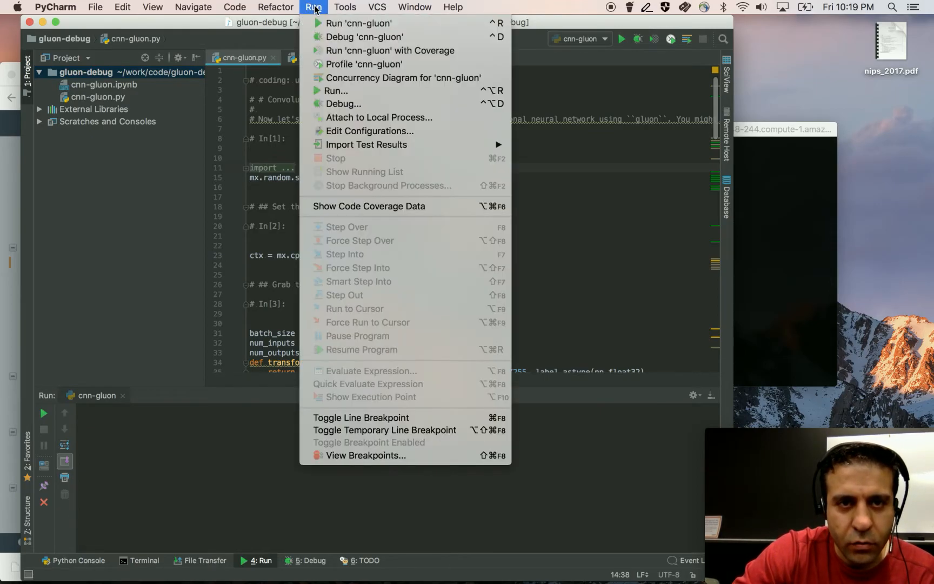
{"action": "left_click", "coordinate": [359, 128]}
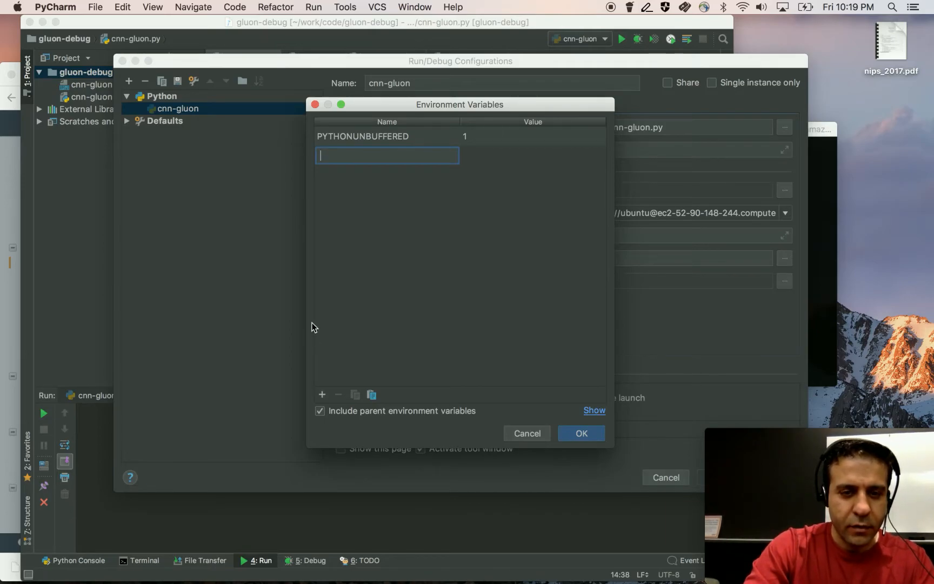
{"action": "type", "text": "LD_"}
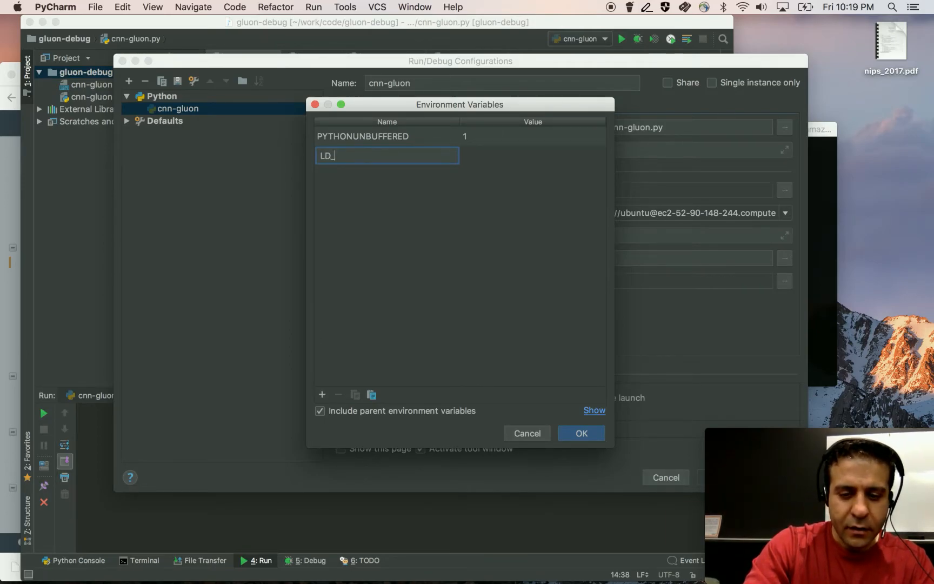
{"action": "type", "text": "LIB"}
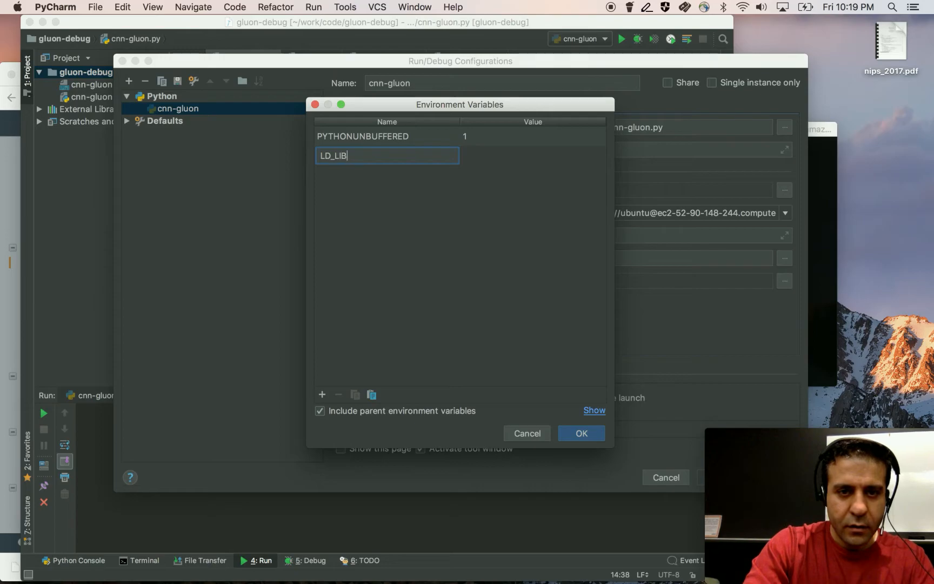
{"action": "type", "text": "RARY_"}
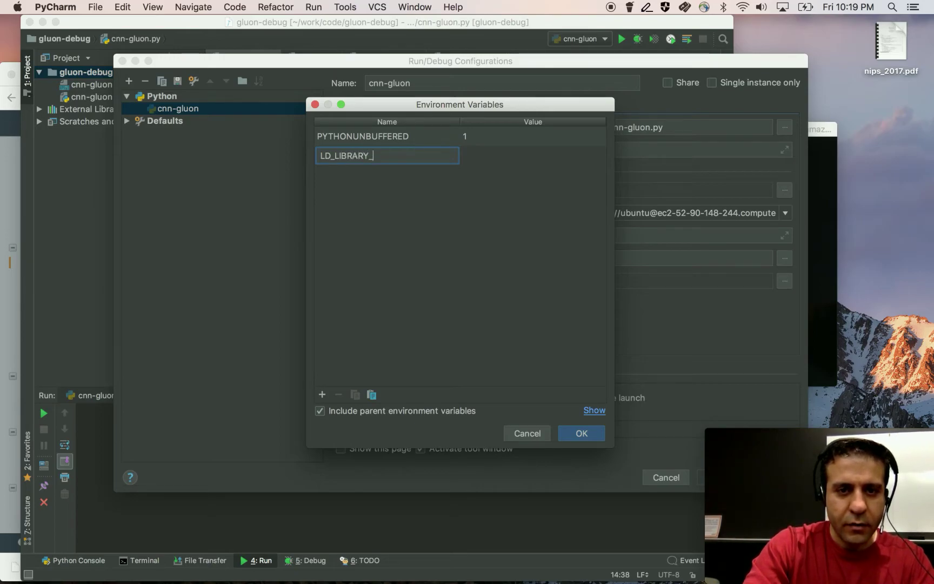
{"action": "type", "text": "PATH"}
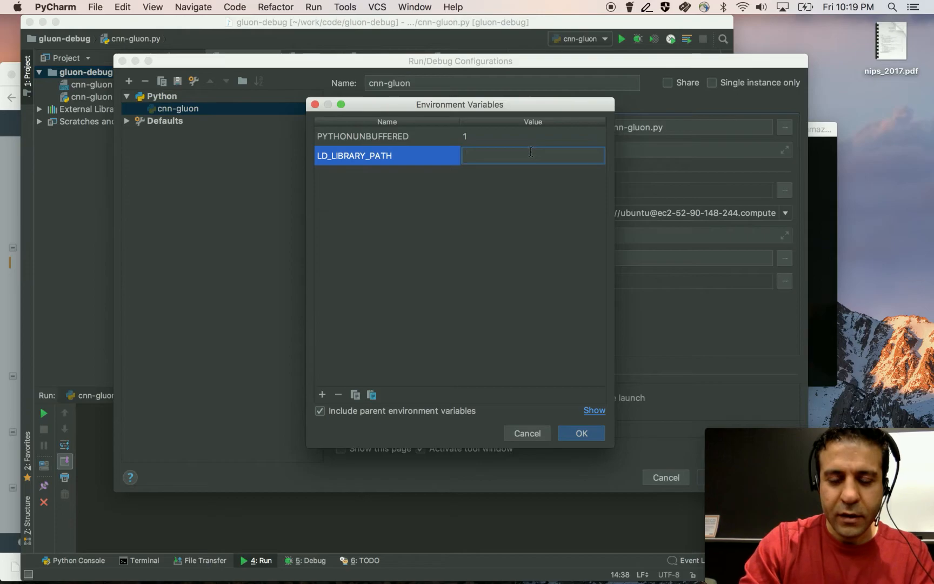
- Set its value to /usr/local/cuda/lib64 and confirm the variable
{"action": "type", "text": "/usr/"}
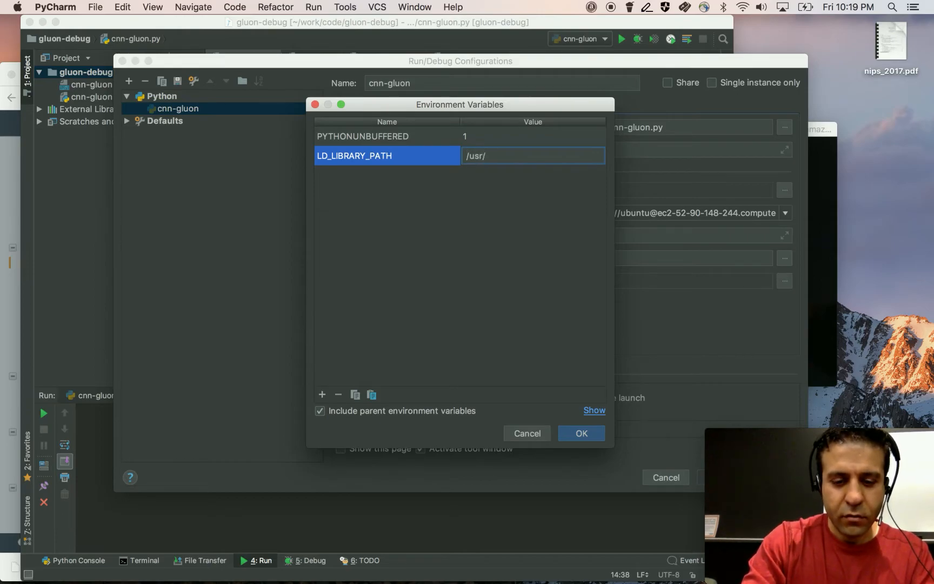
{"action": "type", "text": "local/cuda/lib6"}
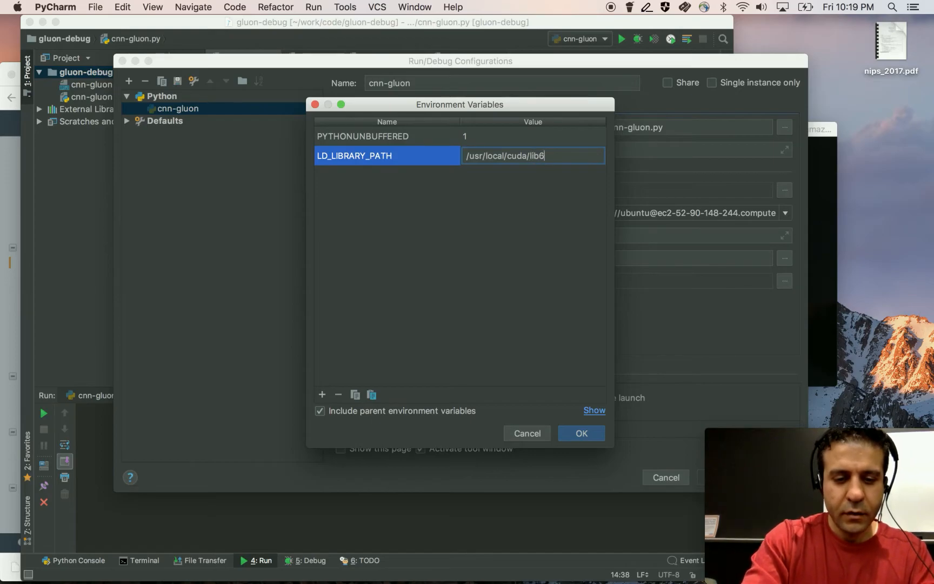
{"action": "type", "text": "4"}
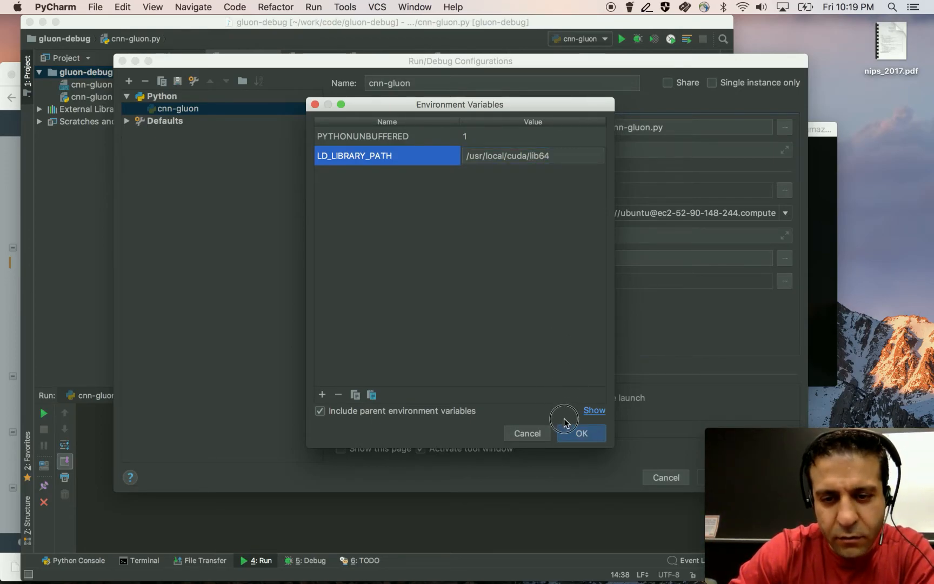
{"action": "left_click", "coordinate": [582, 433]}
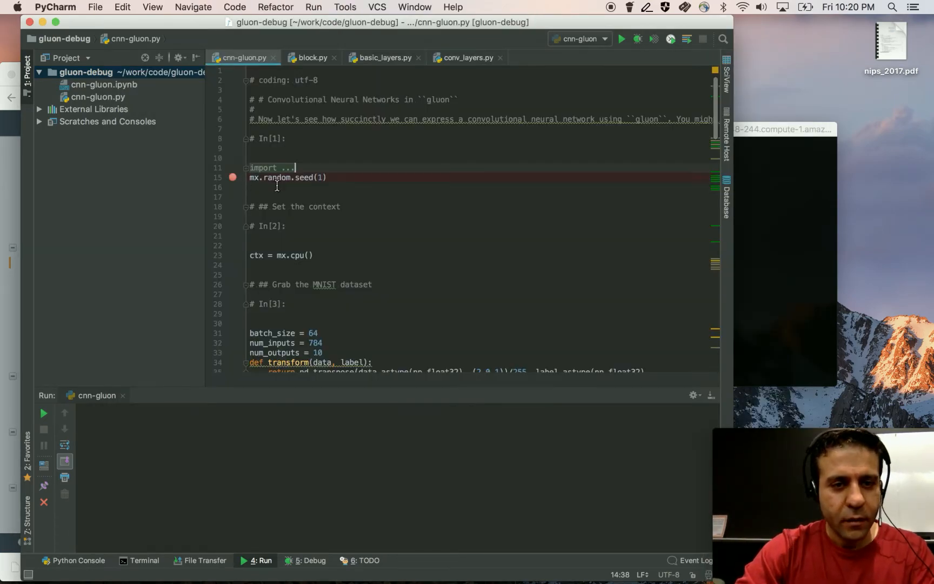
{"action": "mouse_move", "coordinate": [621, 39]}
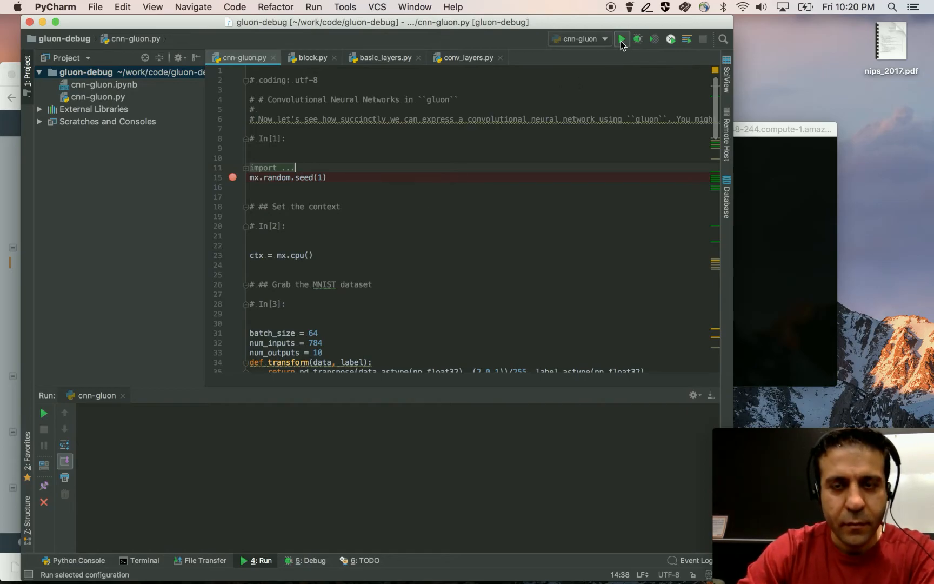
{"action": "mouse_move", "coordinate": [622, 37]}
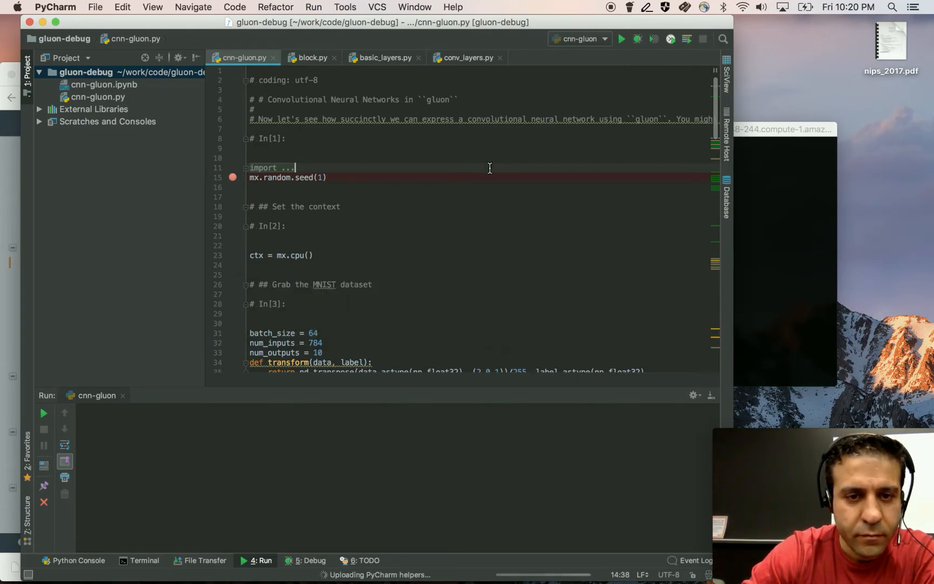
- Debug the cnn-gluon configuration remotely until it pauses at the line 15 breakpoint
{"action": "left_click", "coordinate": [638, 39]}
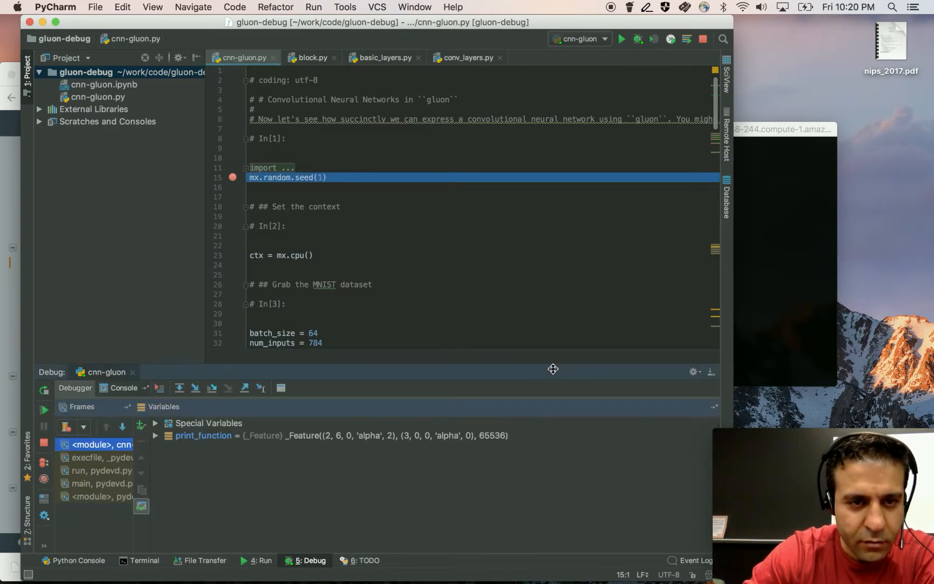
{"action": "mouse_move", "coordinate": [235, 183]}
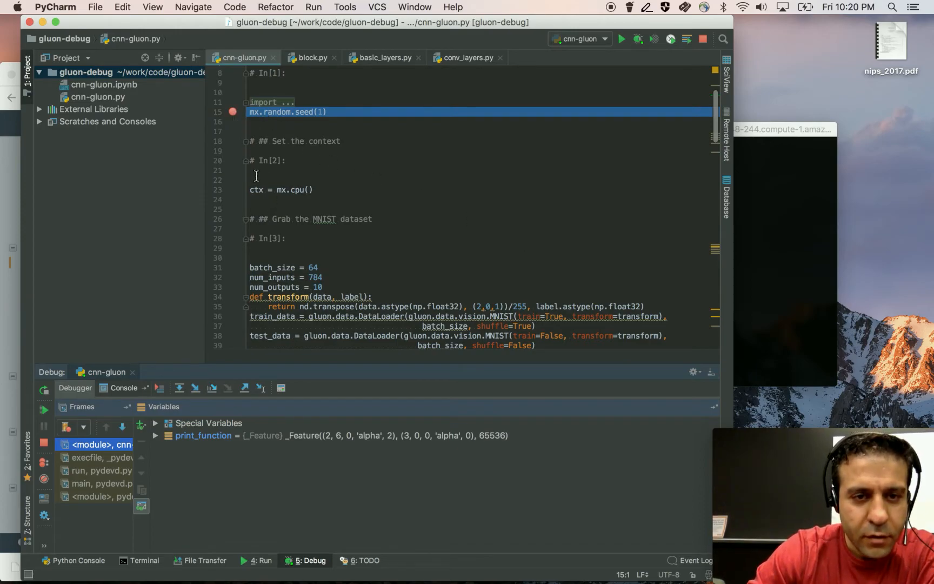
{"action": "left_click", "coordinate": [294, 190]}
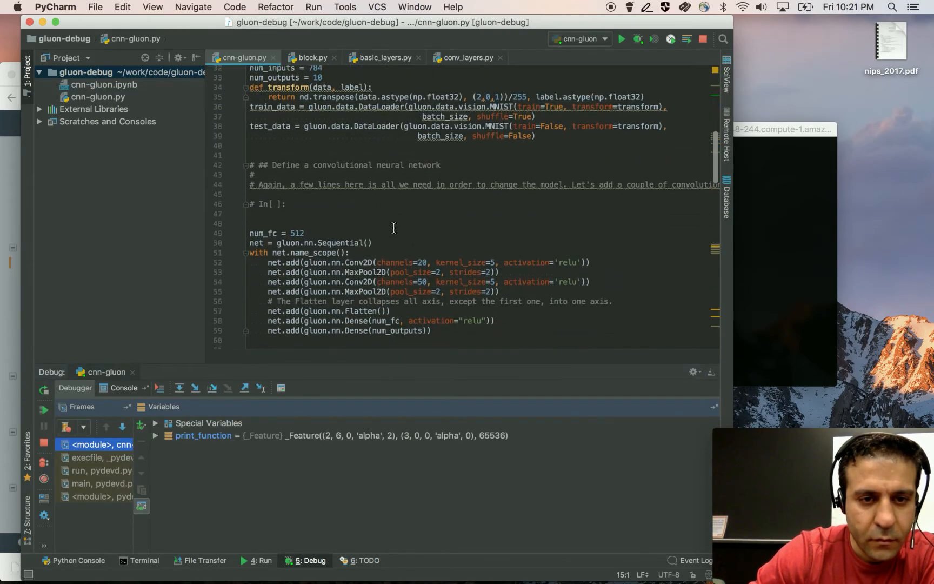
- Scroll to the training loop, inspect variables, and resume the paused program
{"action": "scroll", "scroll_direction": "down", "scroll_amount": 3}
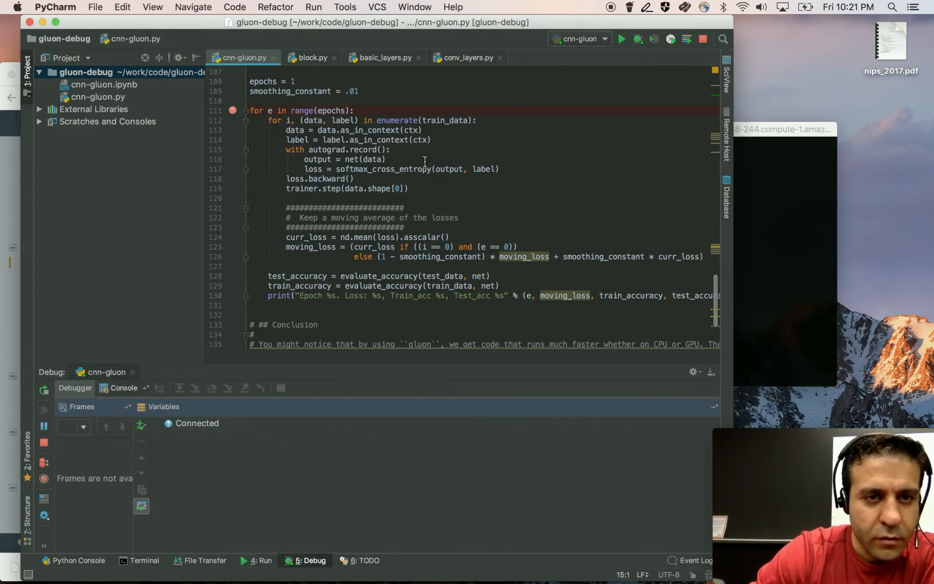
{"action": "mouse_move", "coordinate": [428, 159]}
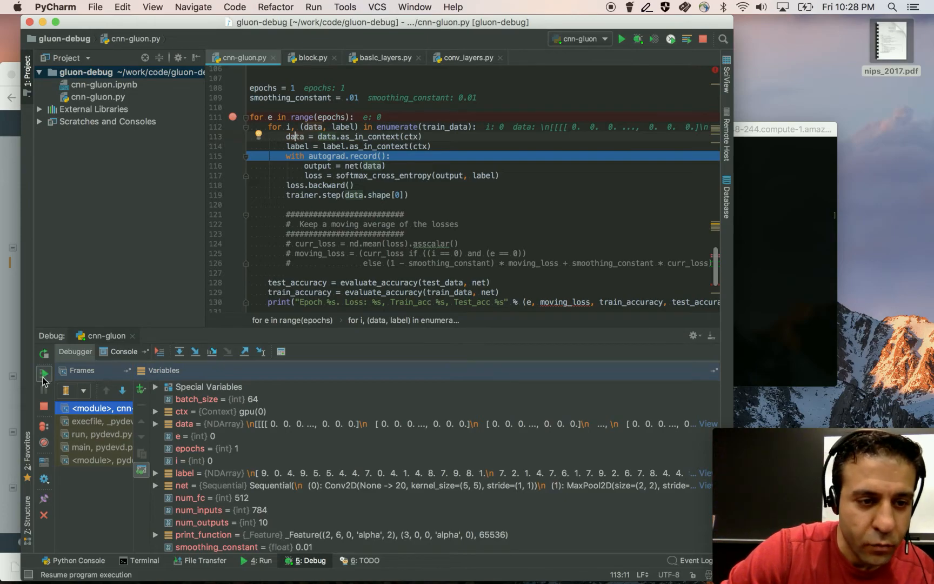
{"action": "left_click", "coordinate": [45, 373]}
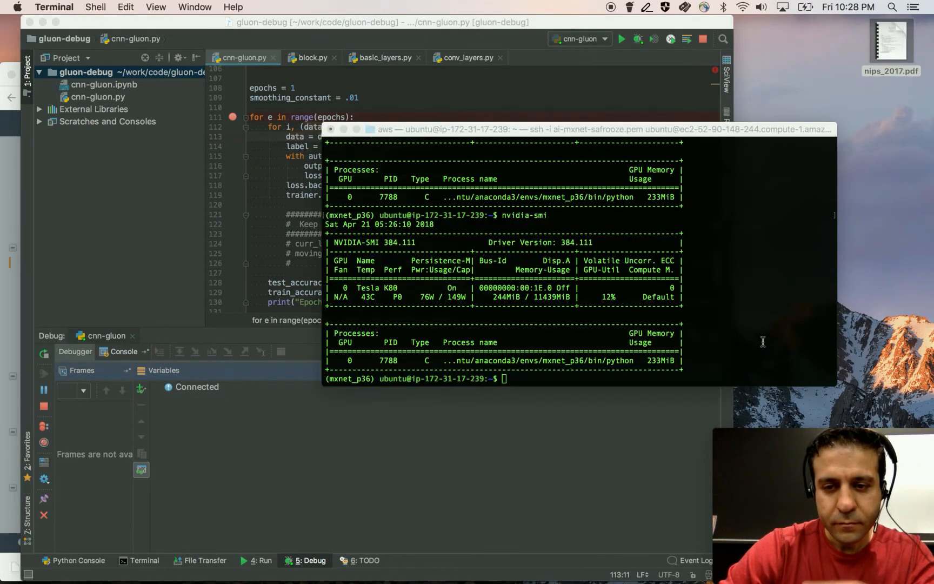
- Run nvidia-smi twice to watch the python process using 233MiB on the Tesla K80
{"action": "type", "text": "nvidia-smi"}
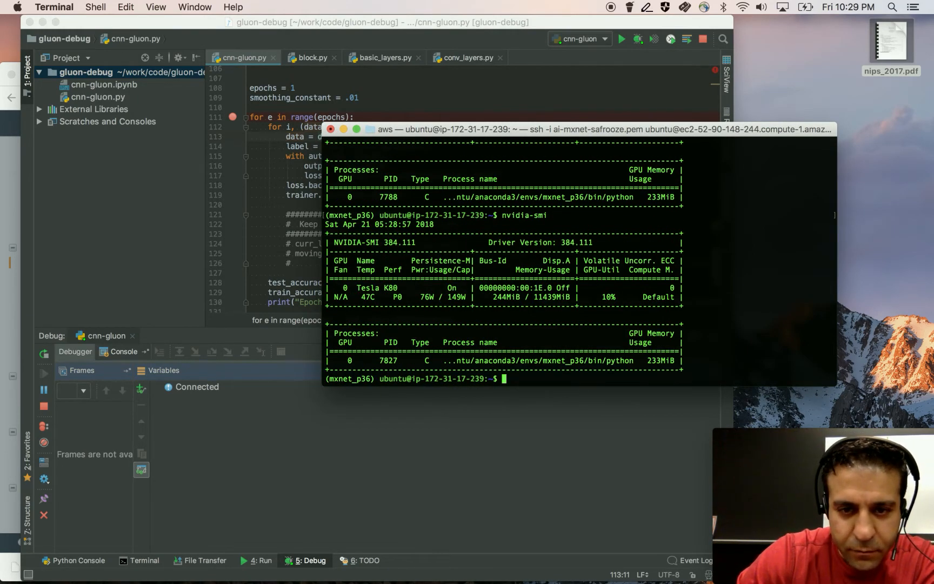
{"action": "type", "text": "nvidia-smi"}
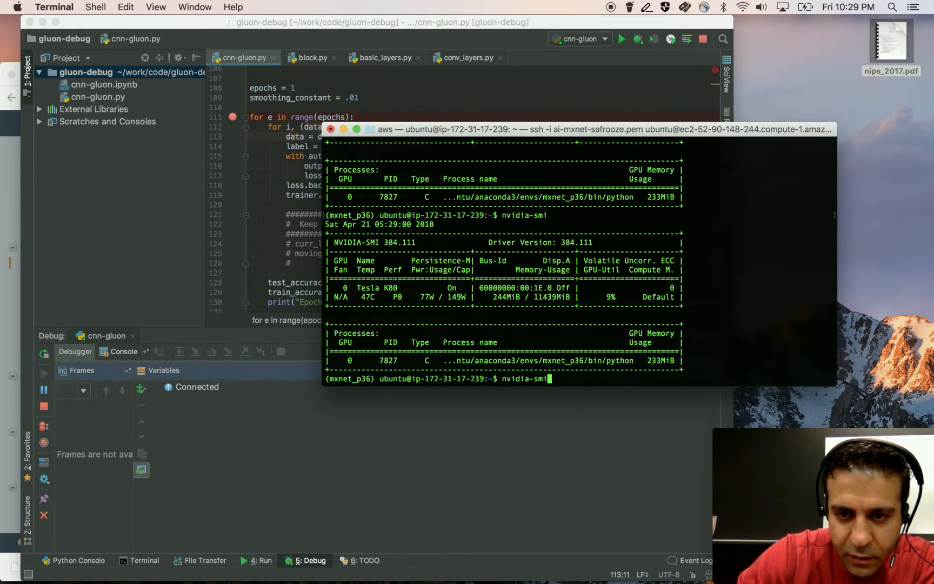